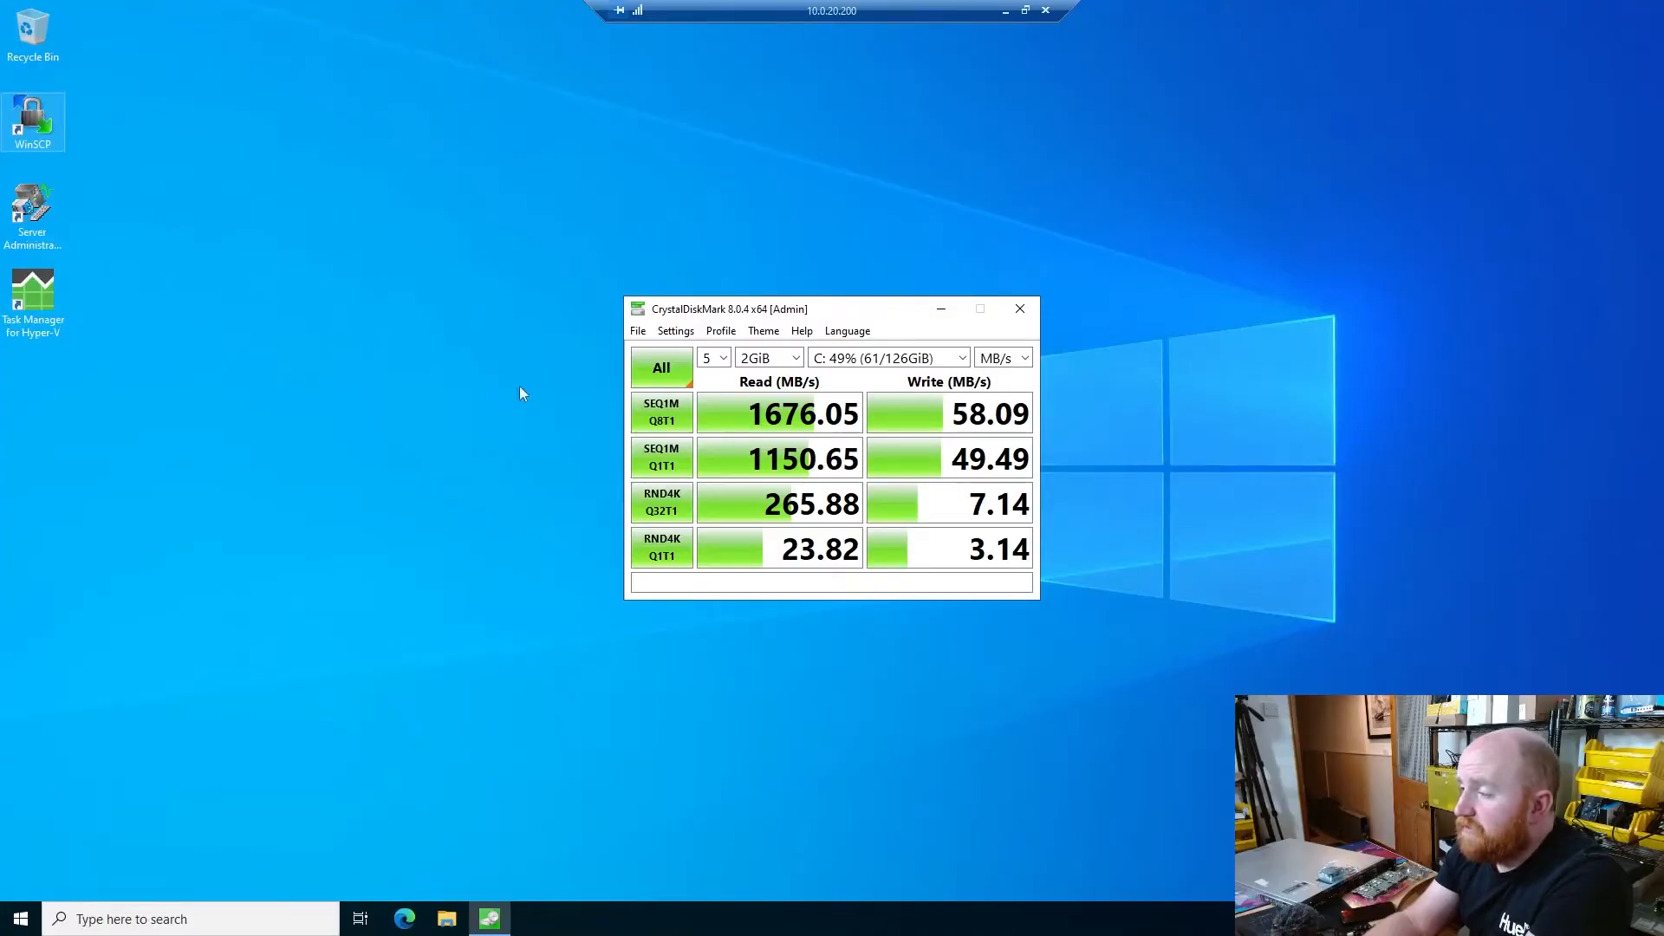
mouse_move(417, 719)
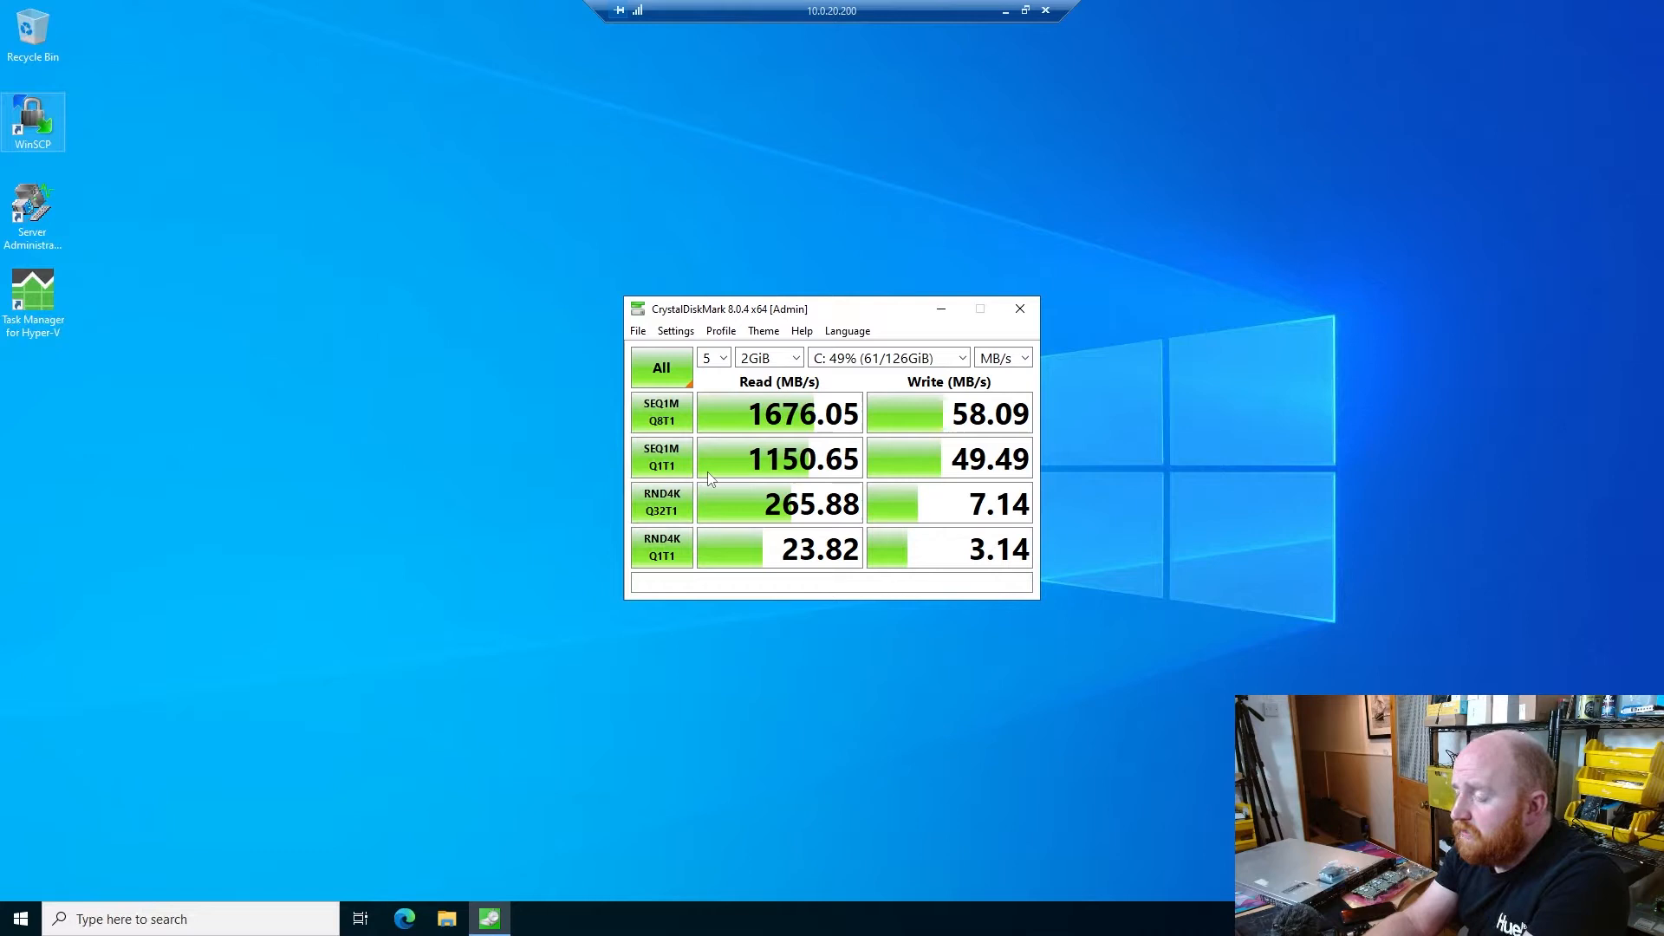
mouse_move(775, 446)
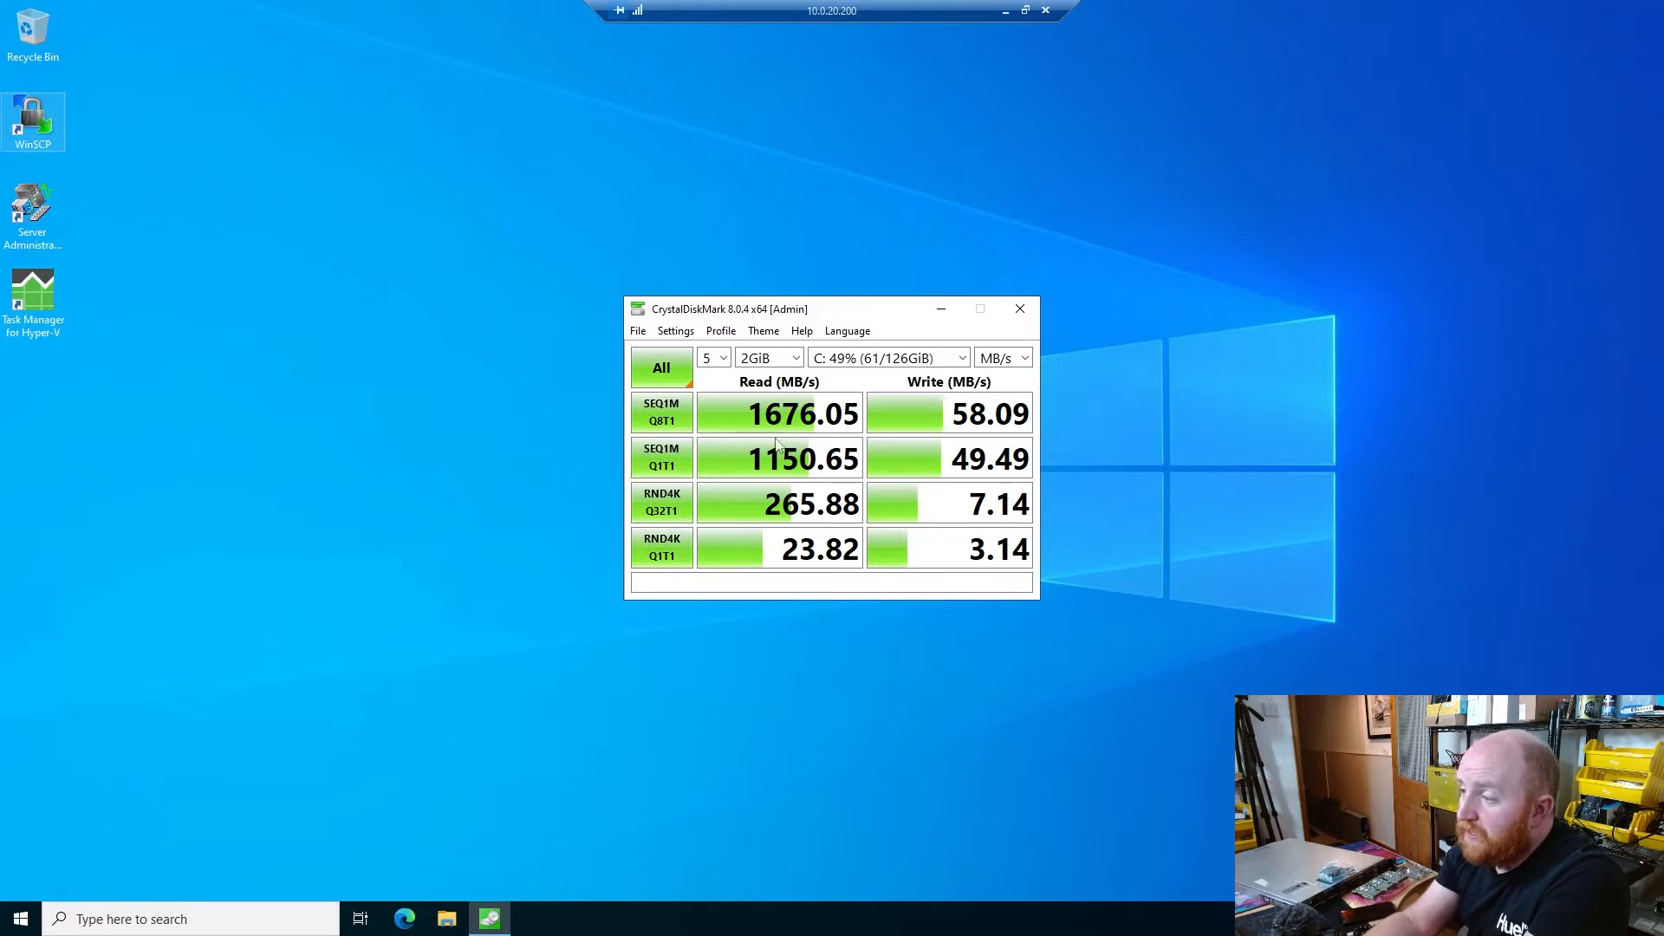
mouse_move(751, 459)
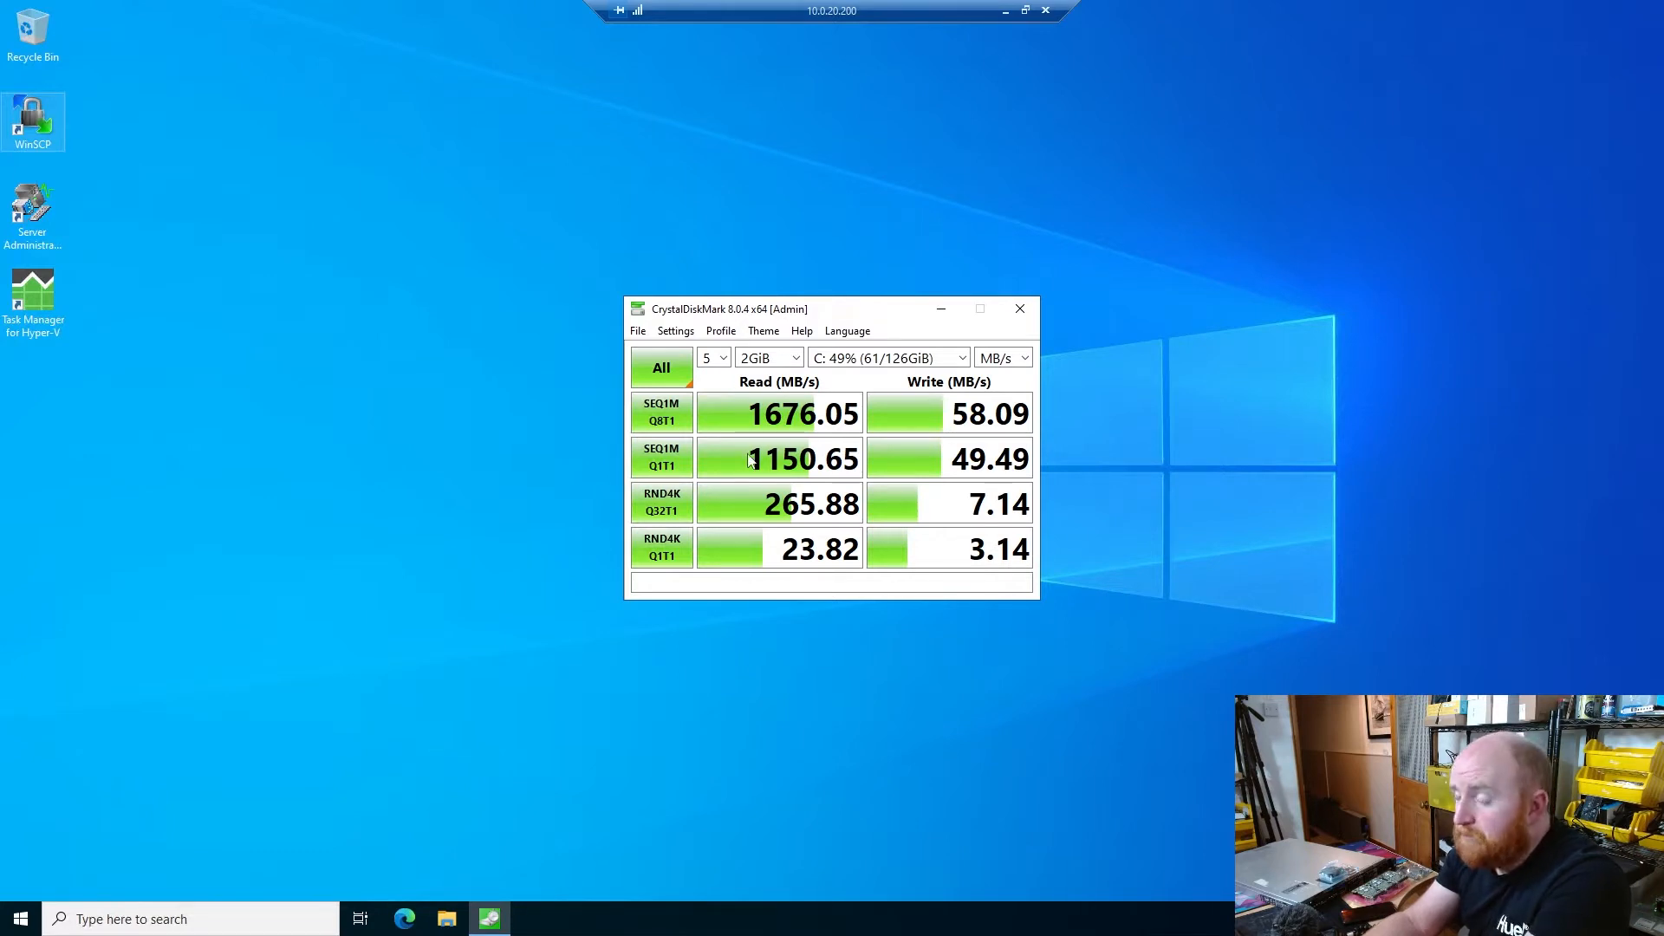
mouse_move(950, 628)
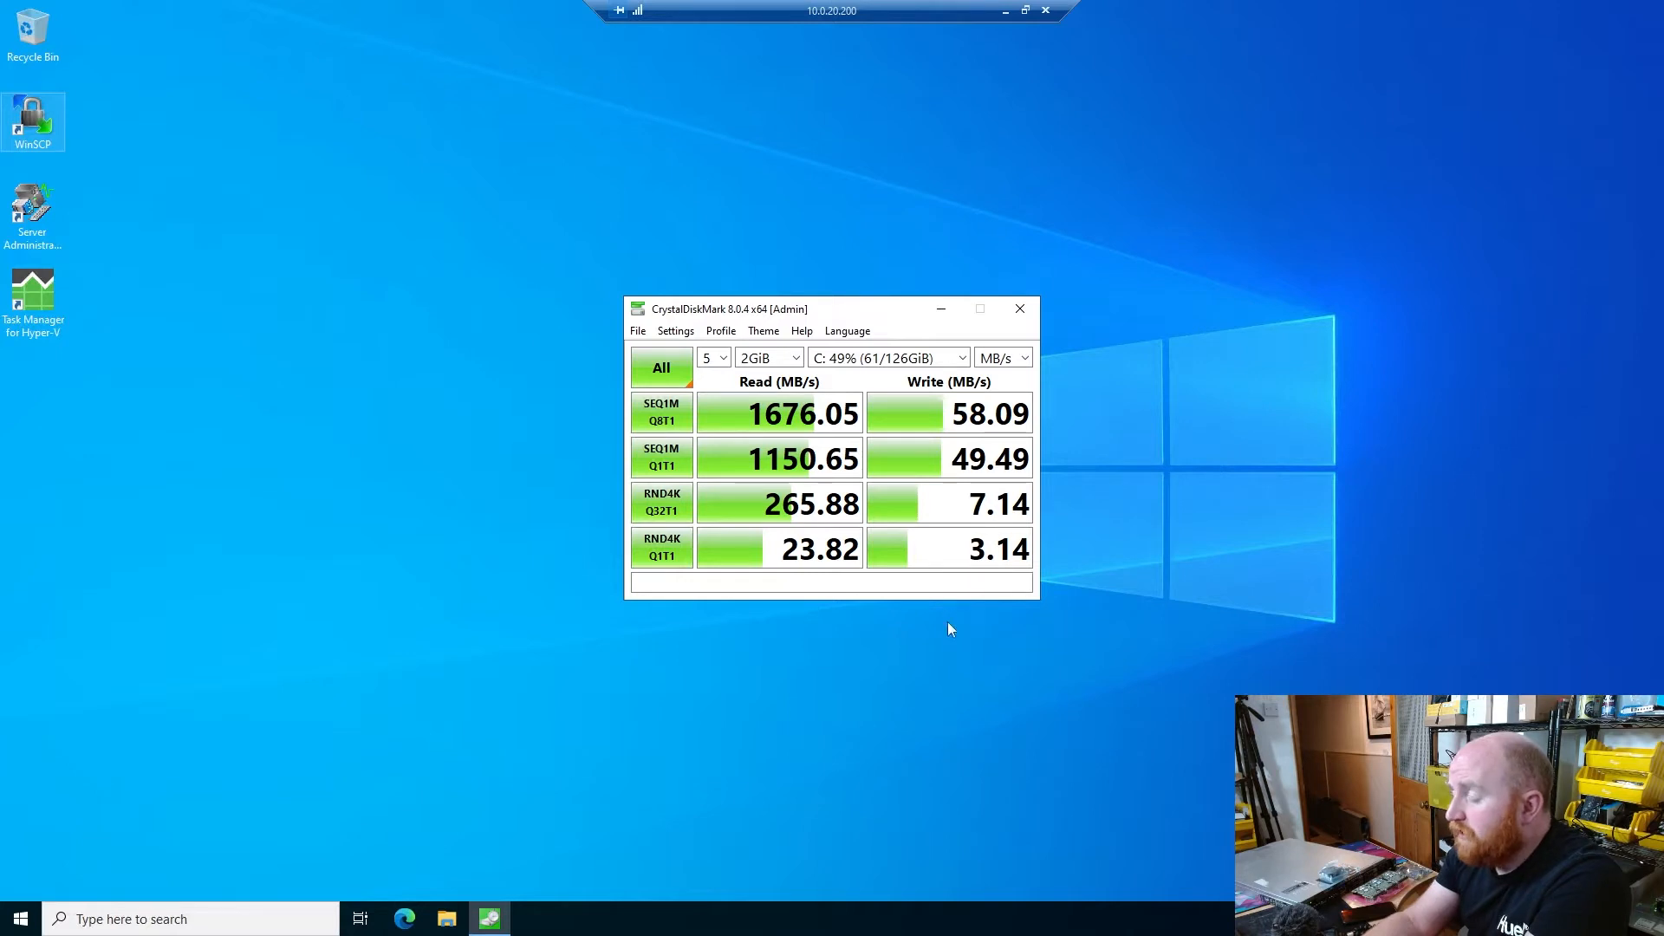
mouse_move(937, 623)
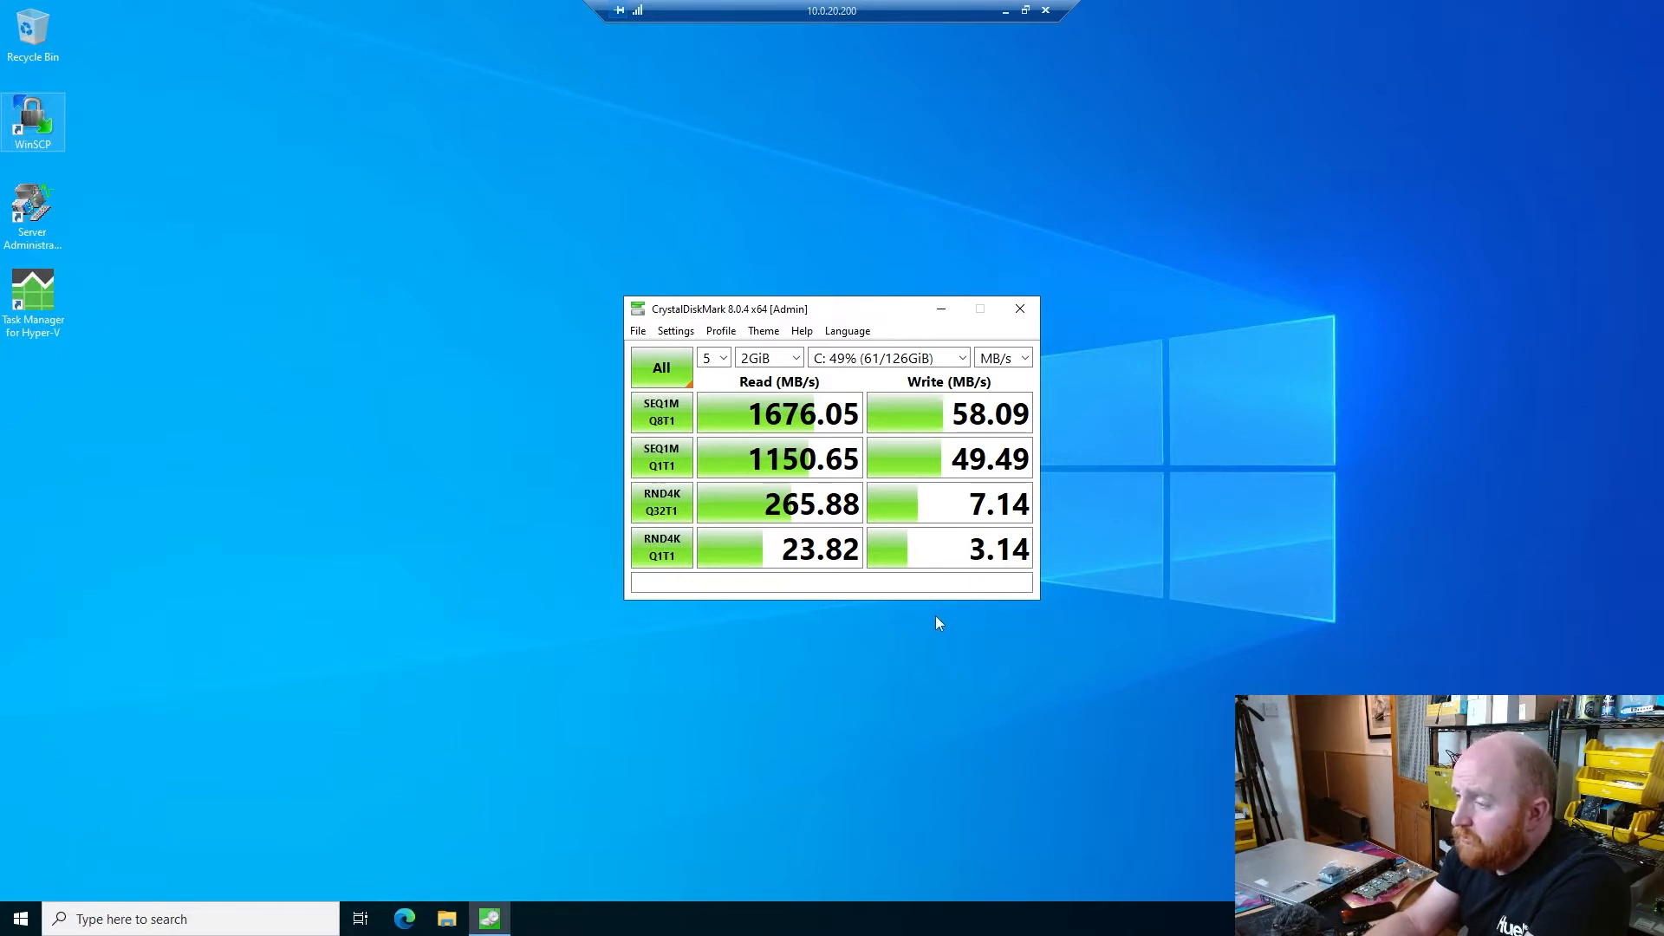
mouse_move(801, 619)
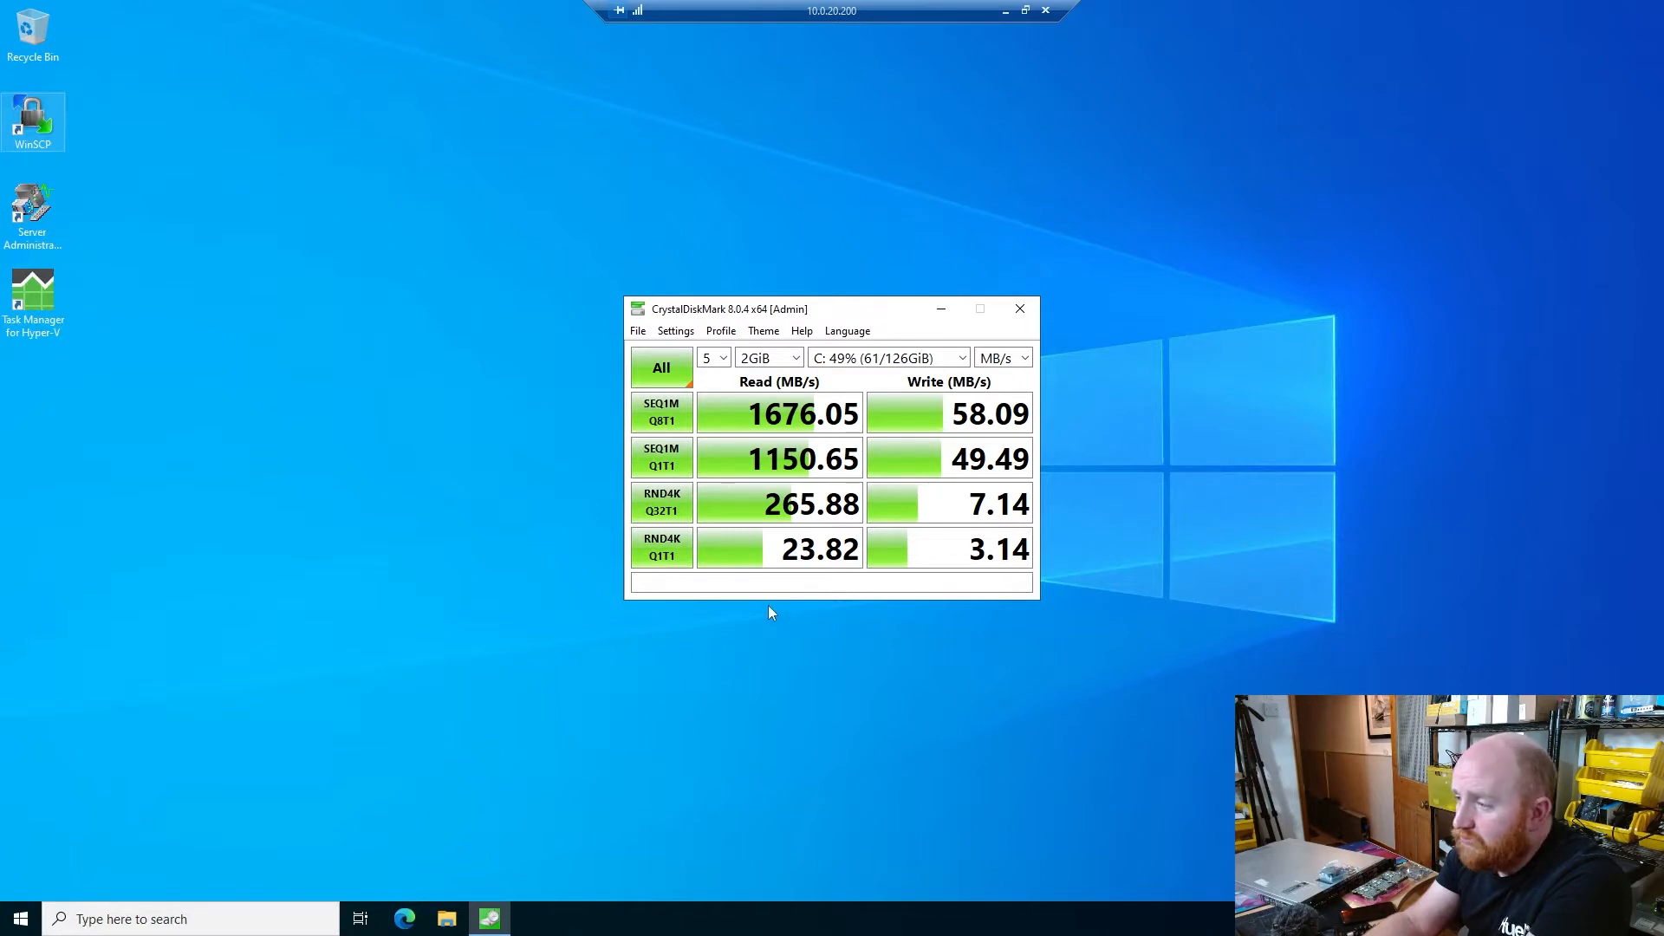
mouse_move(890, 668)
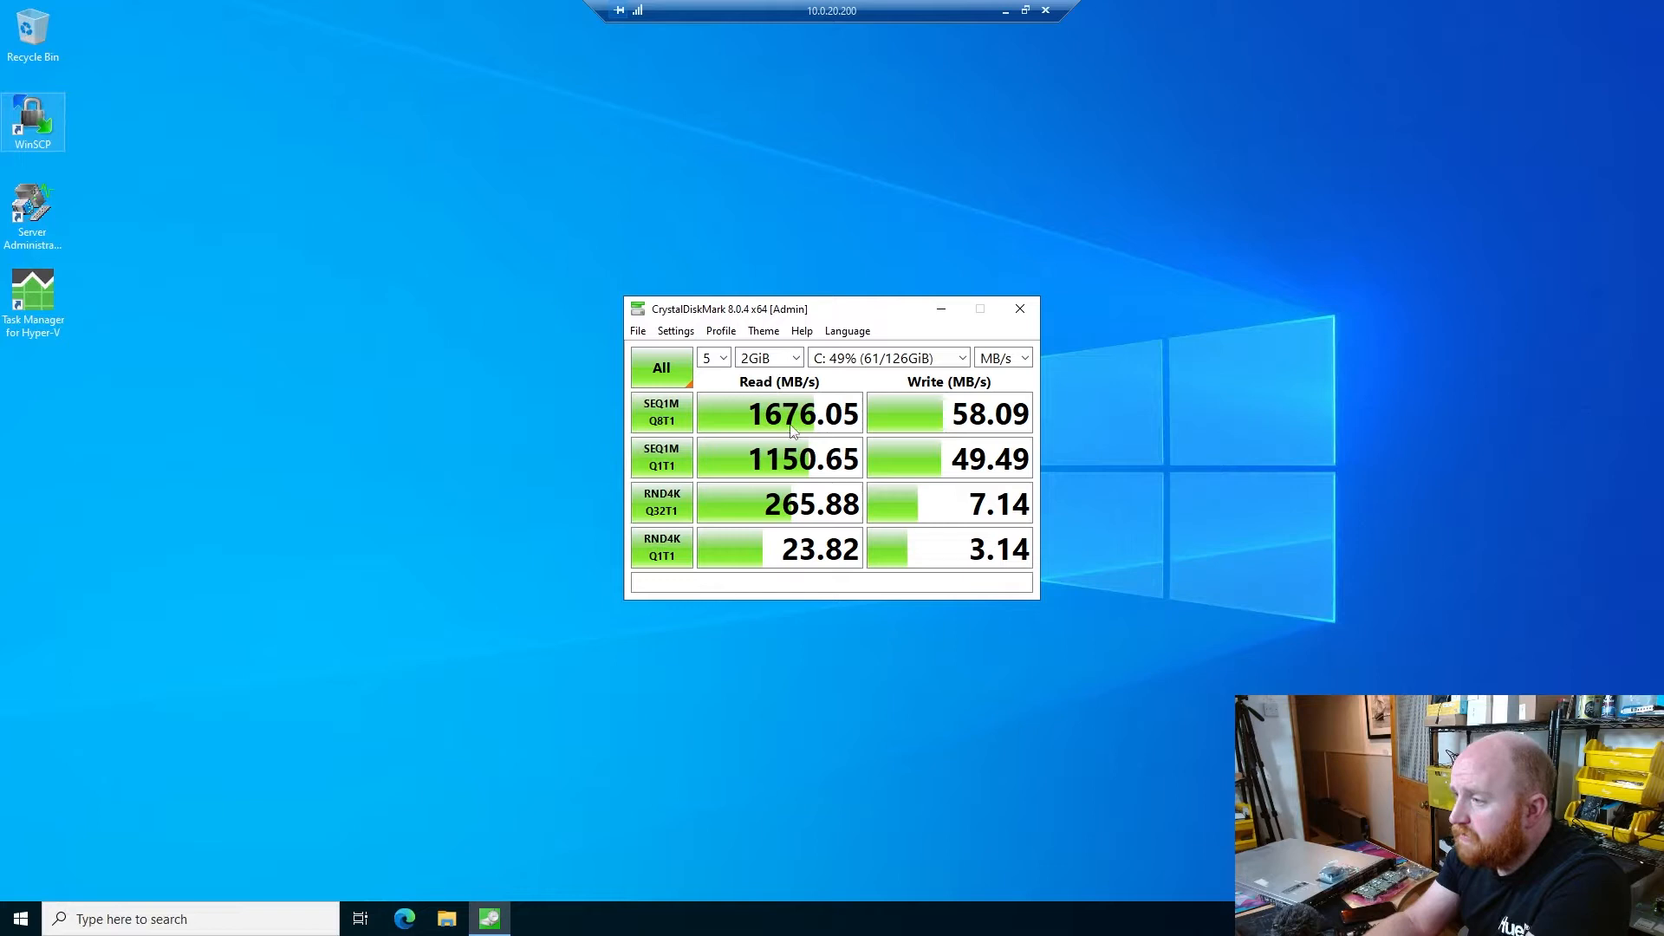
mouse_move(739, 760)
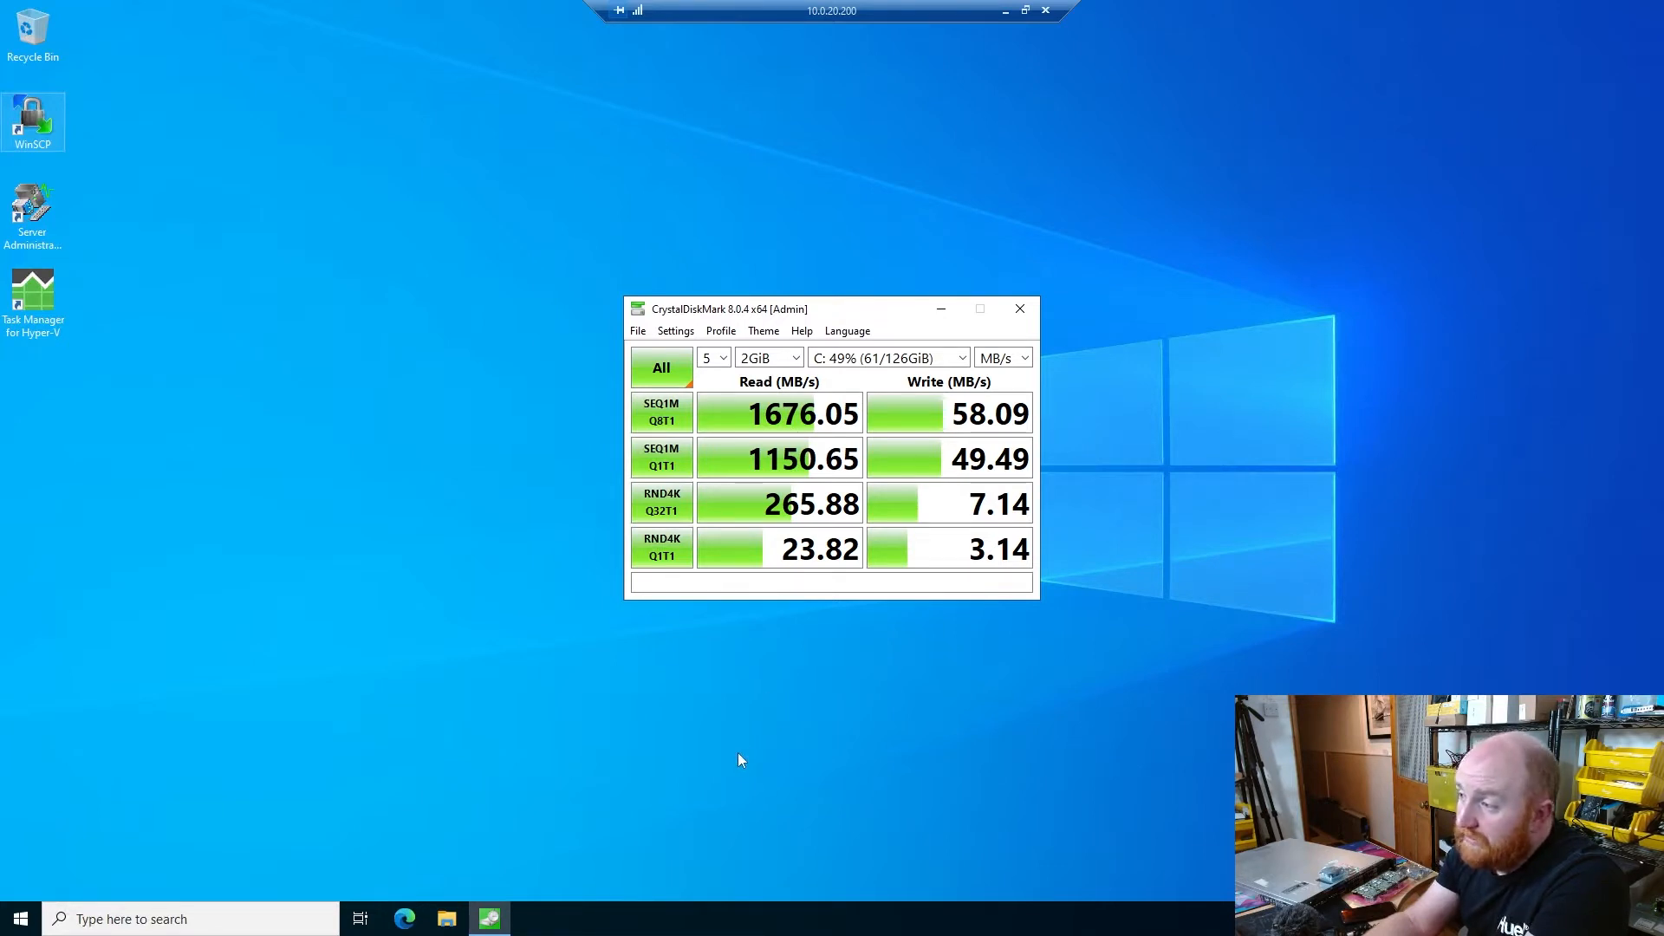
mouse_move(701, 381)
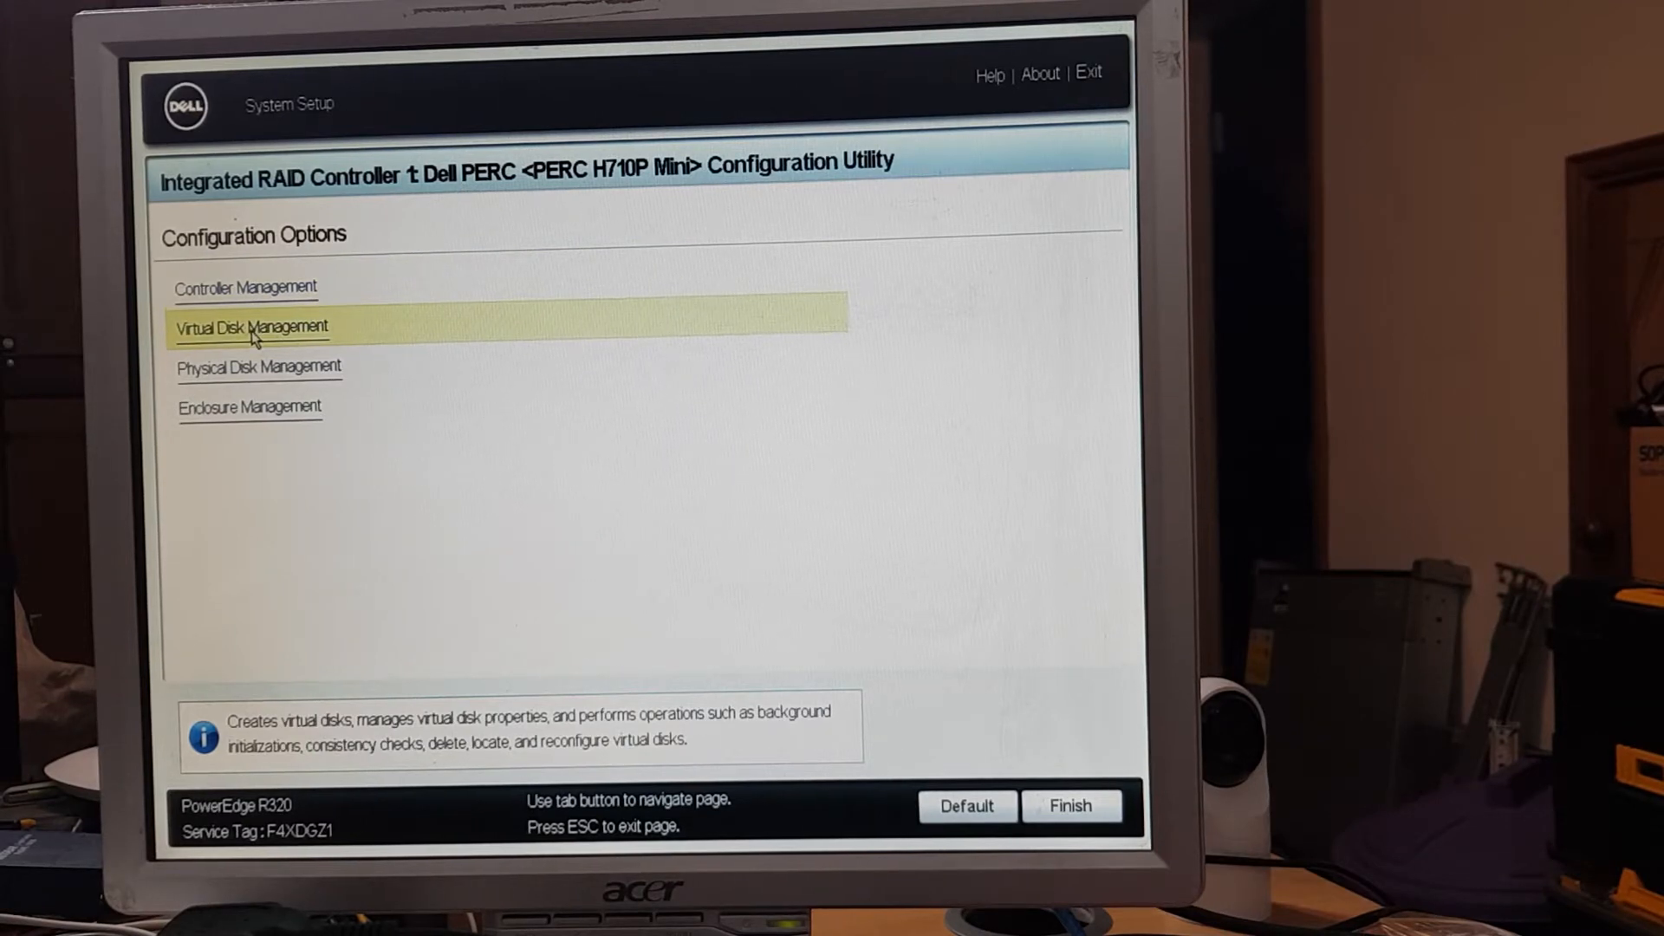
- Review the online 223 GB SATA physical disk's properties and the single enclosure's details
left_click(252, 327)
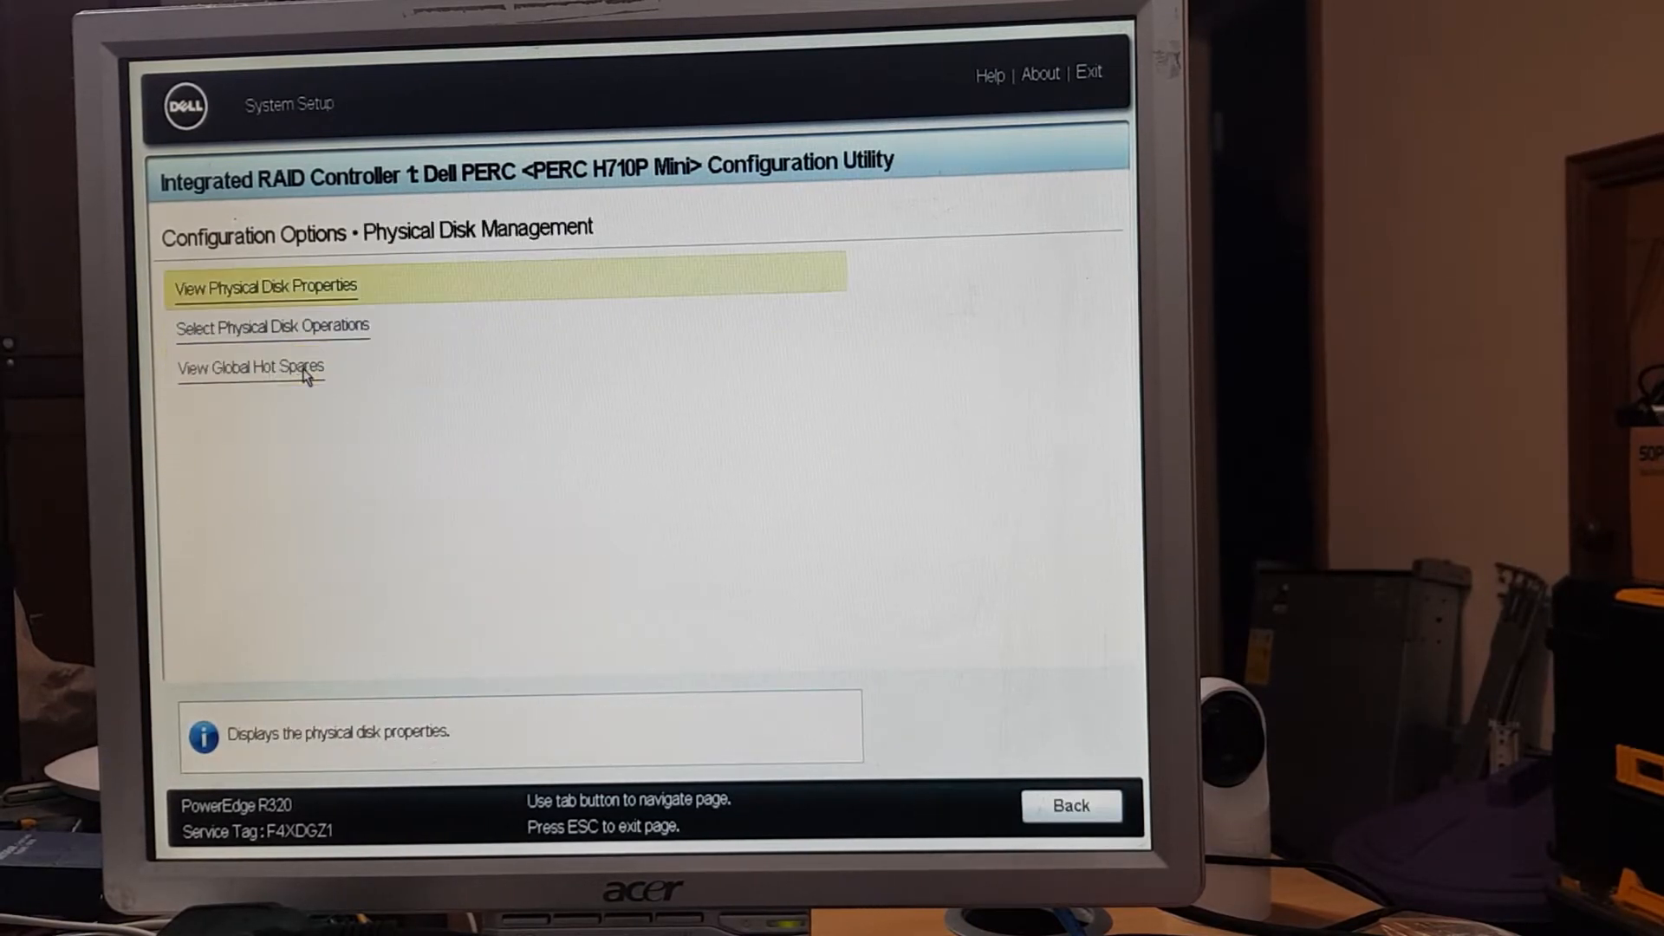
mouse_move(601, 531)
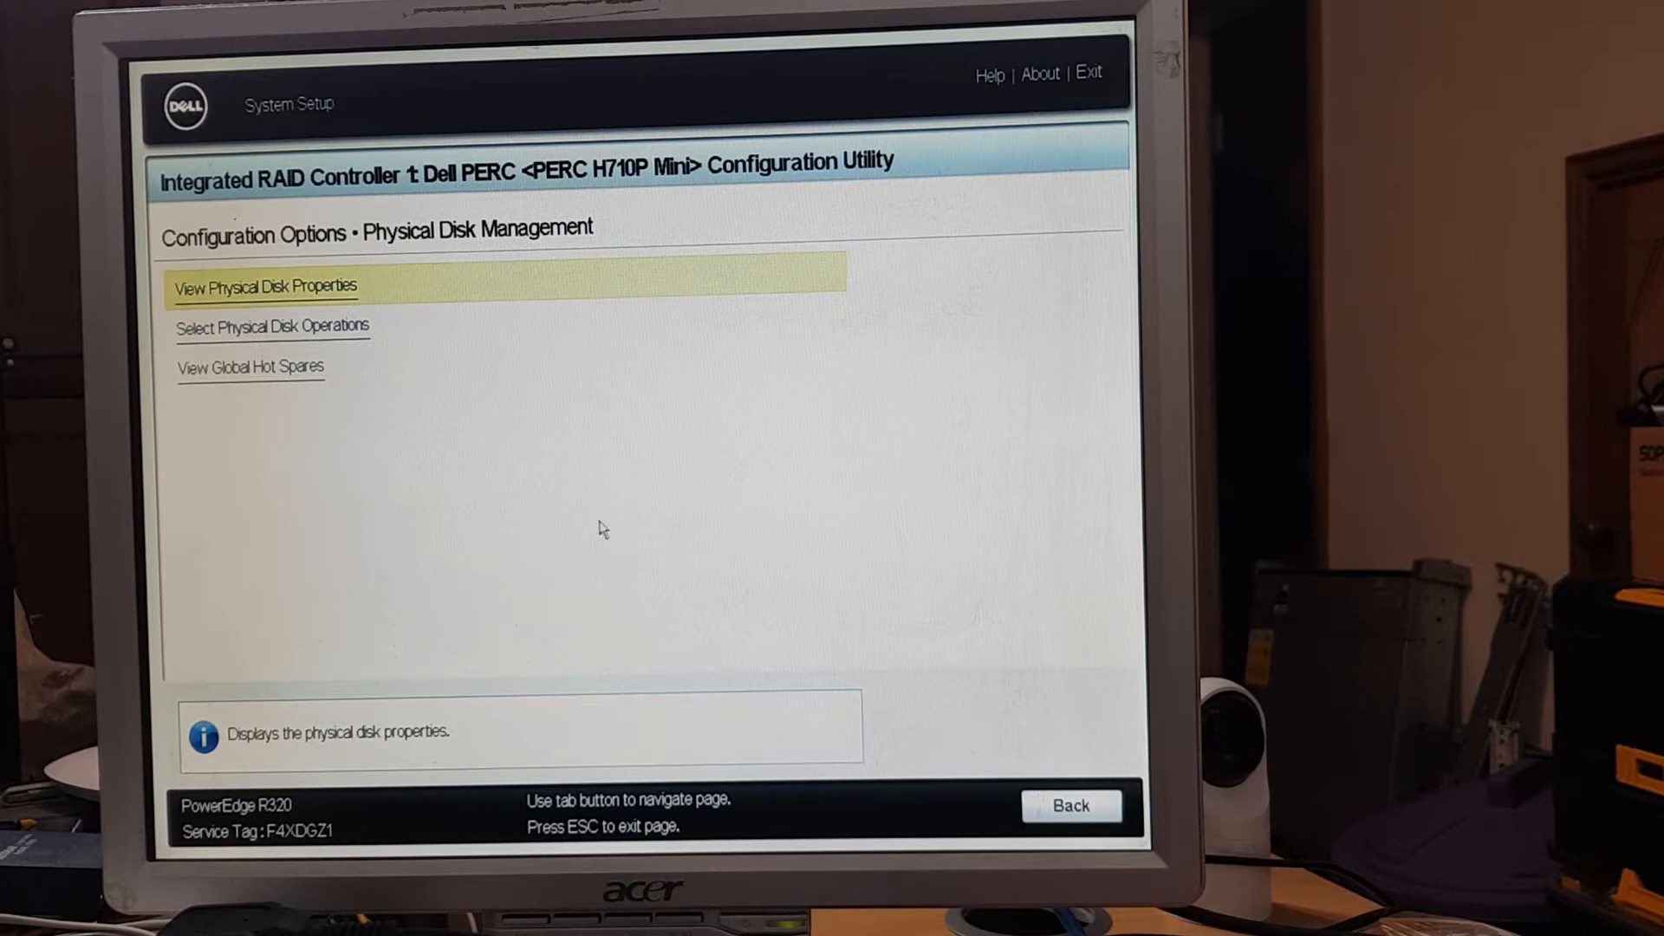
left_click(264, 286)
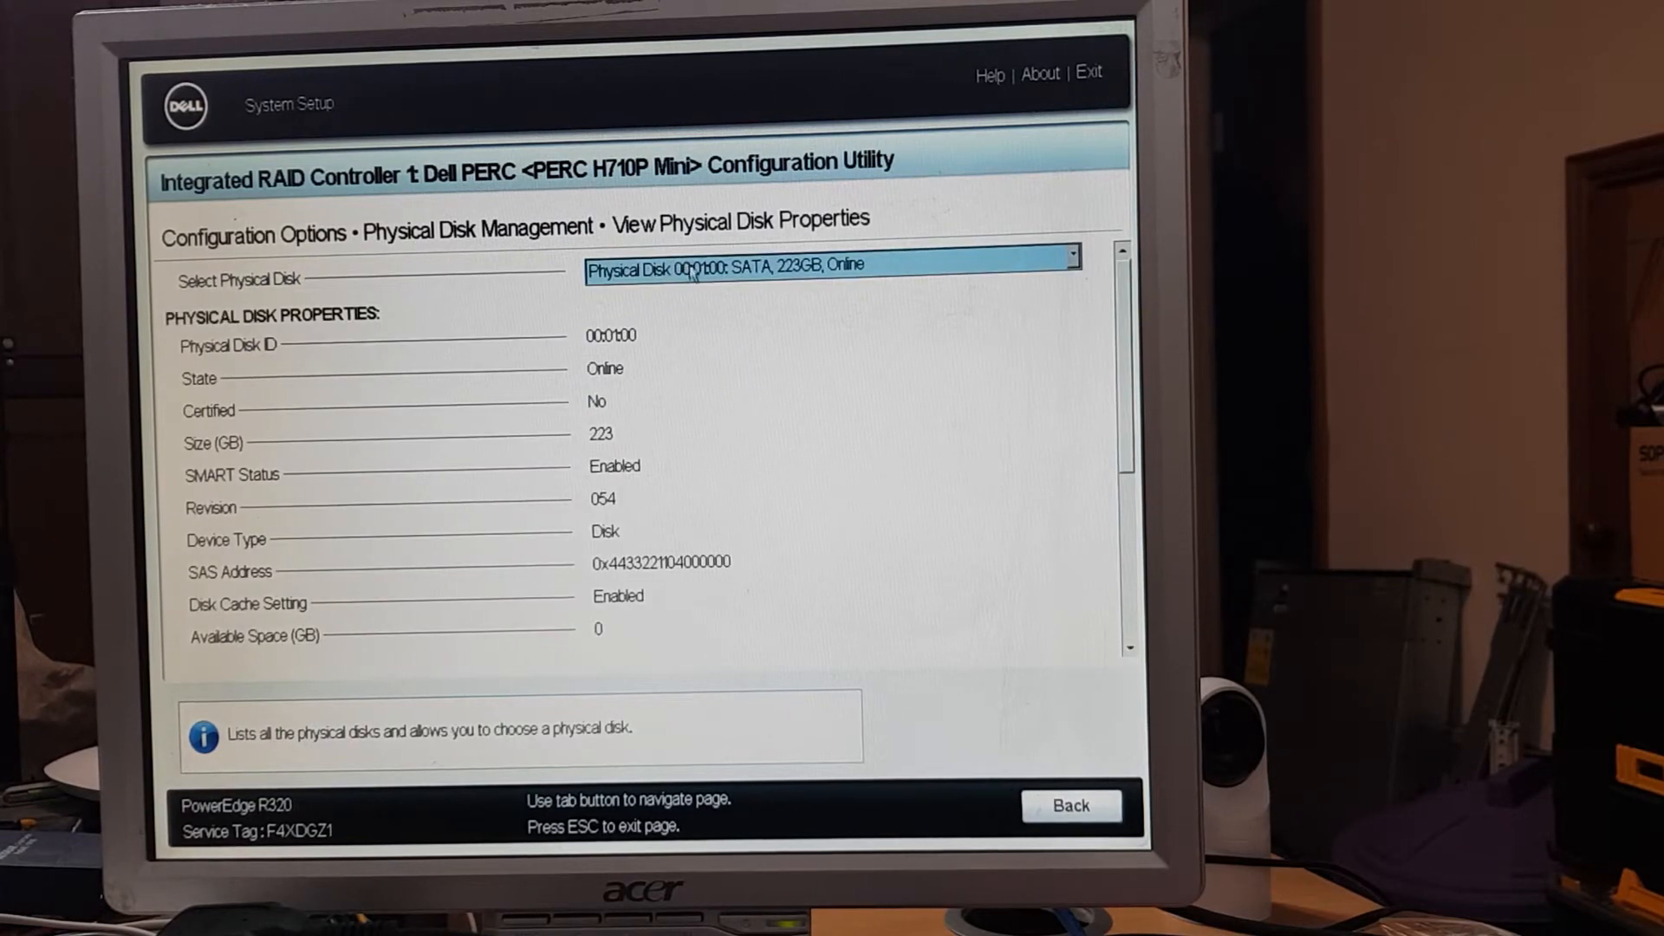
left_click(1071, 806)
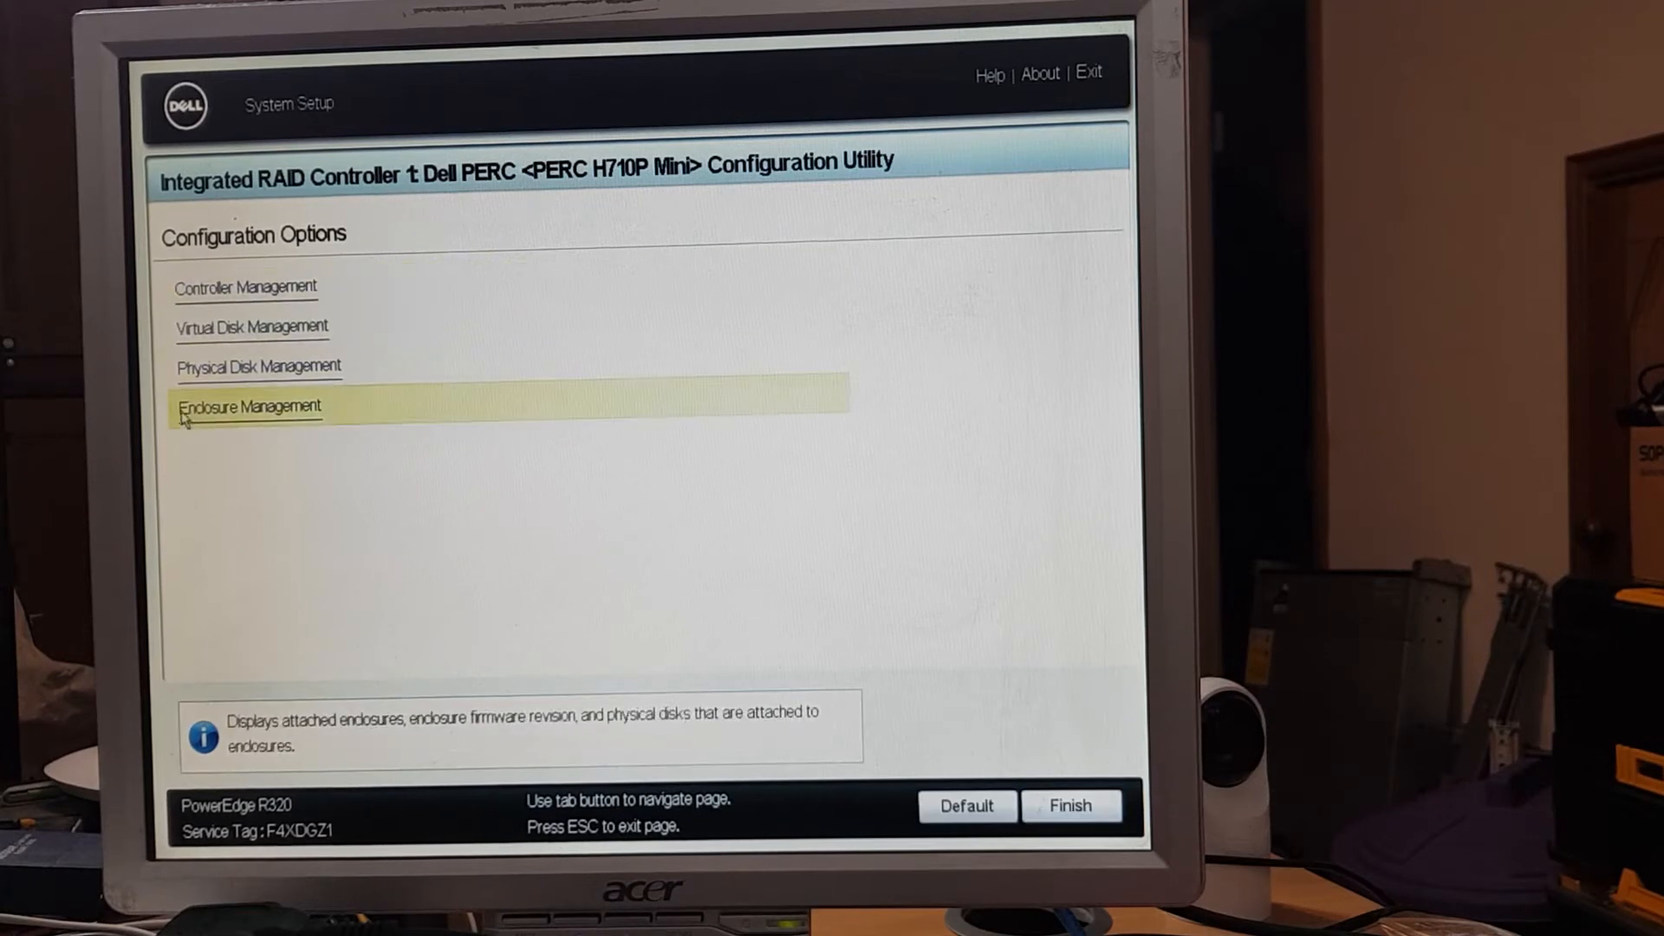
left_click(248, 407)
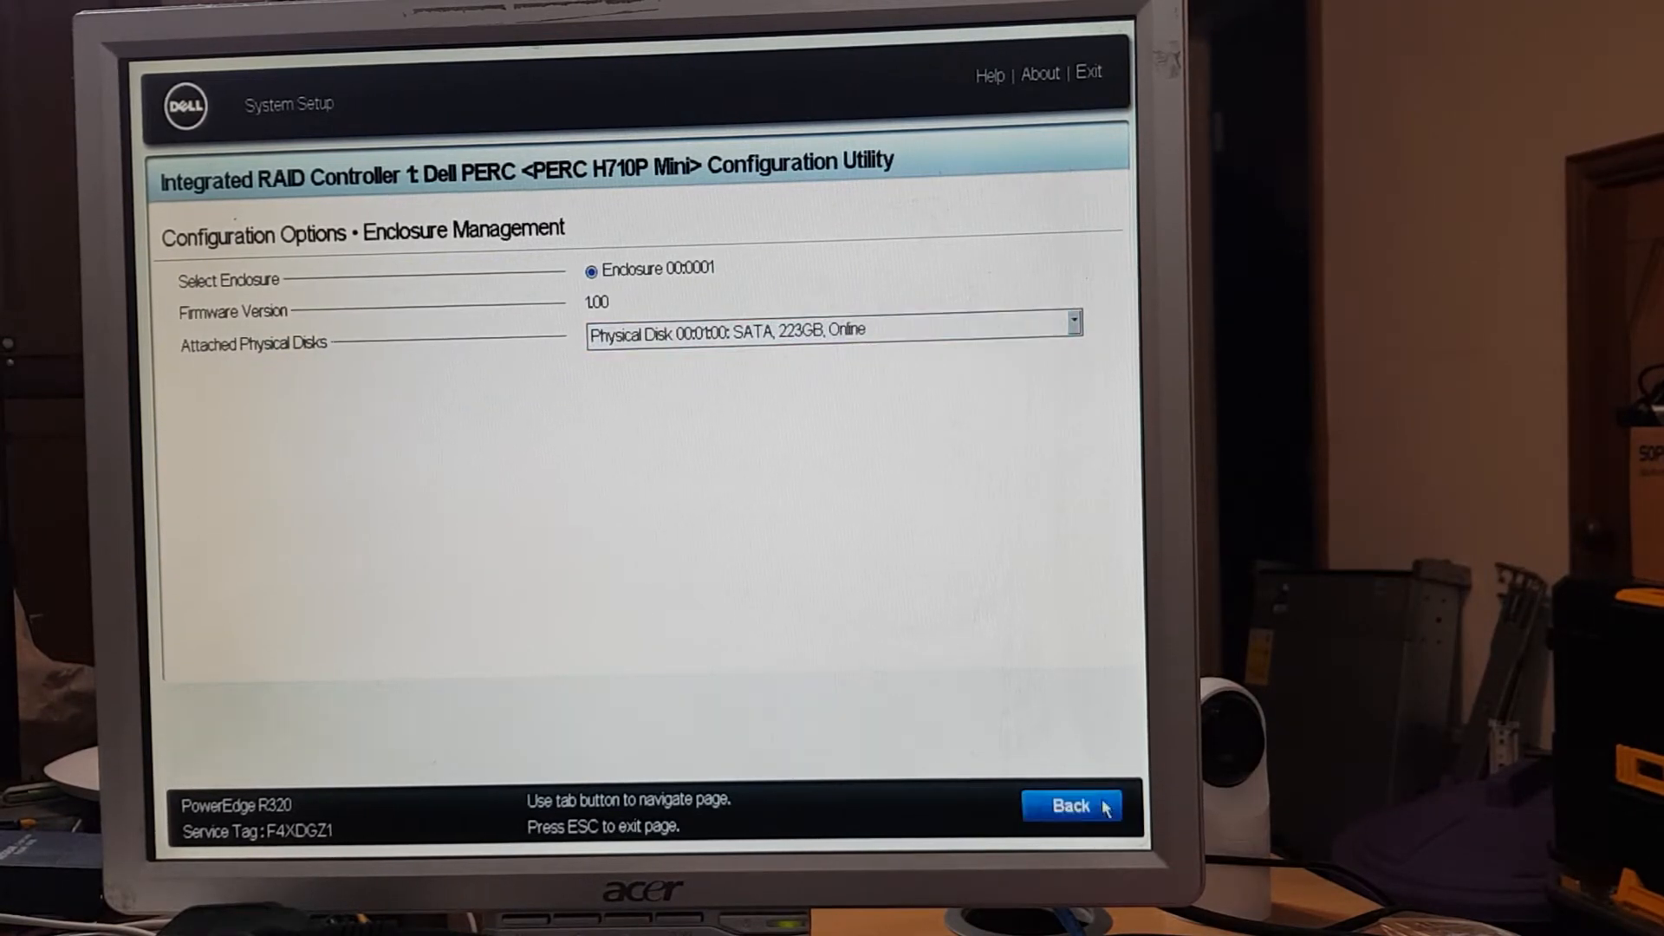
left_click(1072, 805)
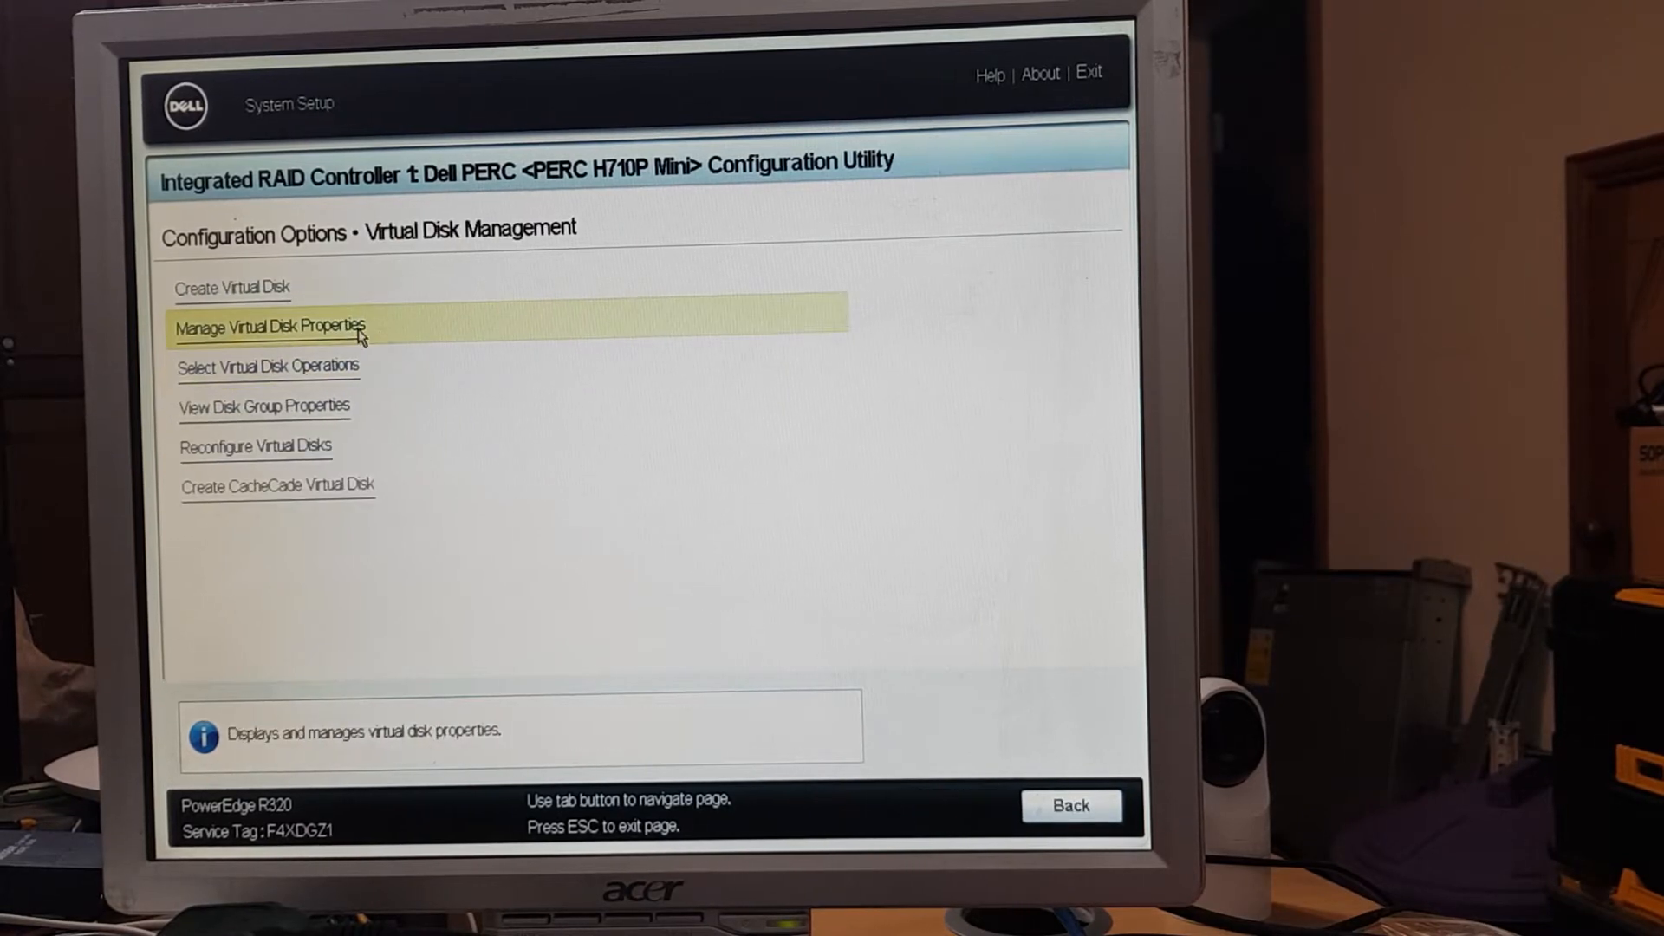
- Confirm VD1's six 223 GB member disks, then choose Read Ahead as its read cache policy
left_click(273, 326)
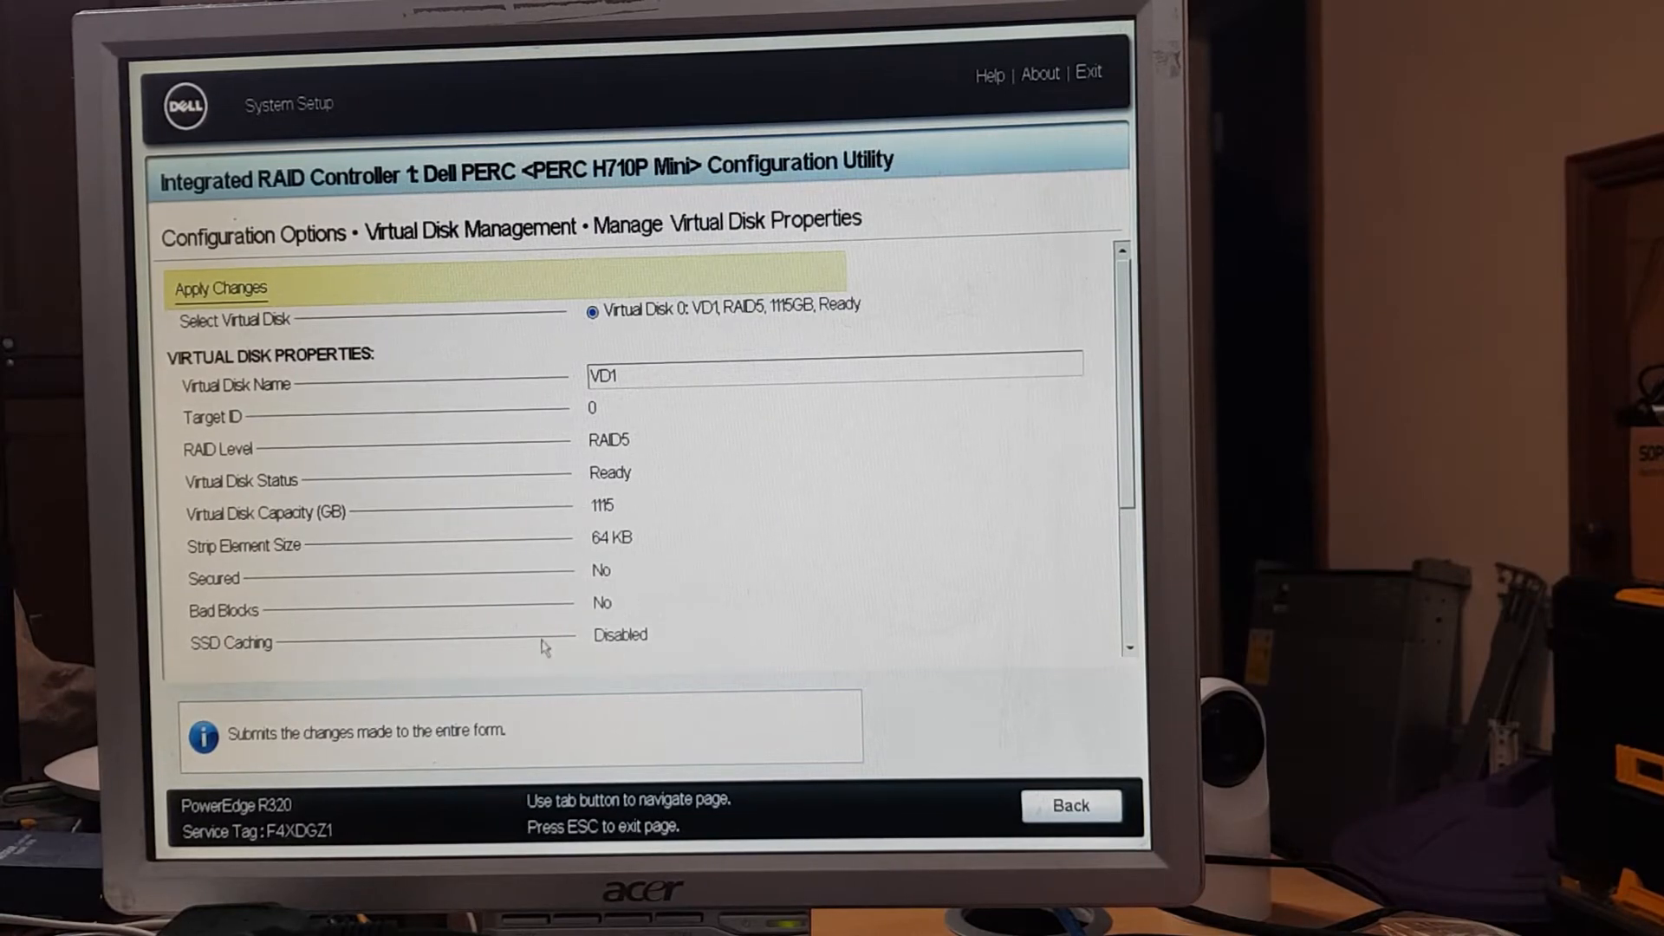
scroll("down", 3)
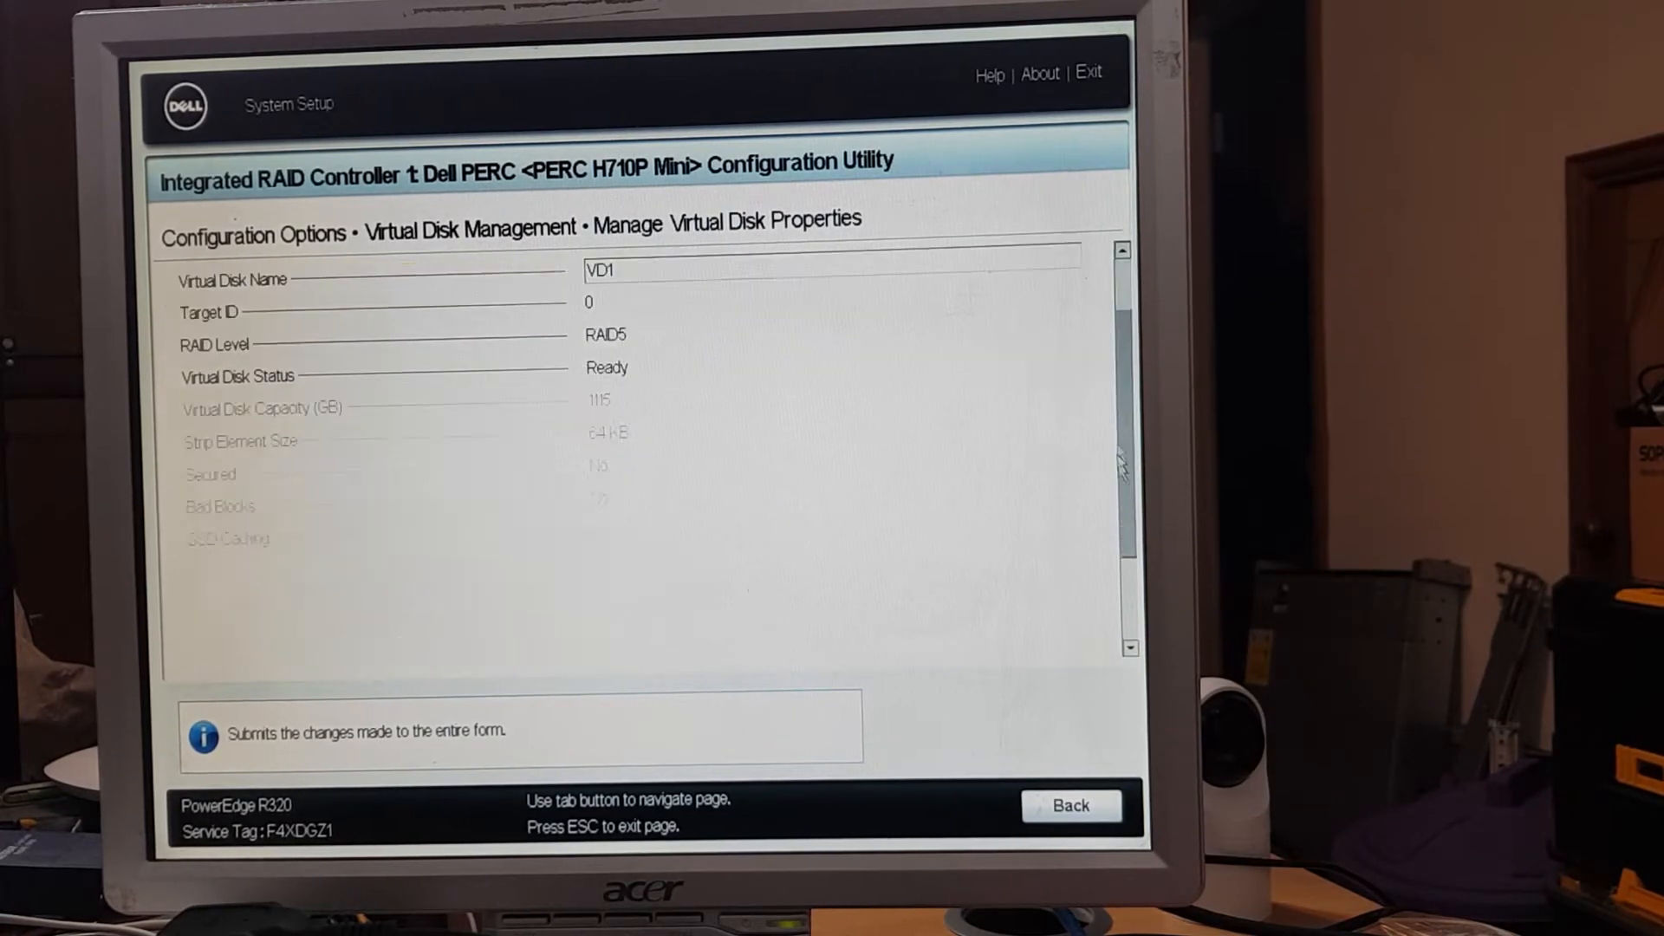
scroll("down", 3)
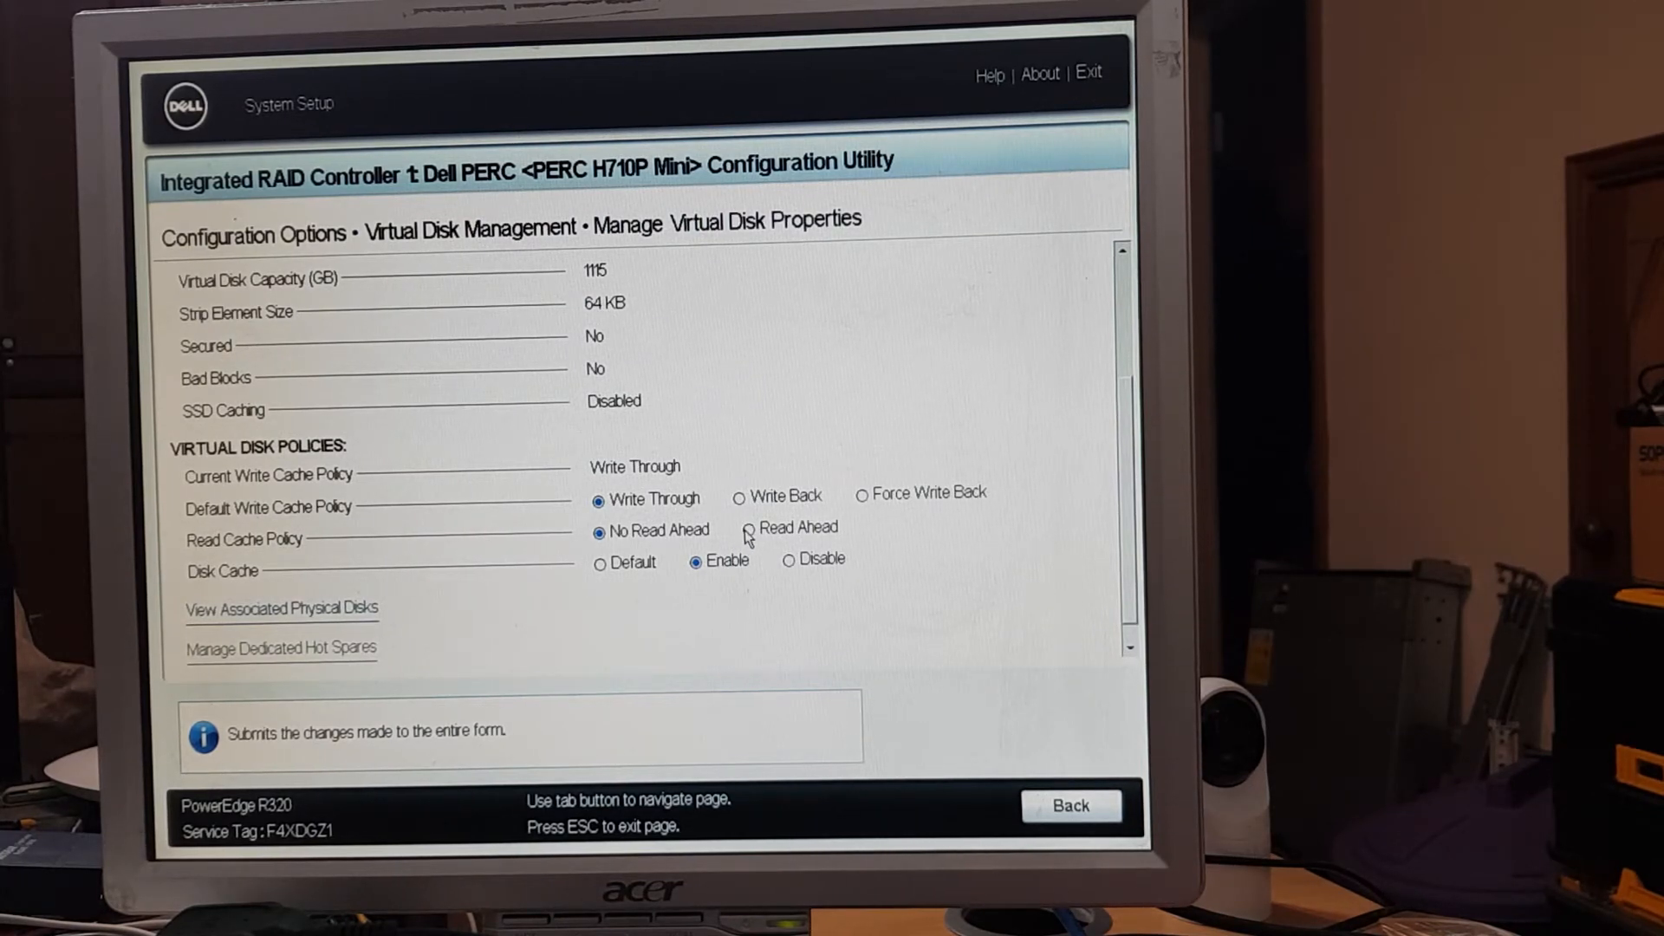
left_click(281, 609)
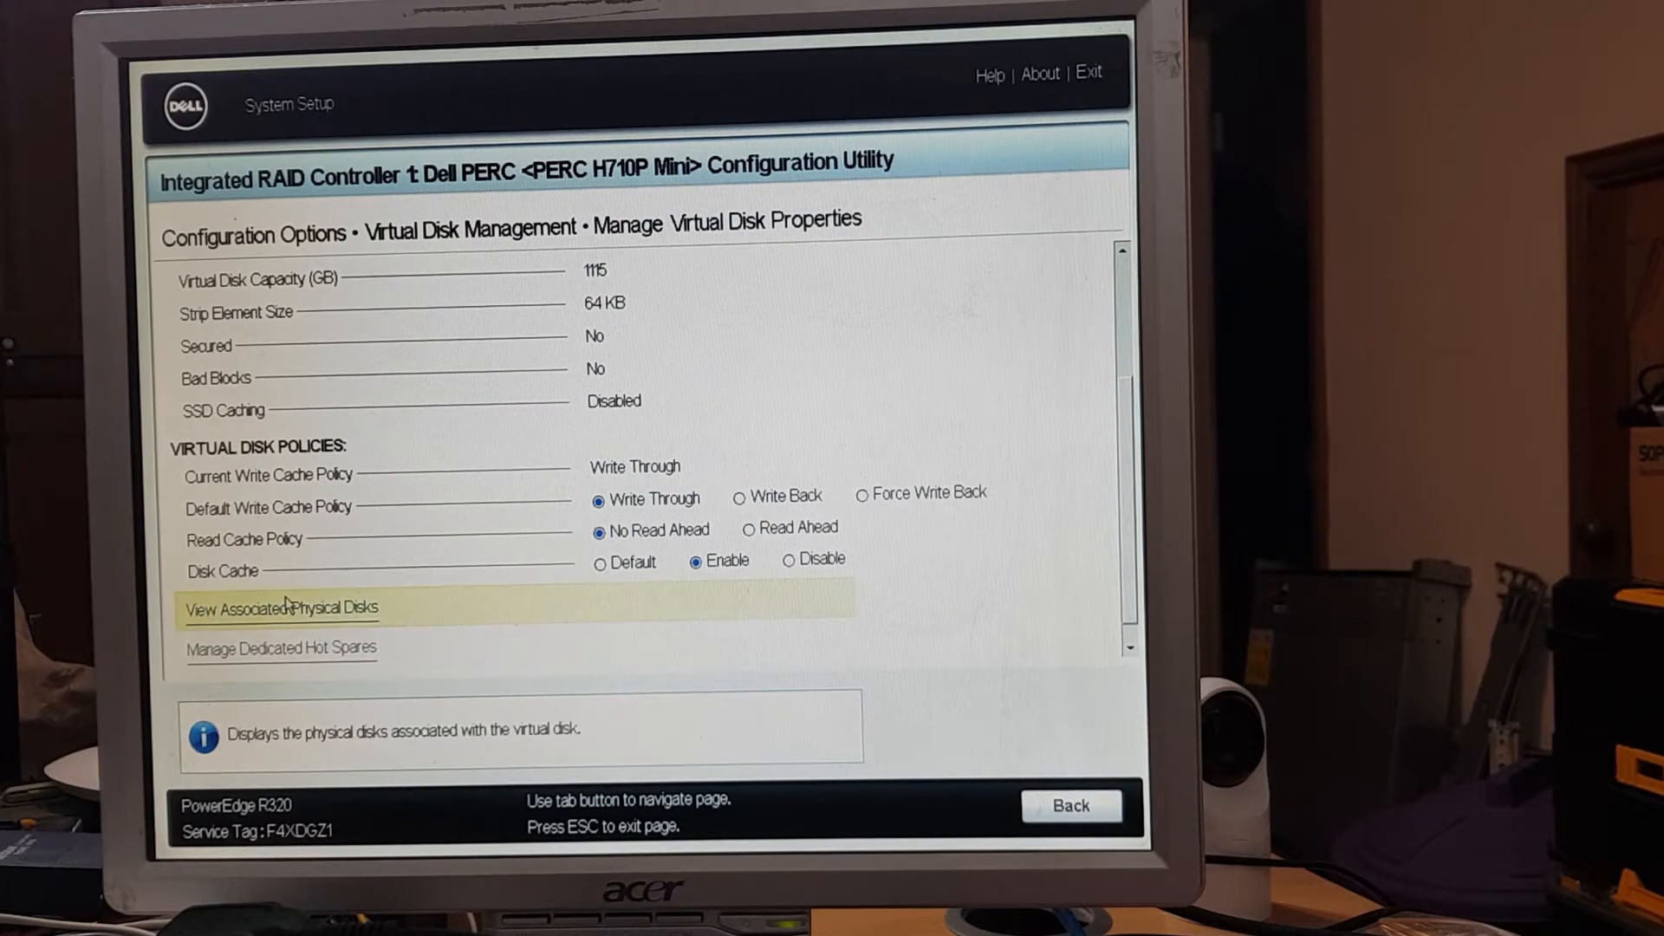
left_click(284, 610)
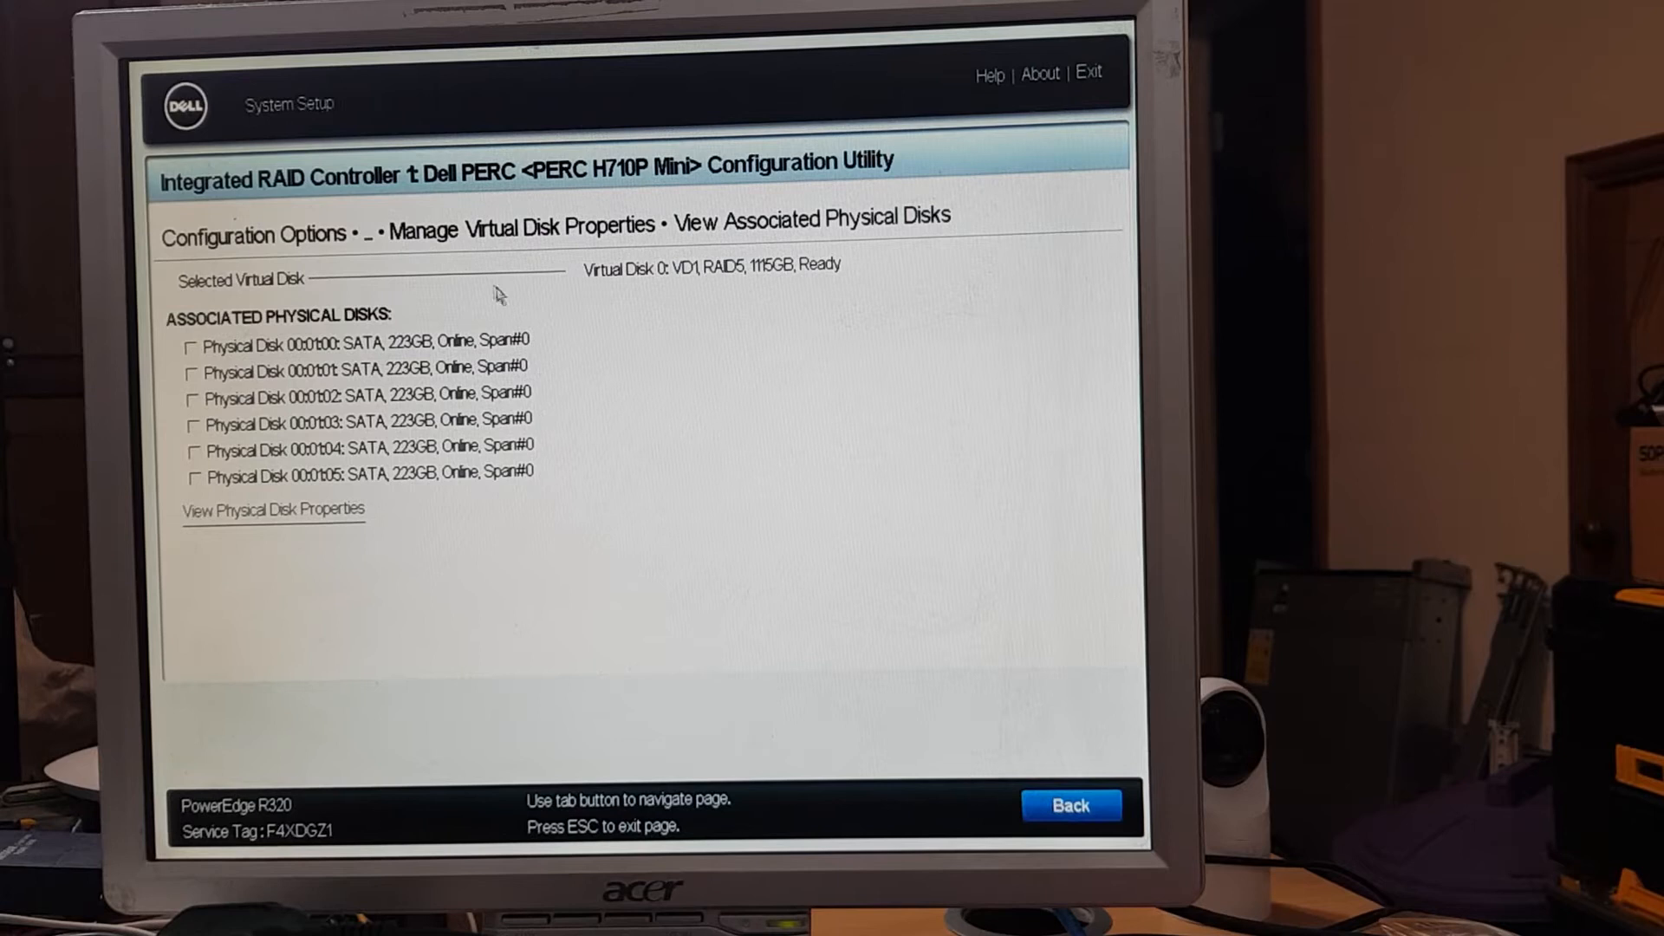
left_click(1070, 805)
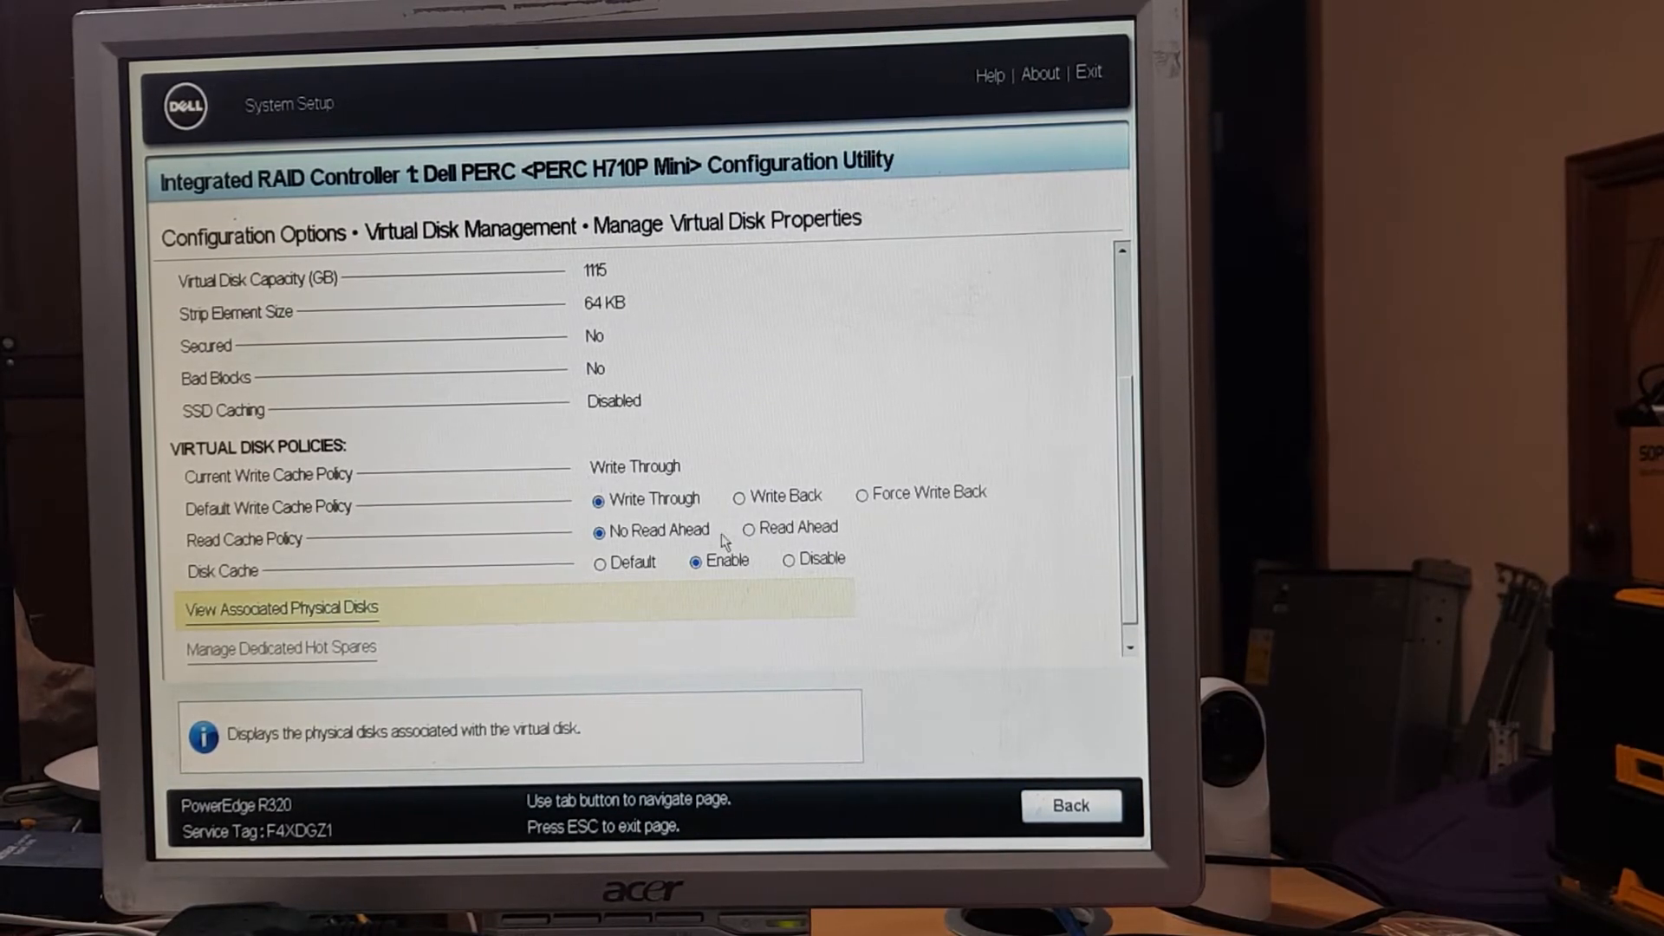
left_click(749, 529)
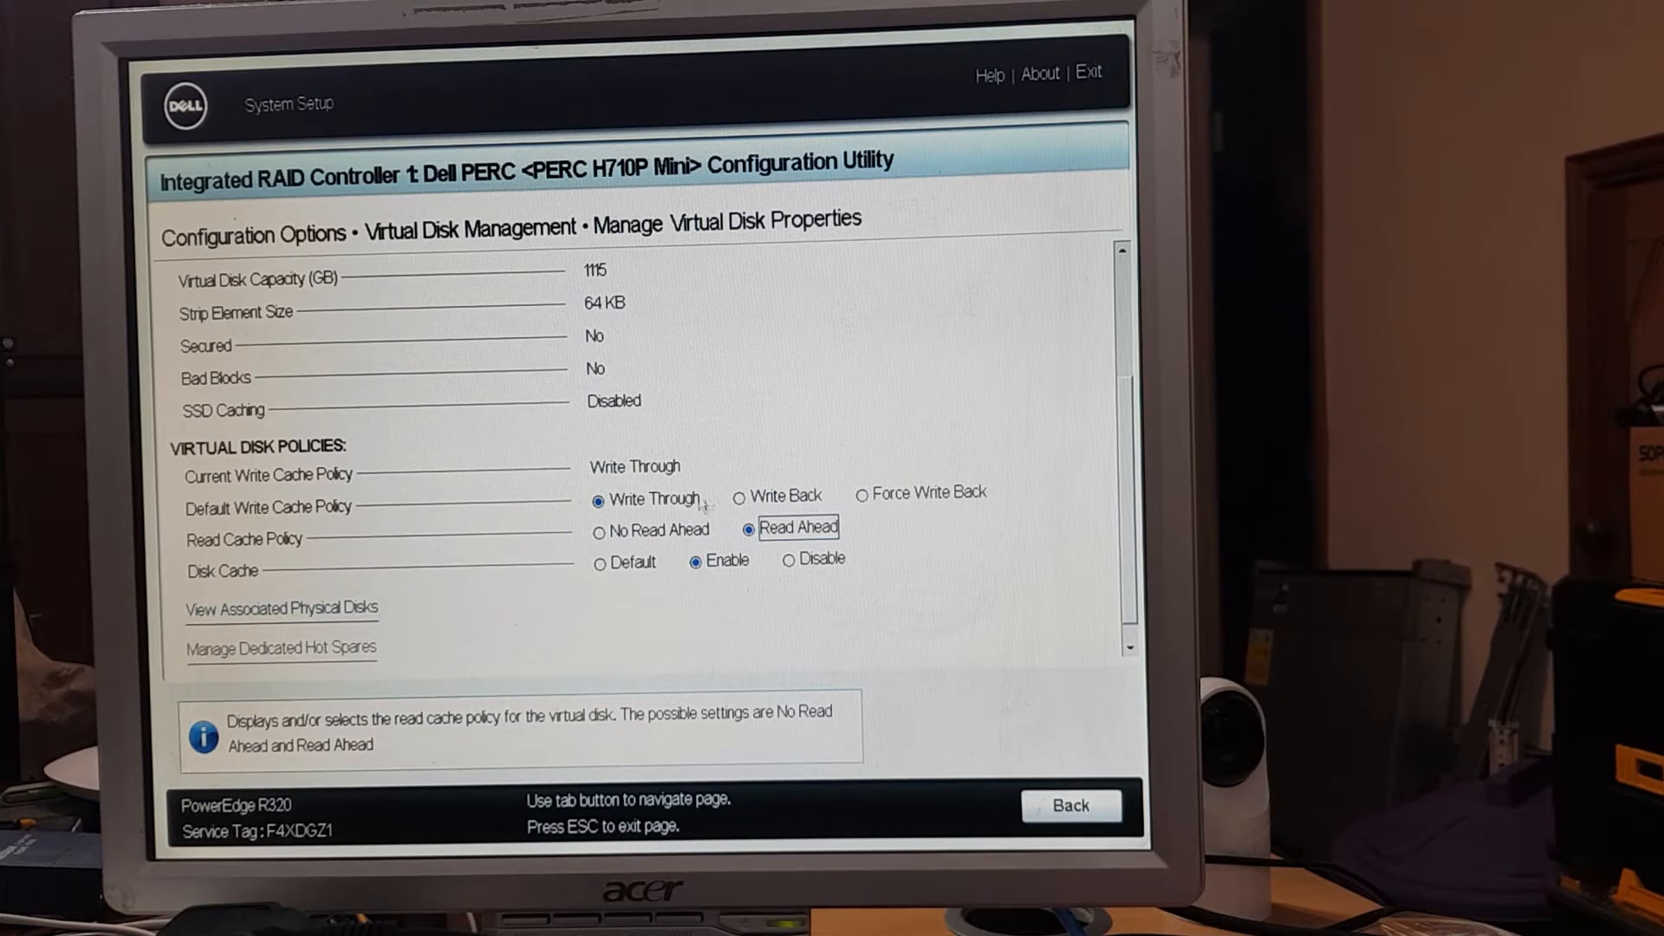
- Set VD1's default write cache to Write Back and apply the cache policy changes
left_click(738, 496)
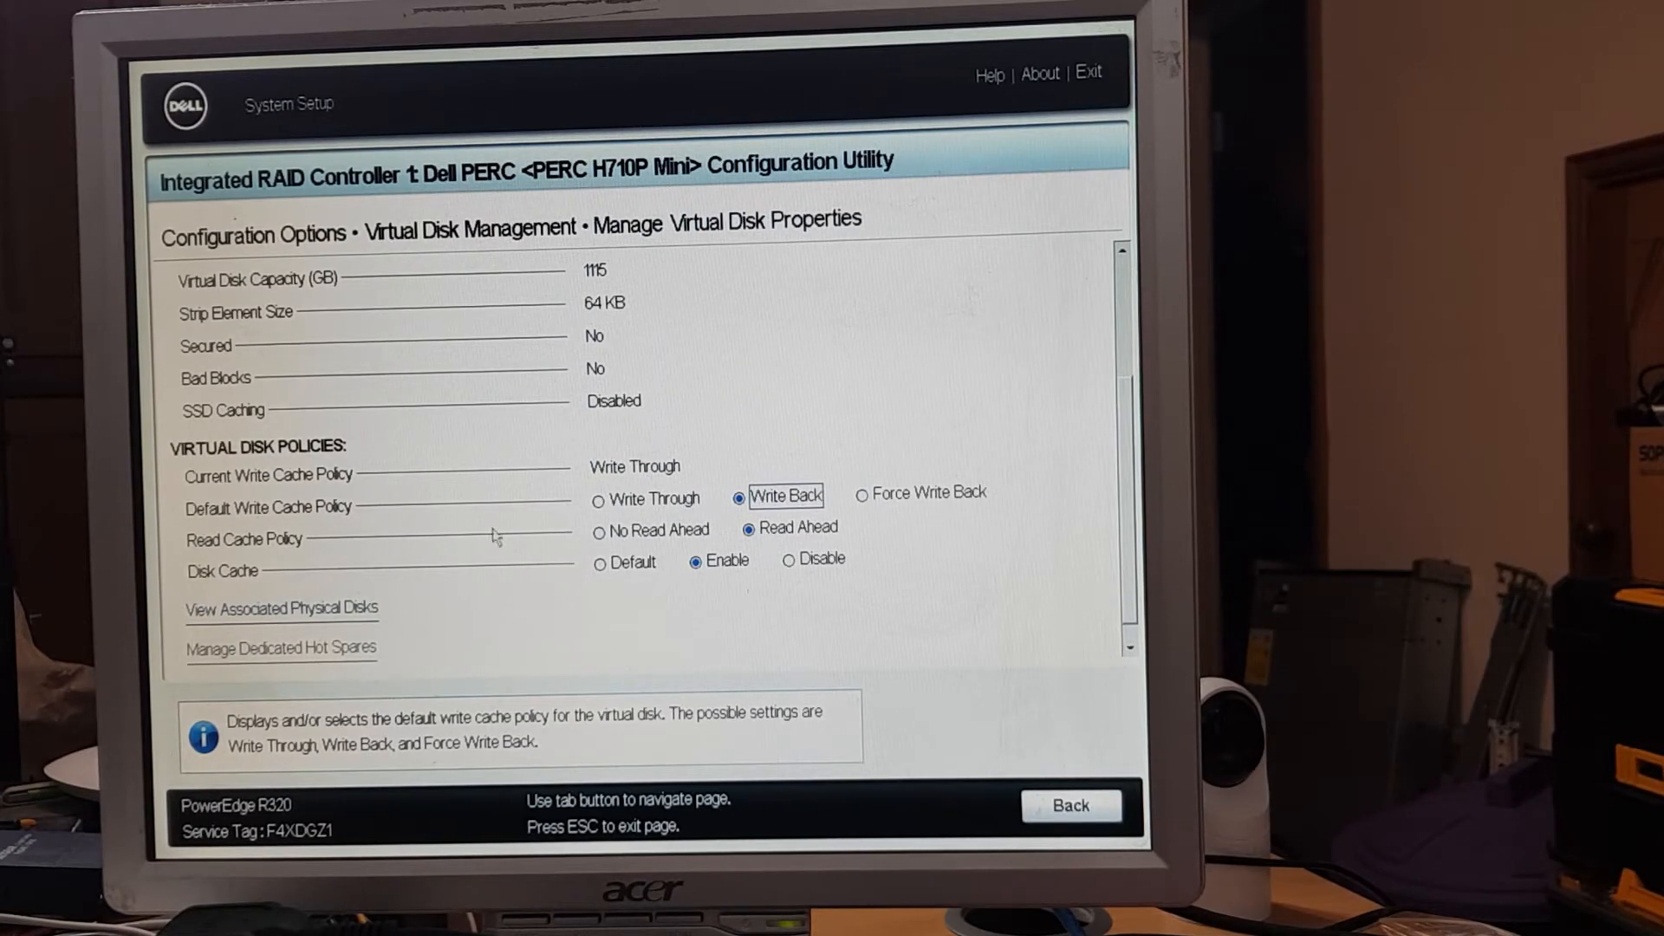
left_click(280, 609)
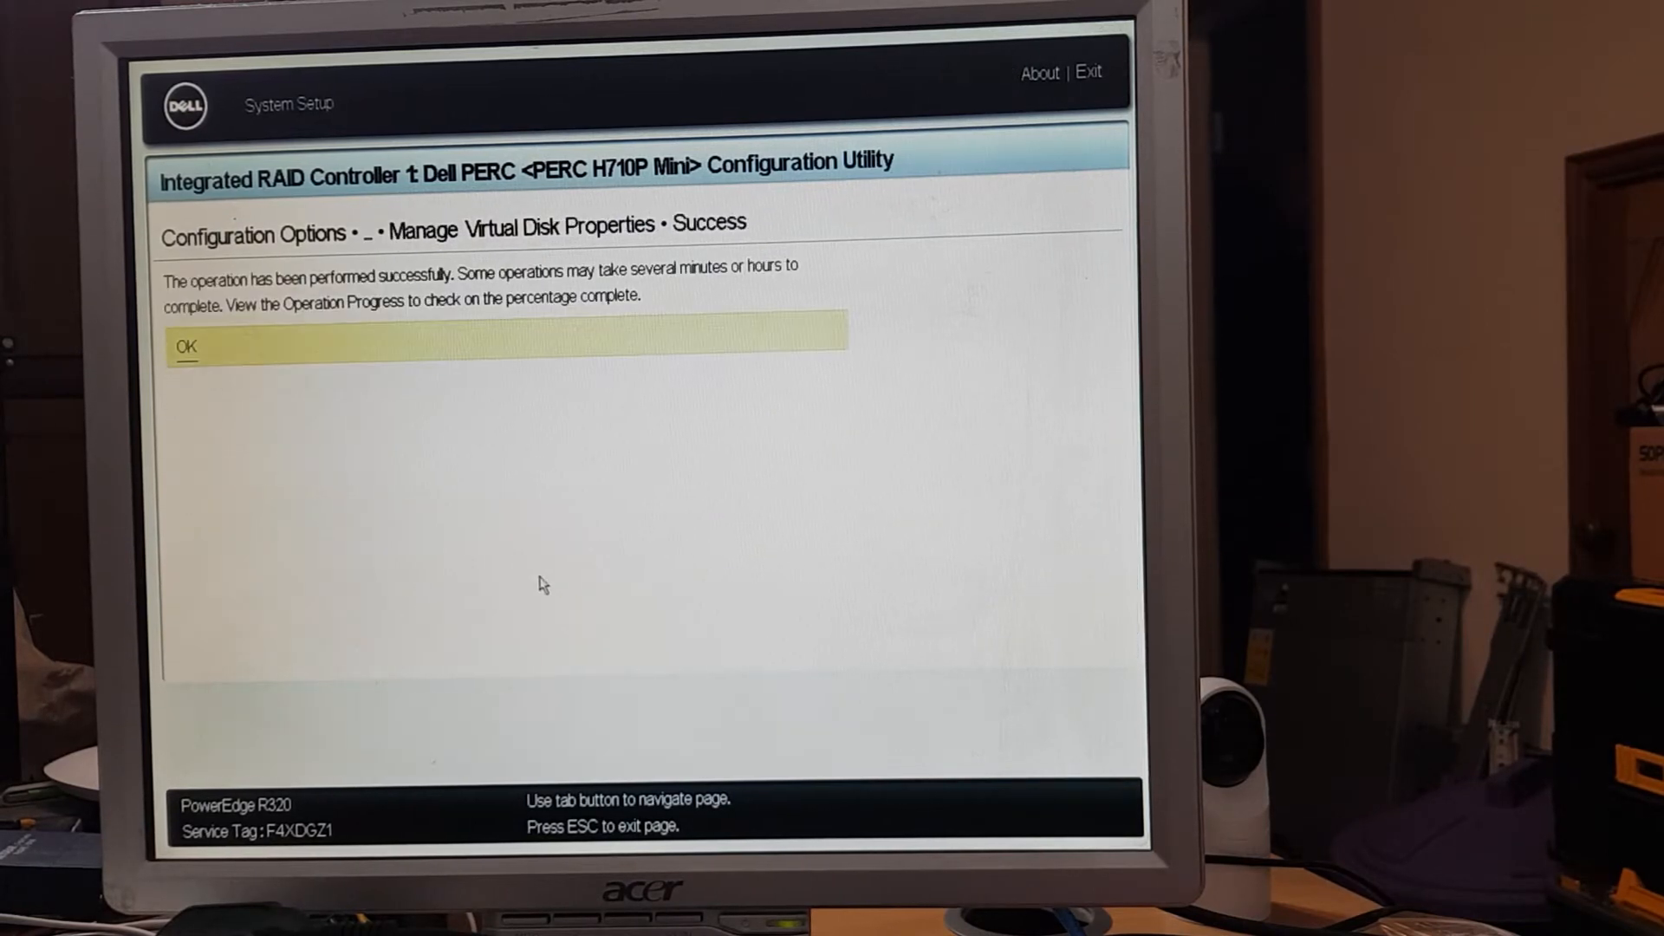
- Dismiss the success message and check VD1's background initialization progress (12 percent)
left_click(185, 347)
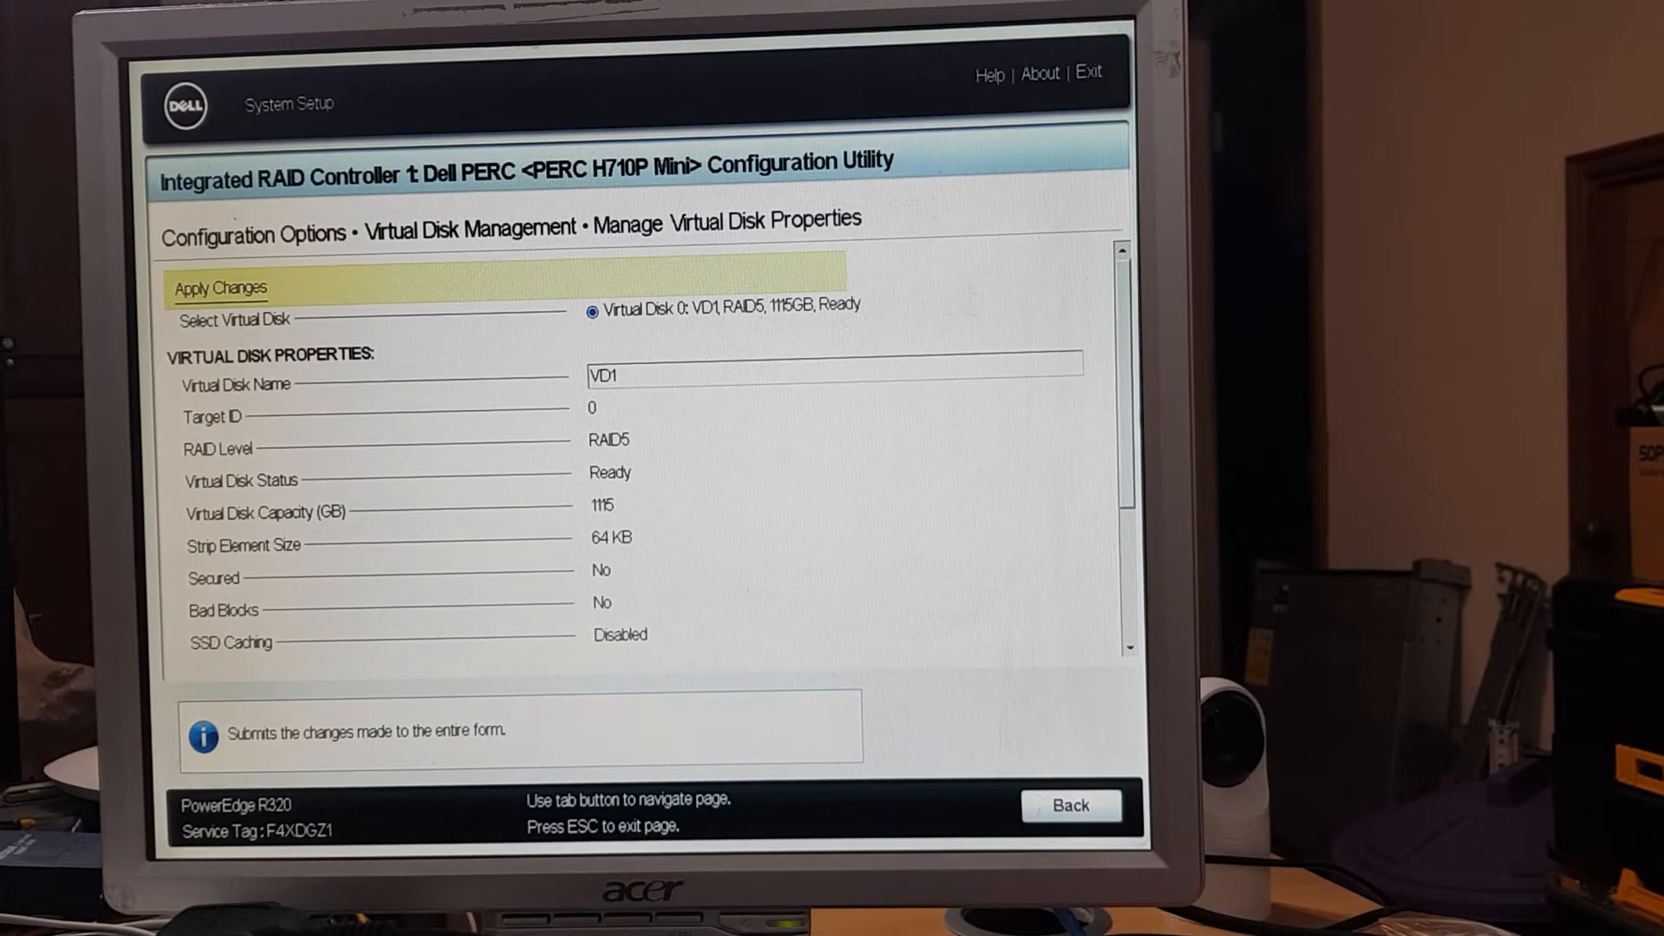
scroll("down", 3)
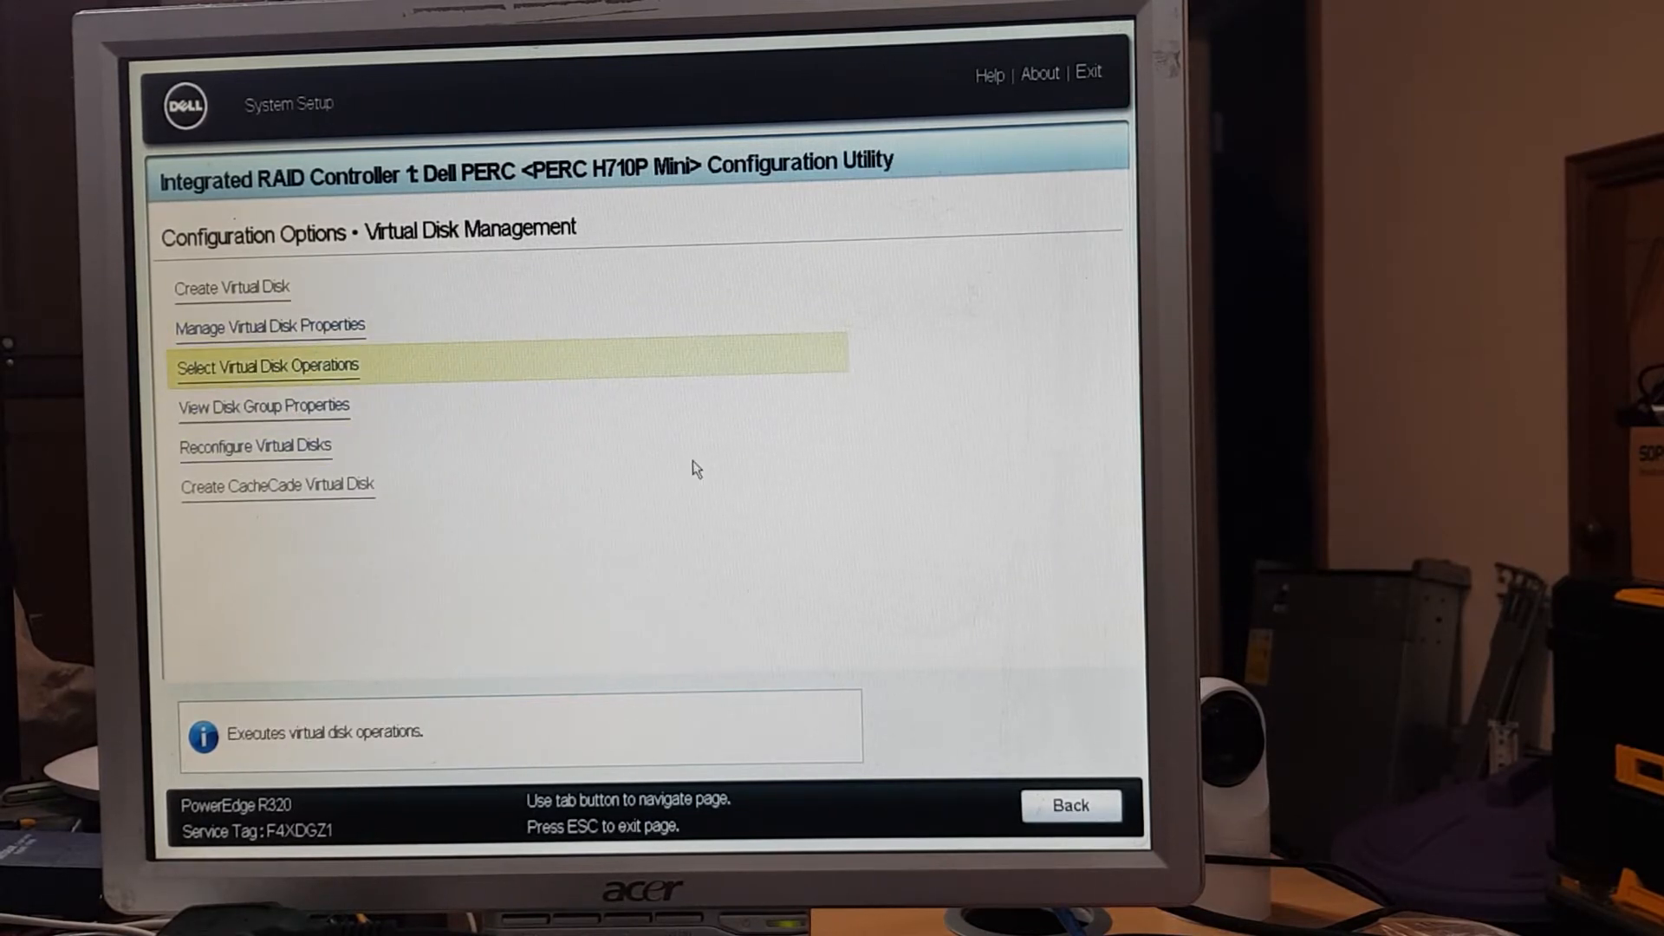
left_click(266, 365)
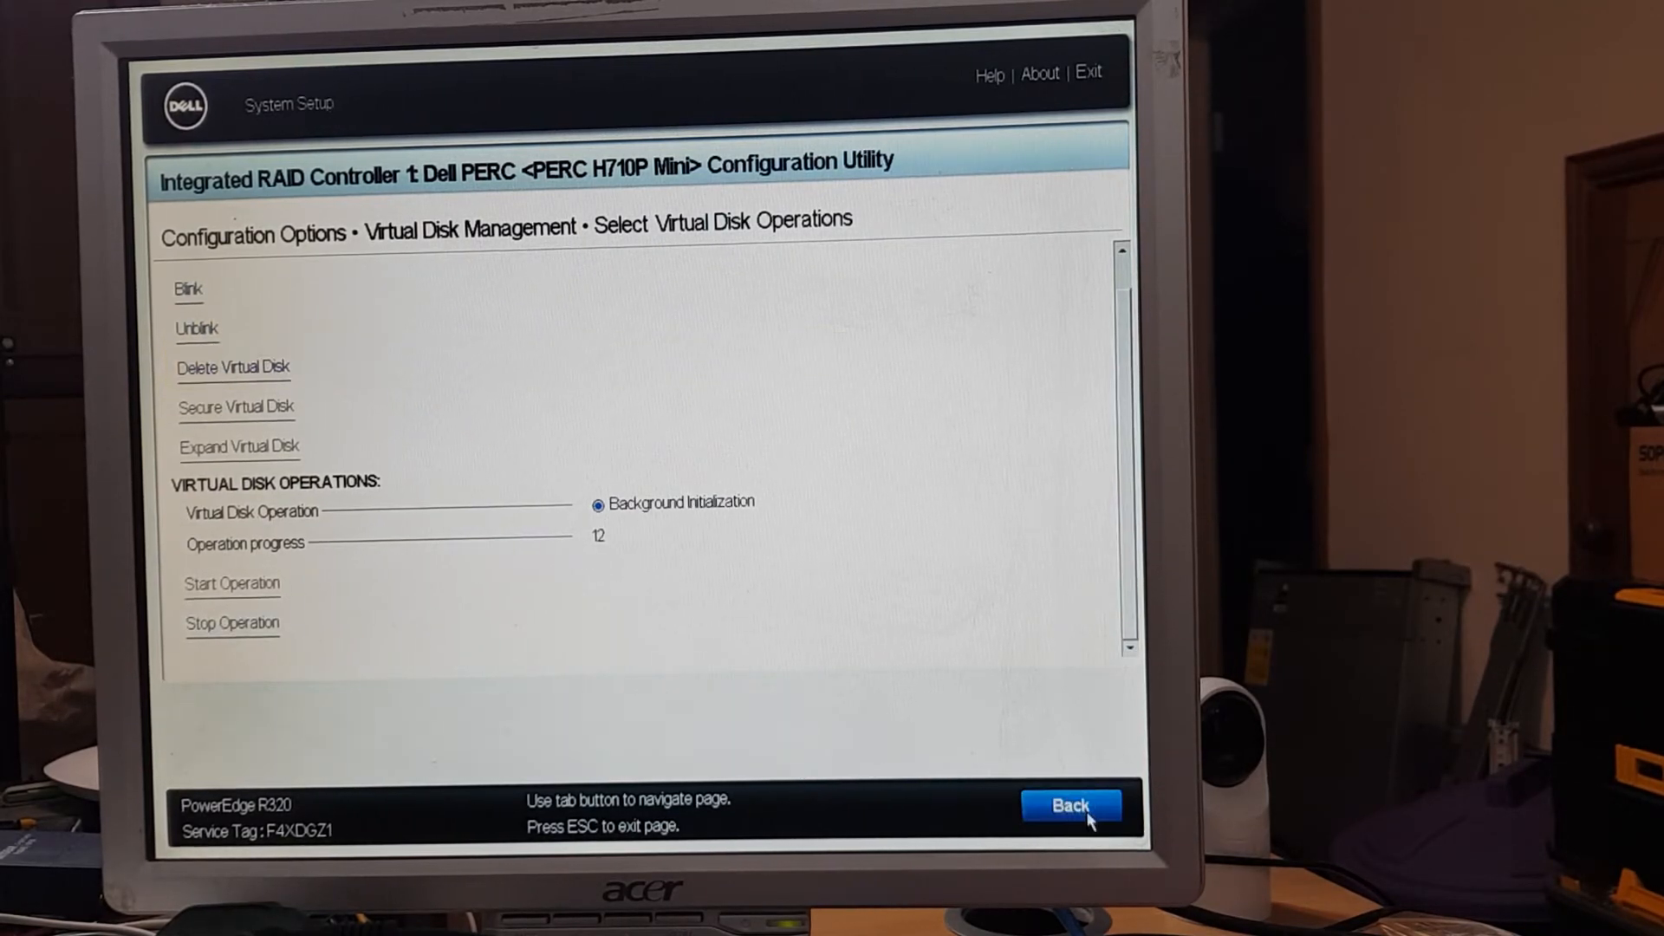
left_click(1072, 804)
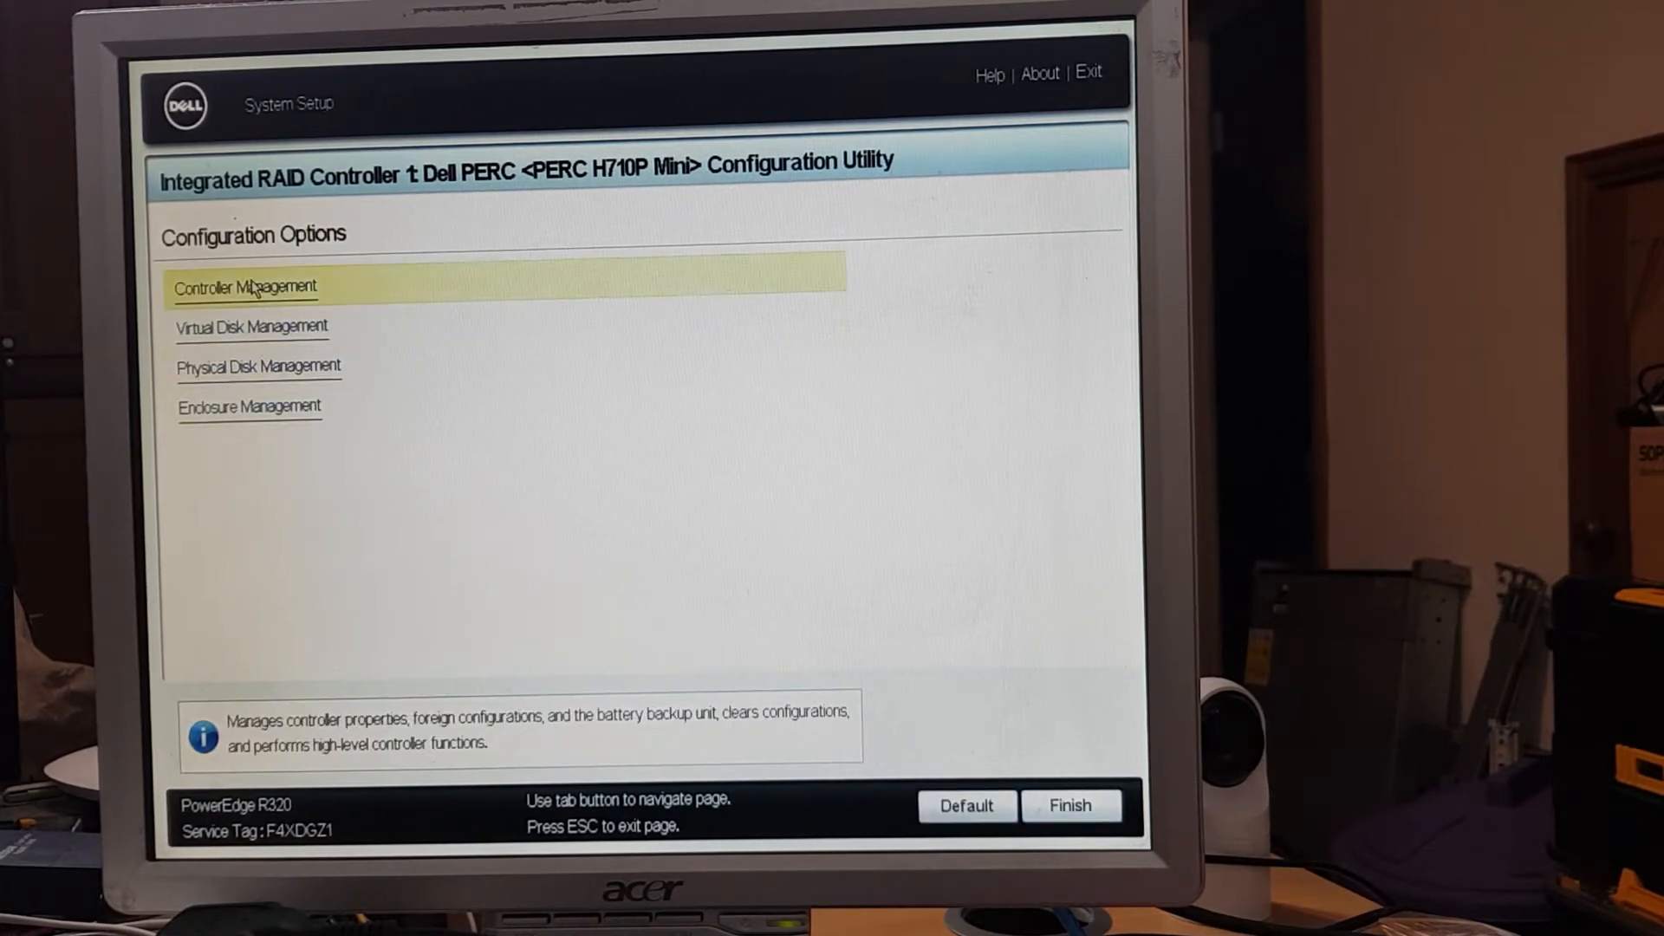
- Check the controller battery (optimal, 216 of 250 mAh) and controller info: six disks, one VD
left_click(244, 287)
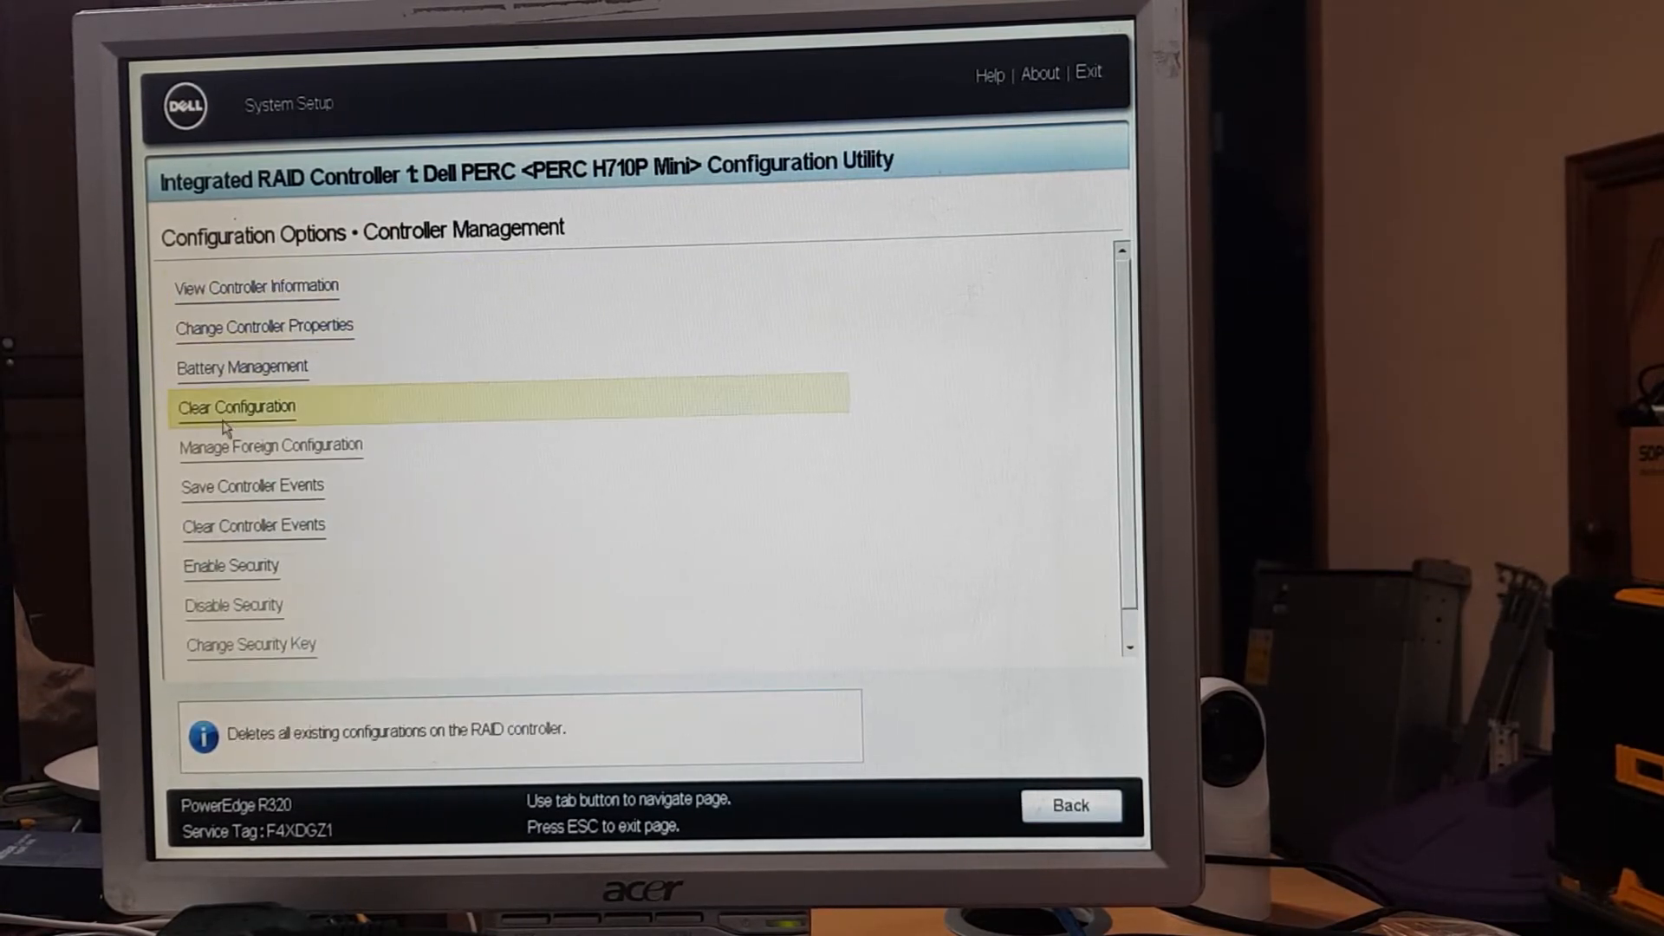
left_click(242, 366)
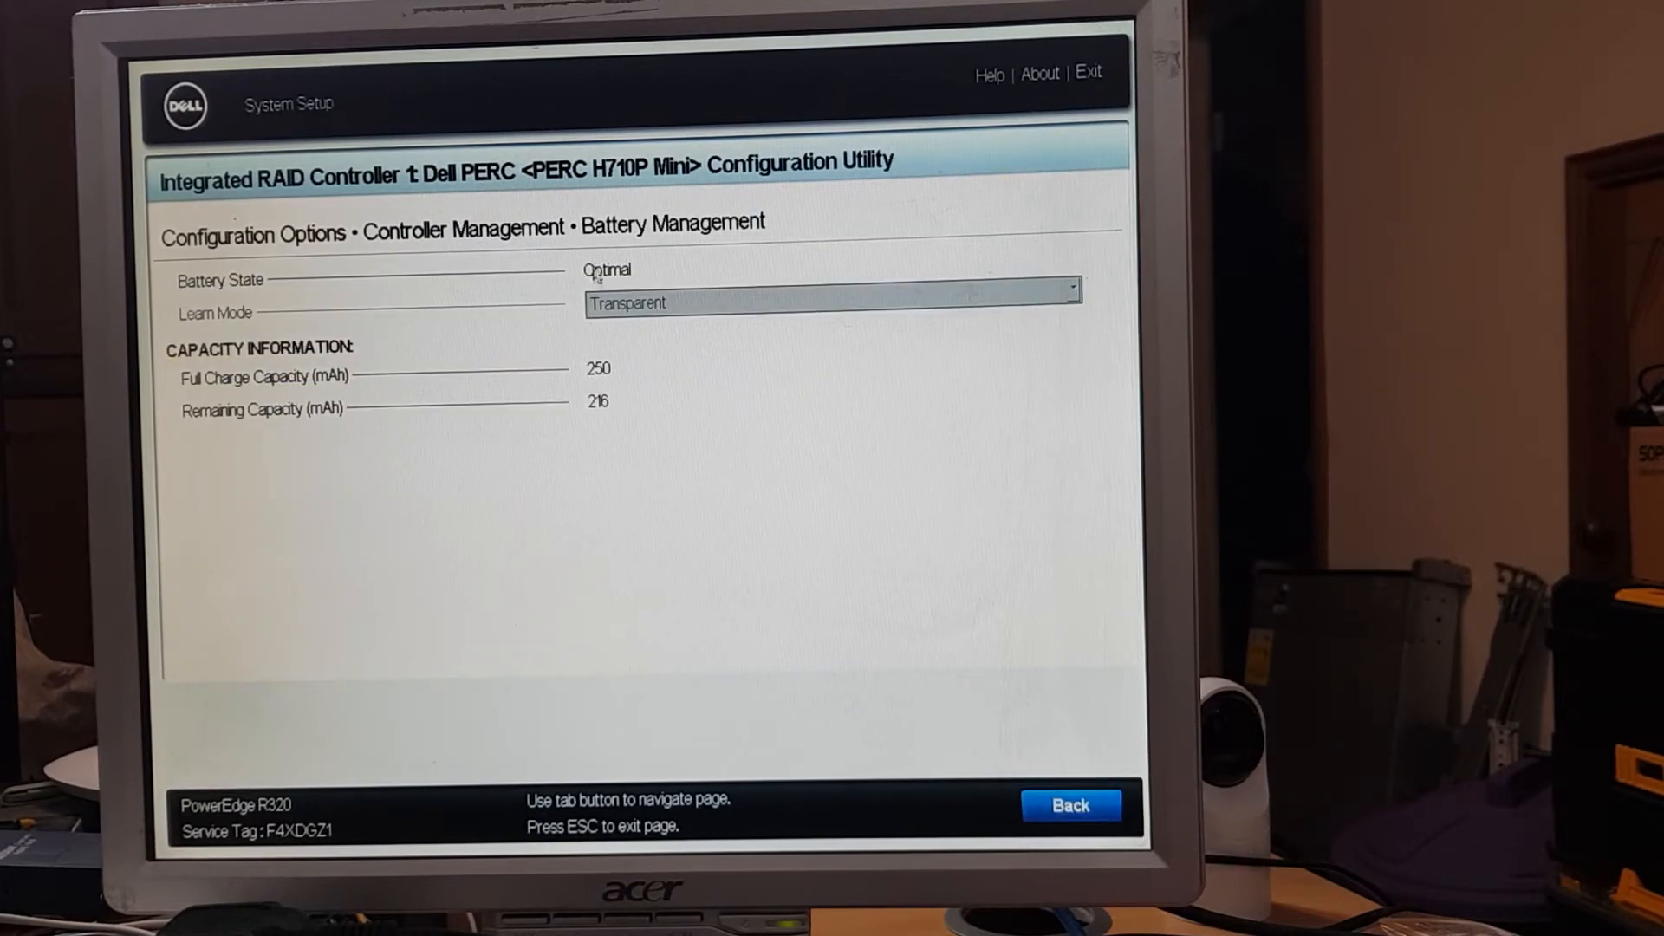
mouse_move(554, 418)
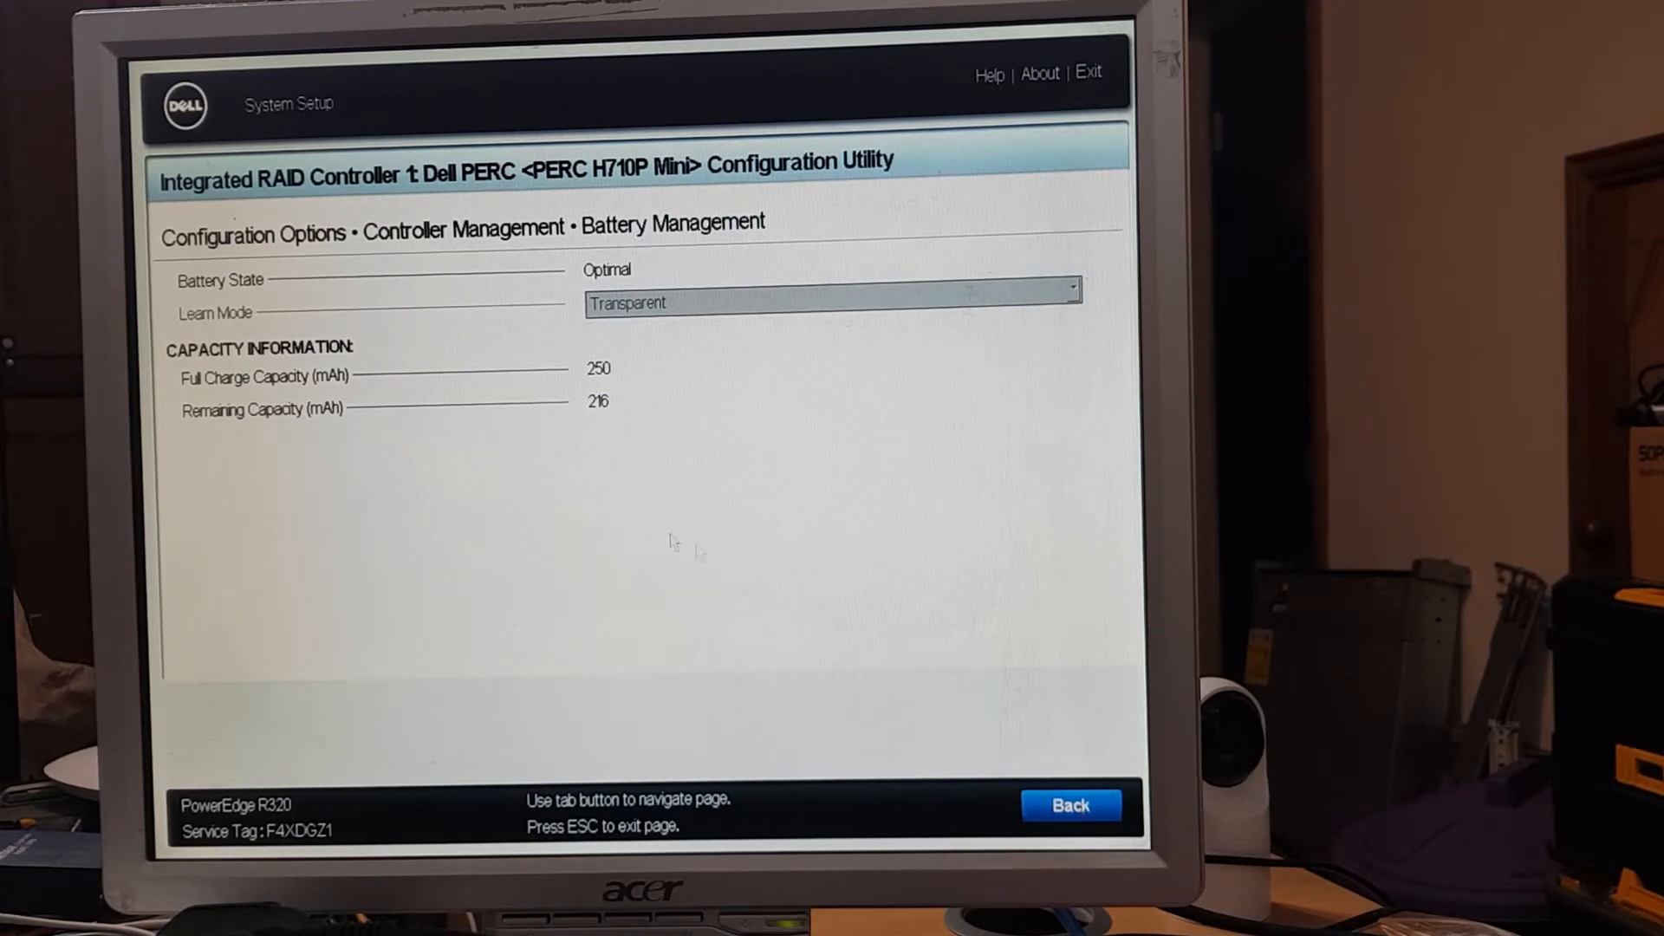
left_click(1070, 805)
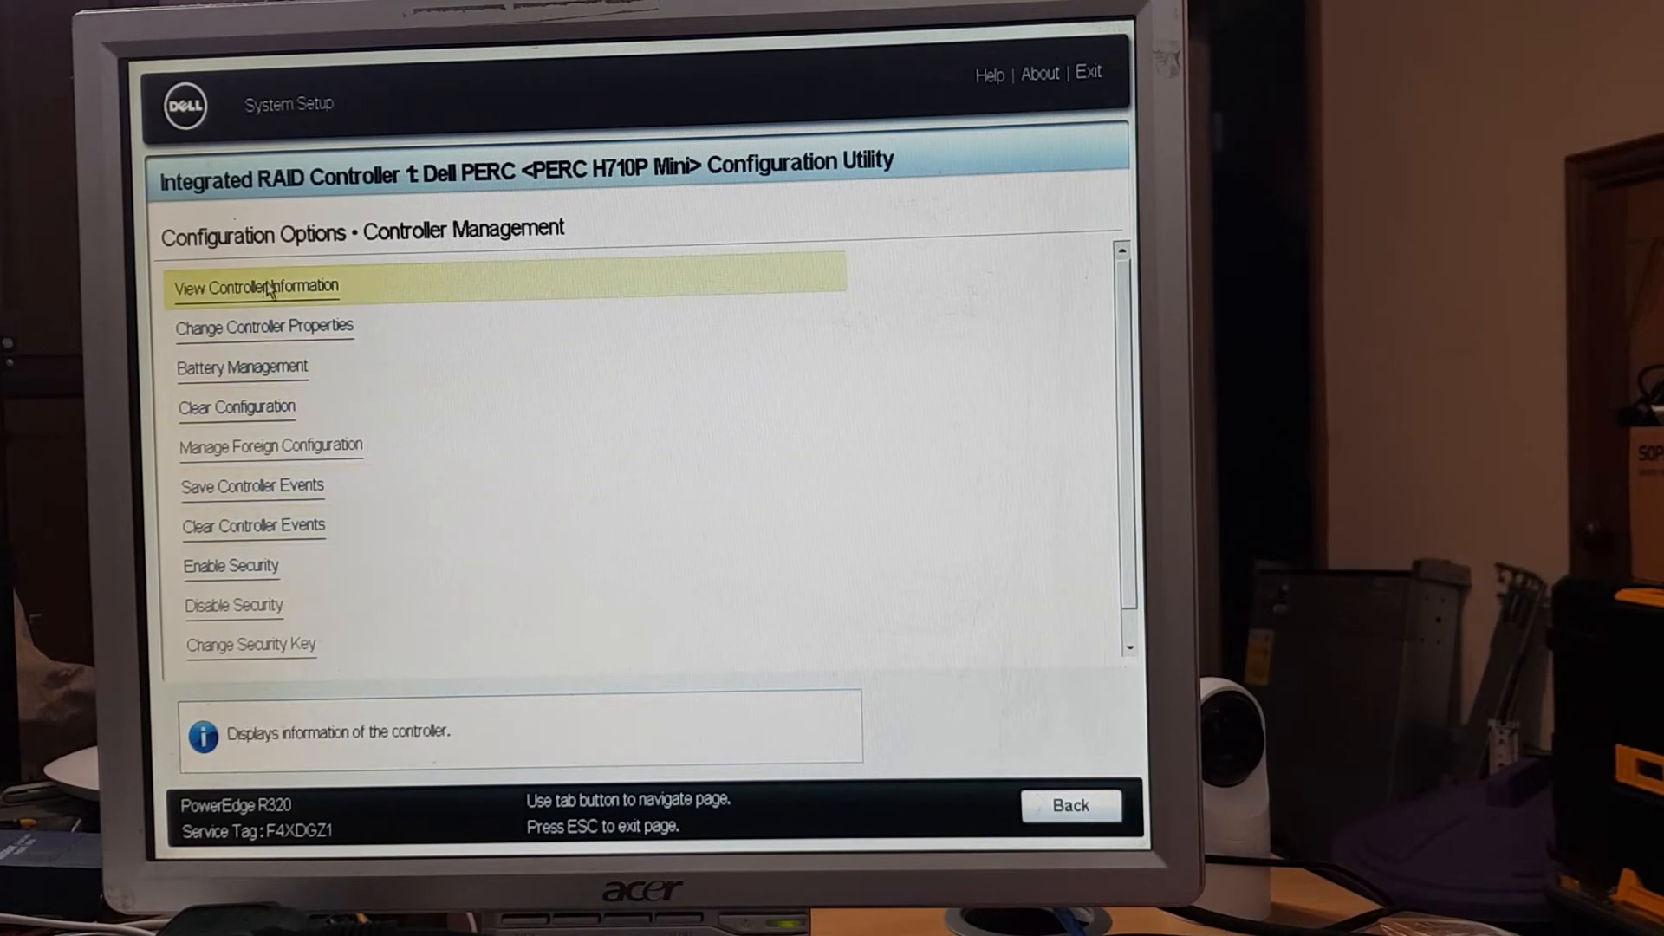
left_click(258, 287)
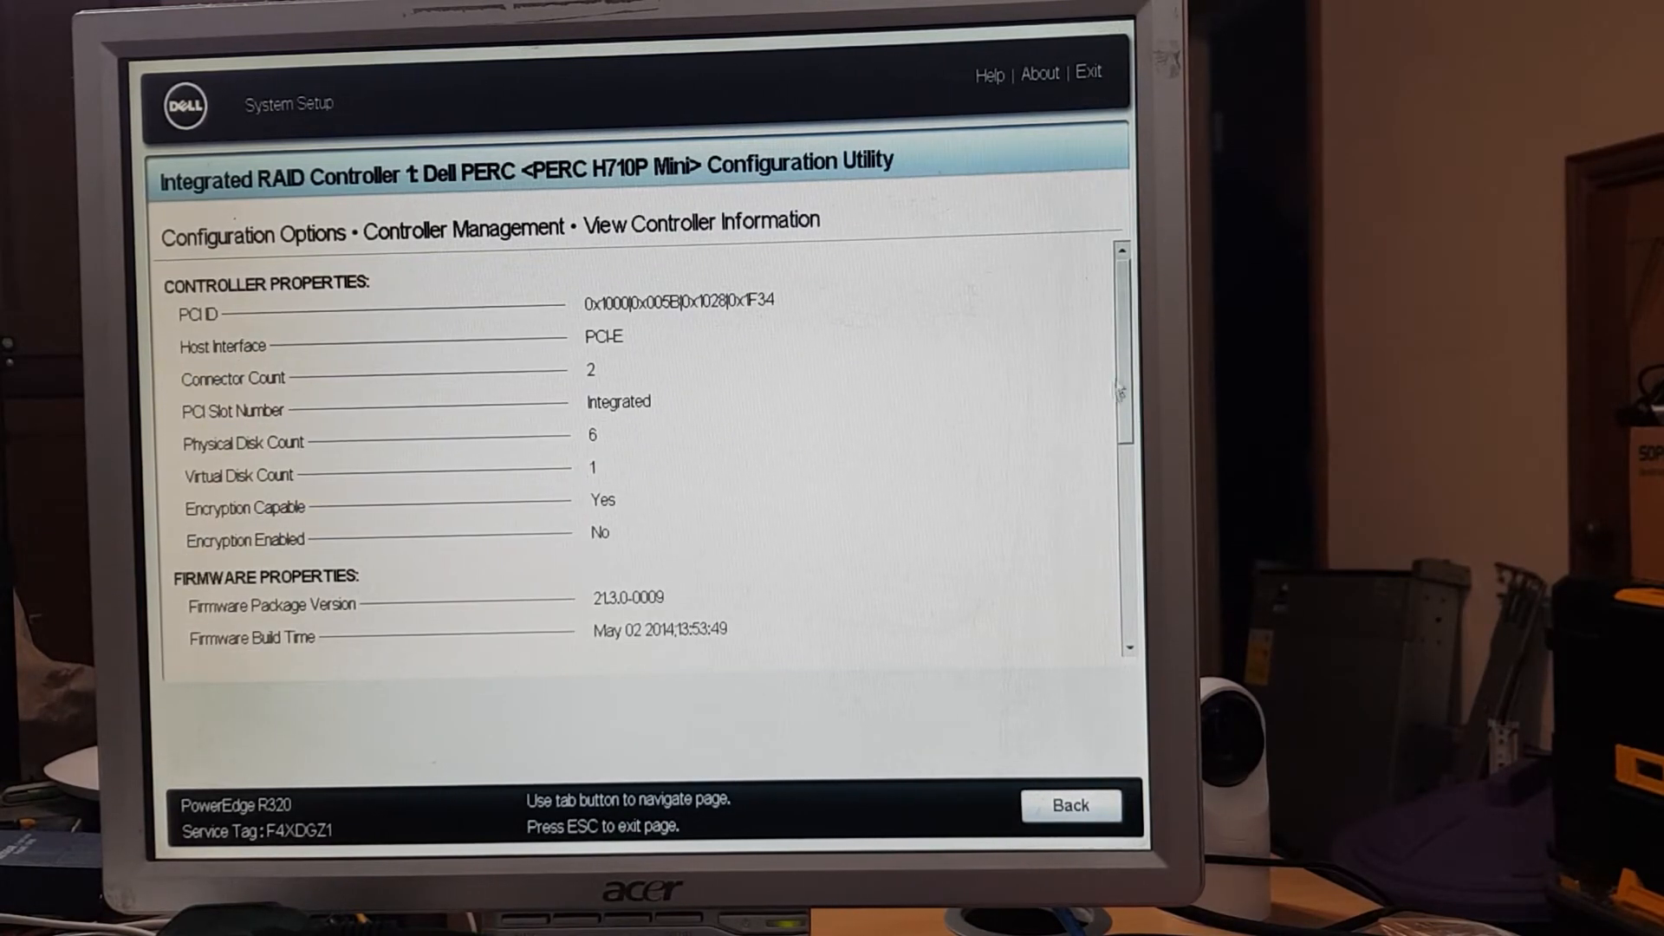
scroll("down", 3)
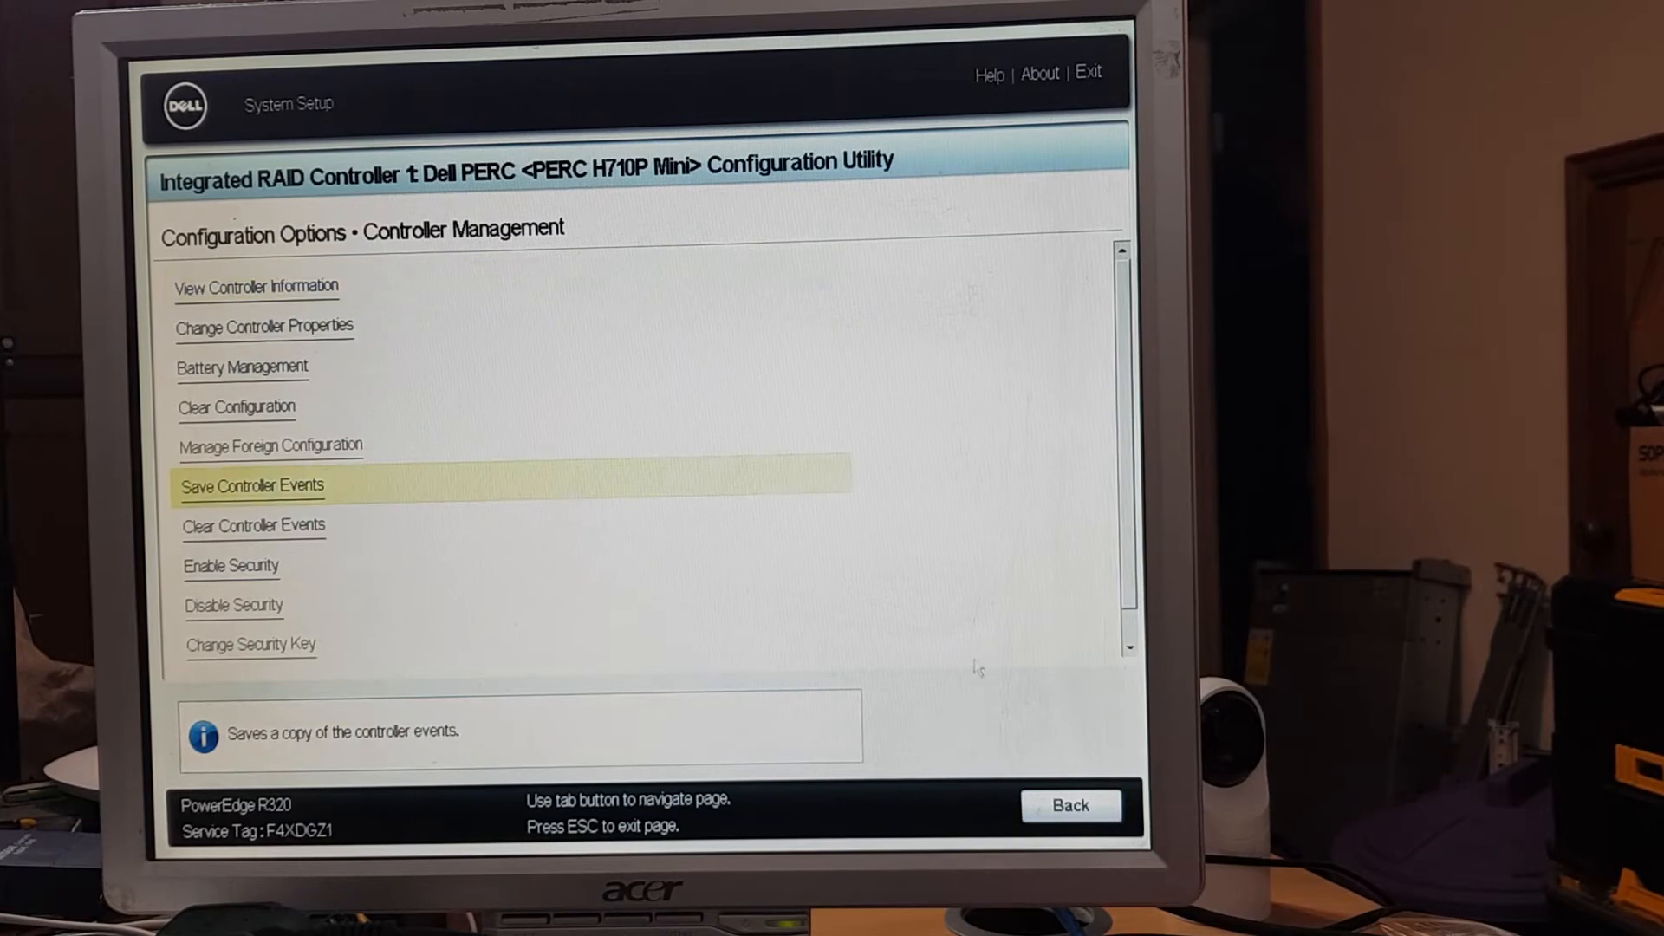
- Scroll through the iDRAC network settings: NIC enabled on LOM1, IPv4 and DHCP enabled
left_click(1070, 805)
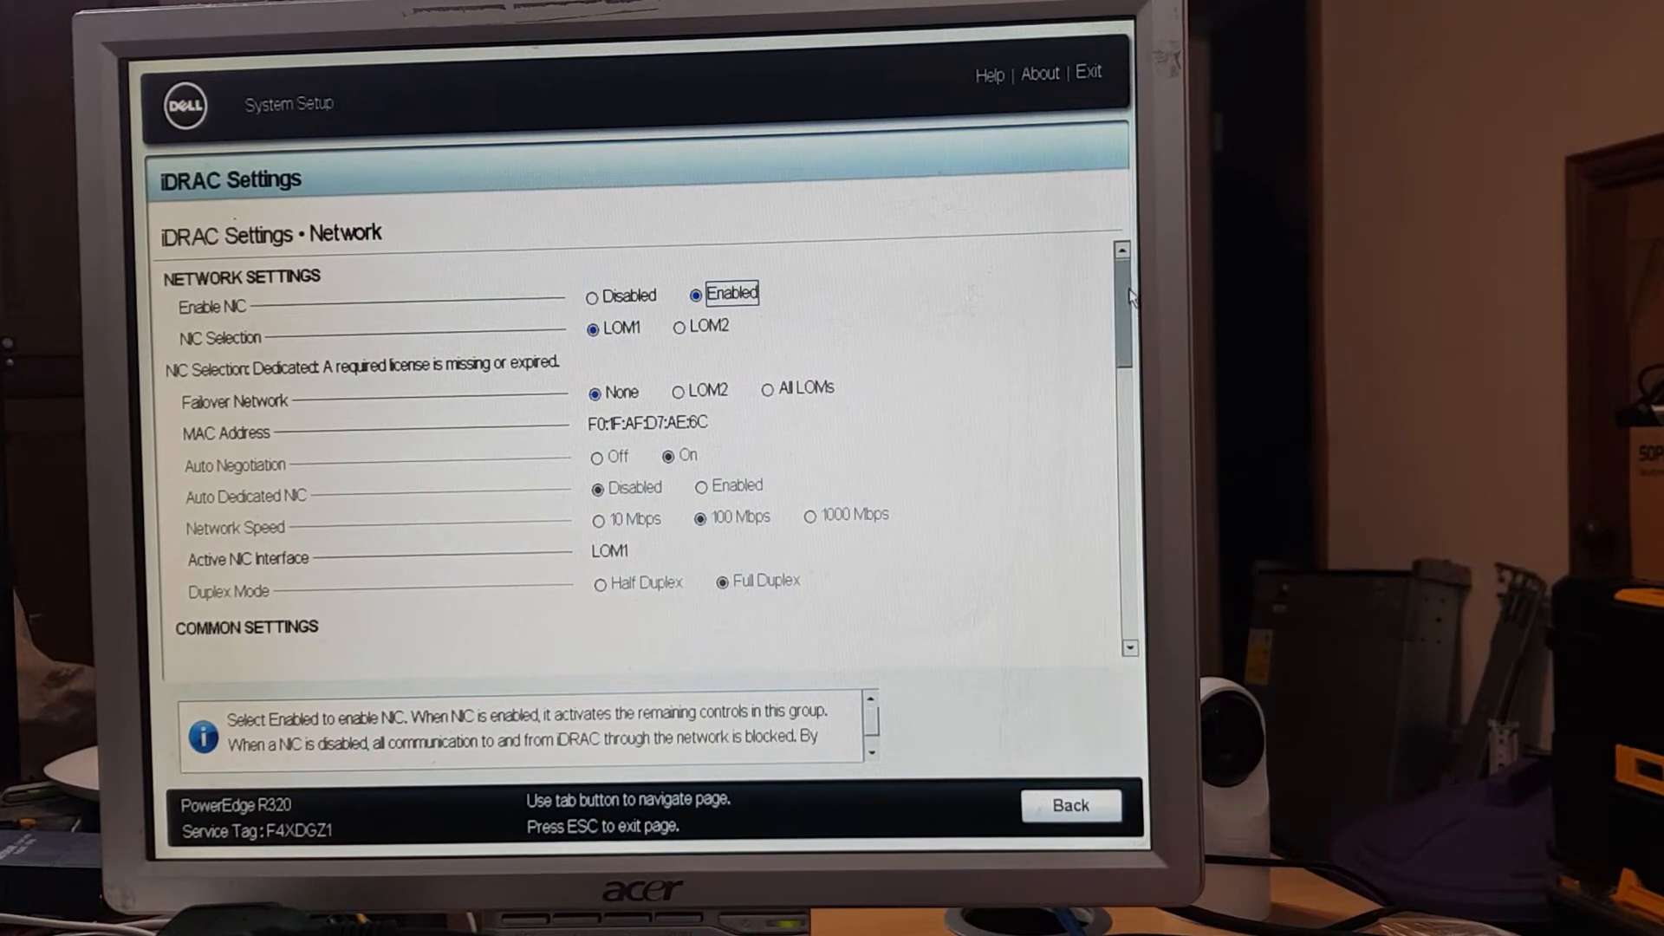
scroll("down", 3)
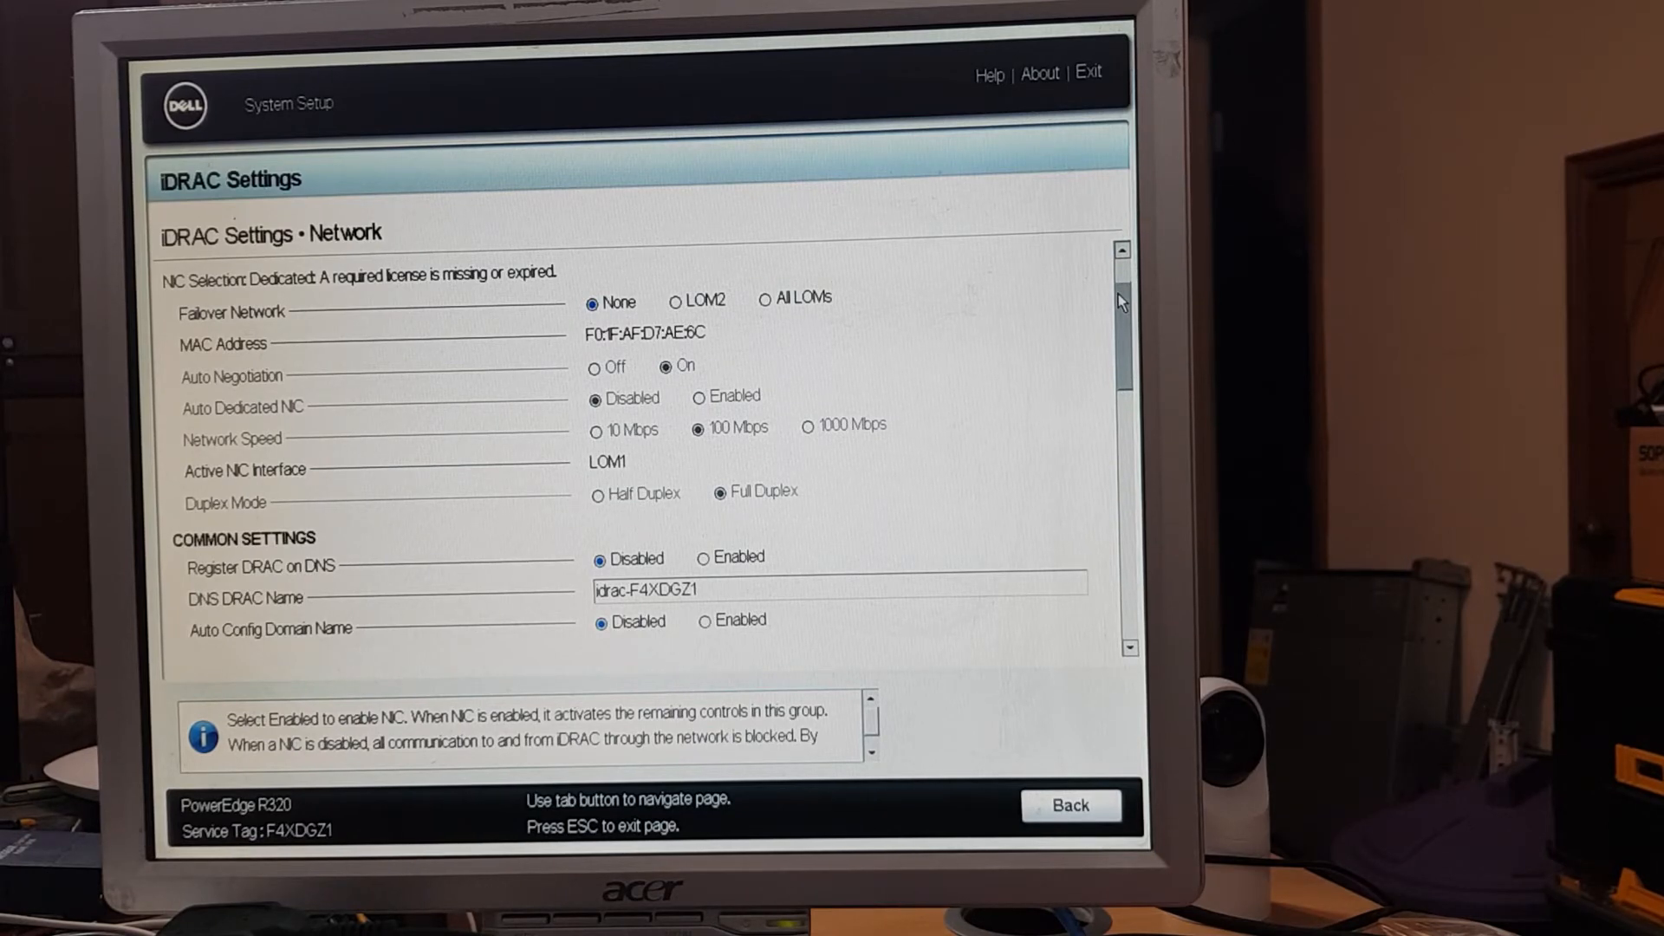
scroll("down", 3)
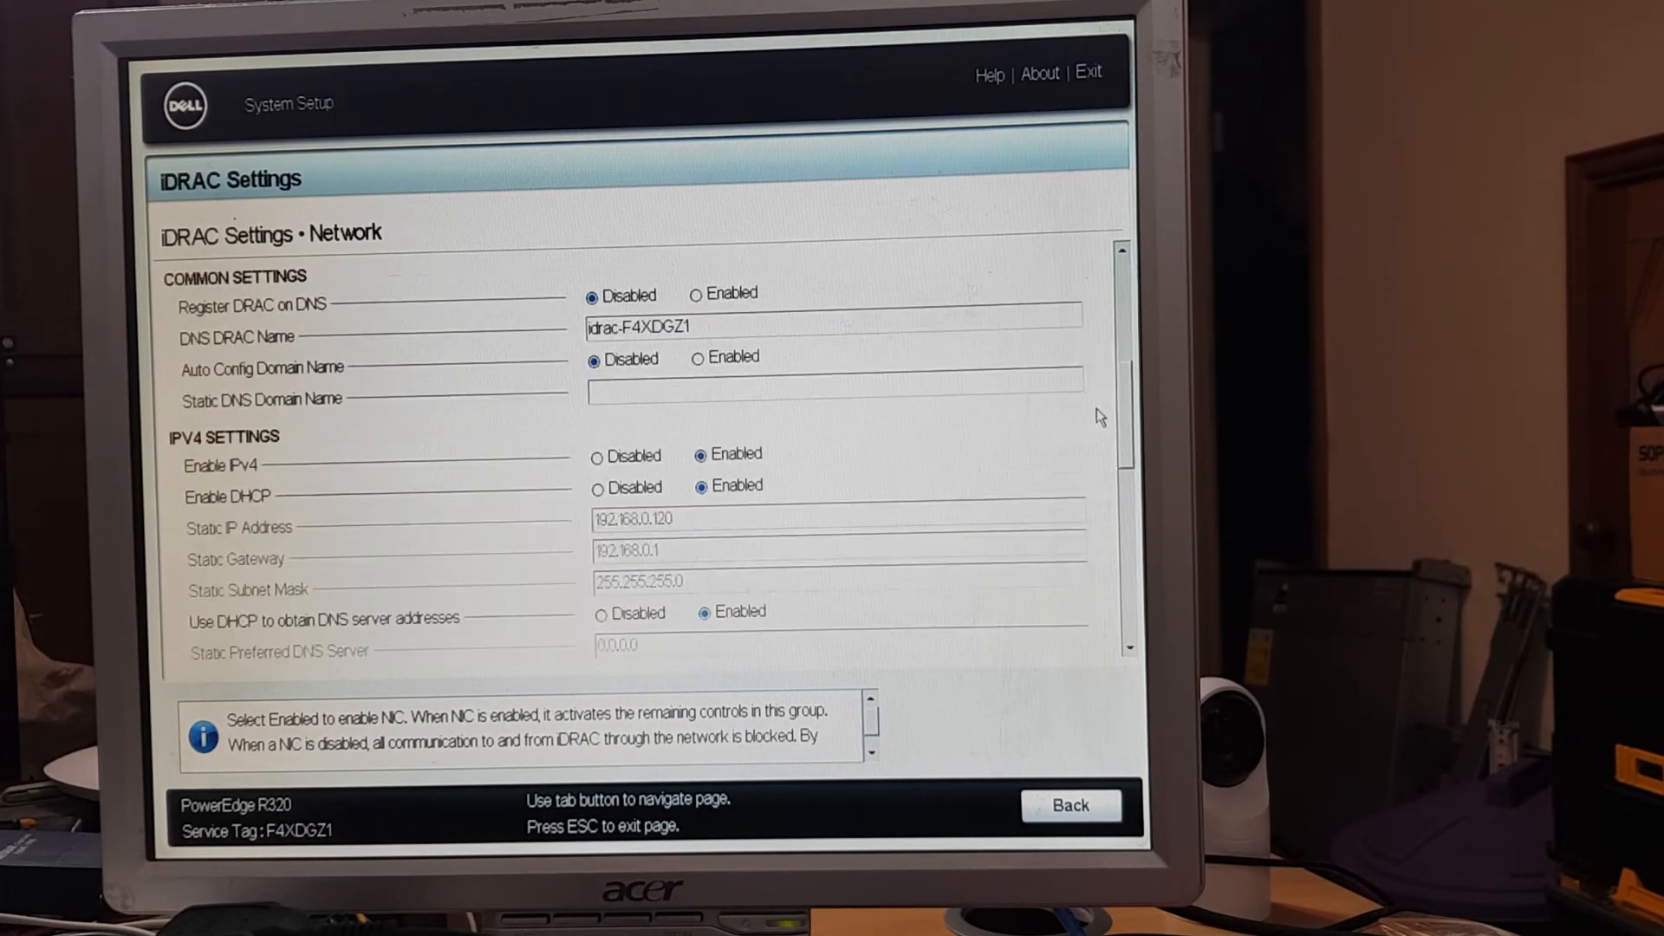
scroll("down", 3)
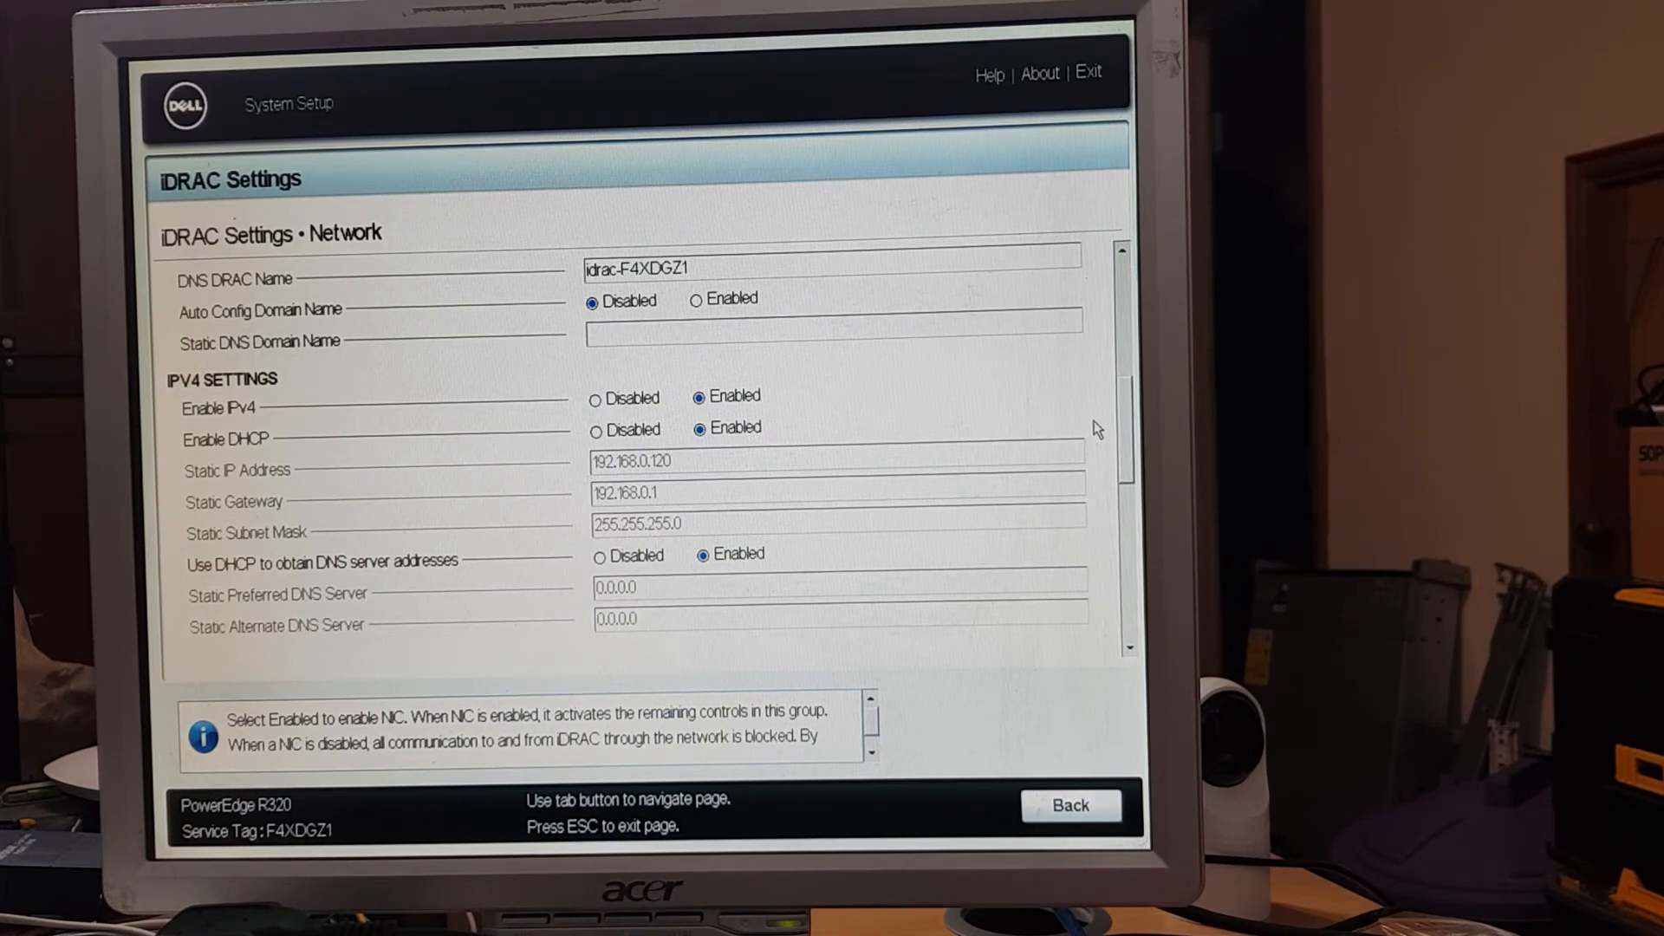
scroll("down", 3)
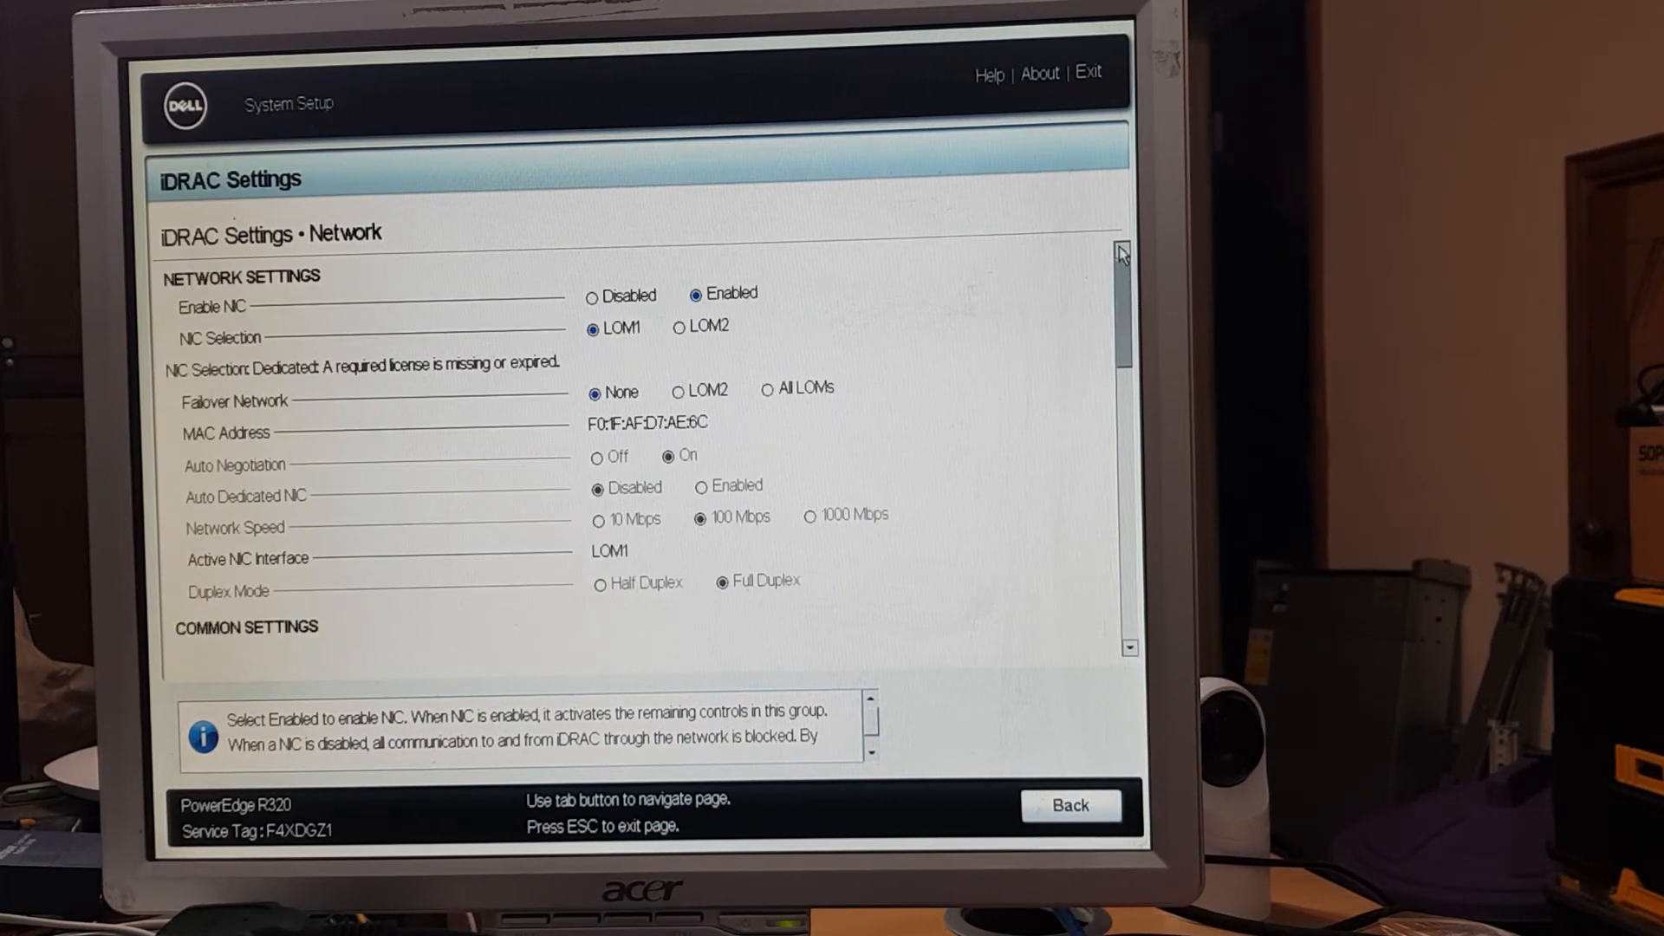
- View the iDRAC System Summary (PowerEdge R320, BIOS 2.9.0, Express license), then leave it
left_click(1071, 806)
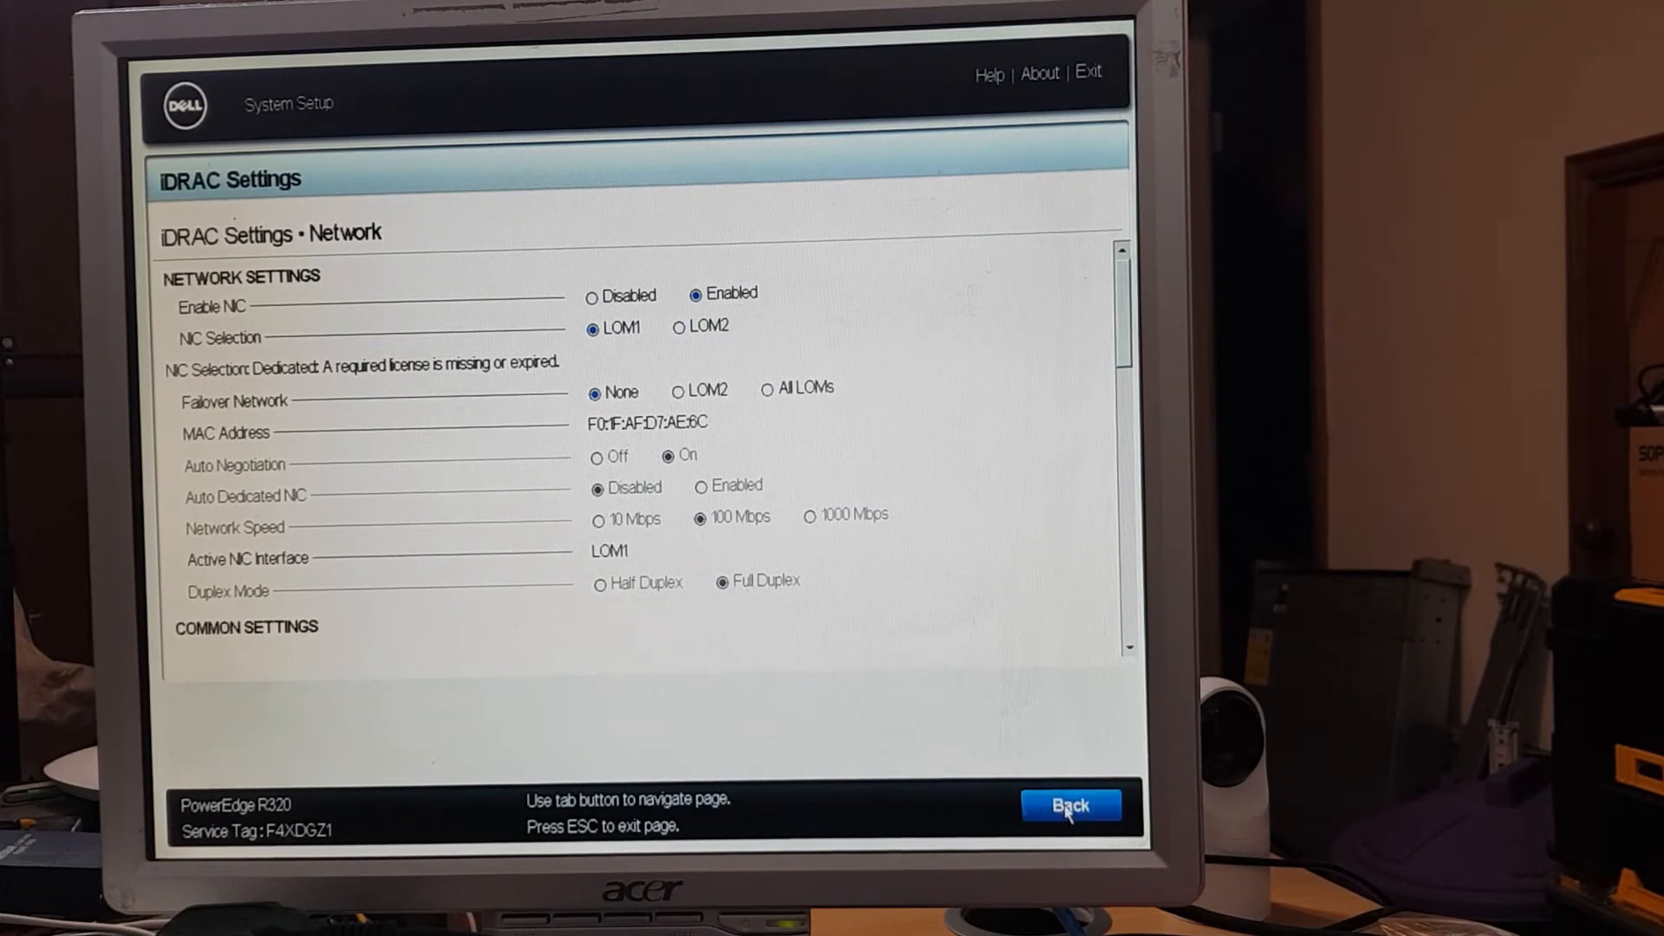
left_click(1072, 805)
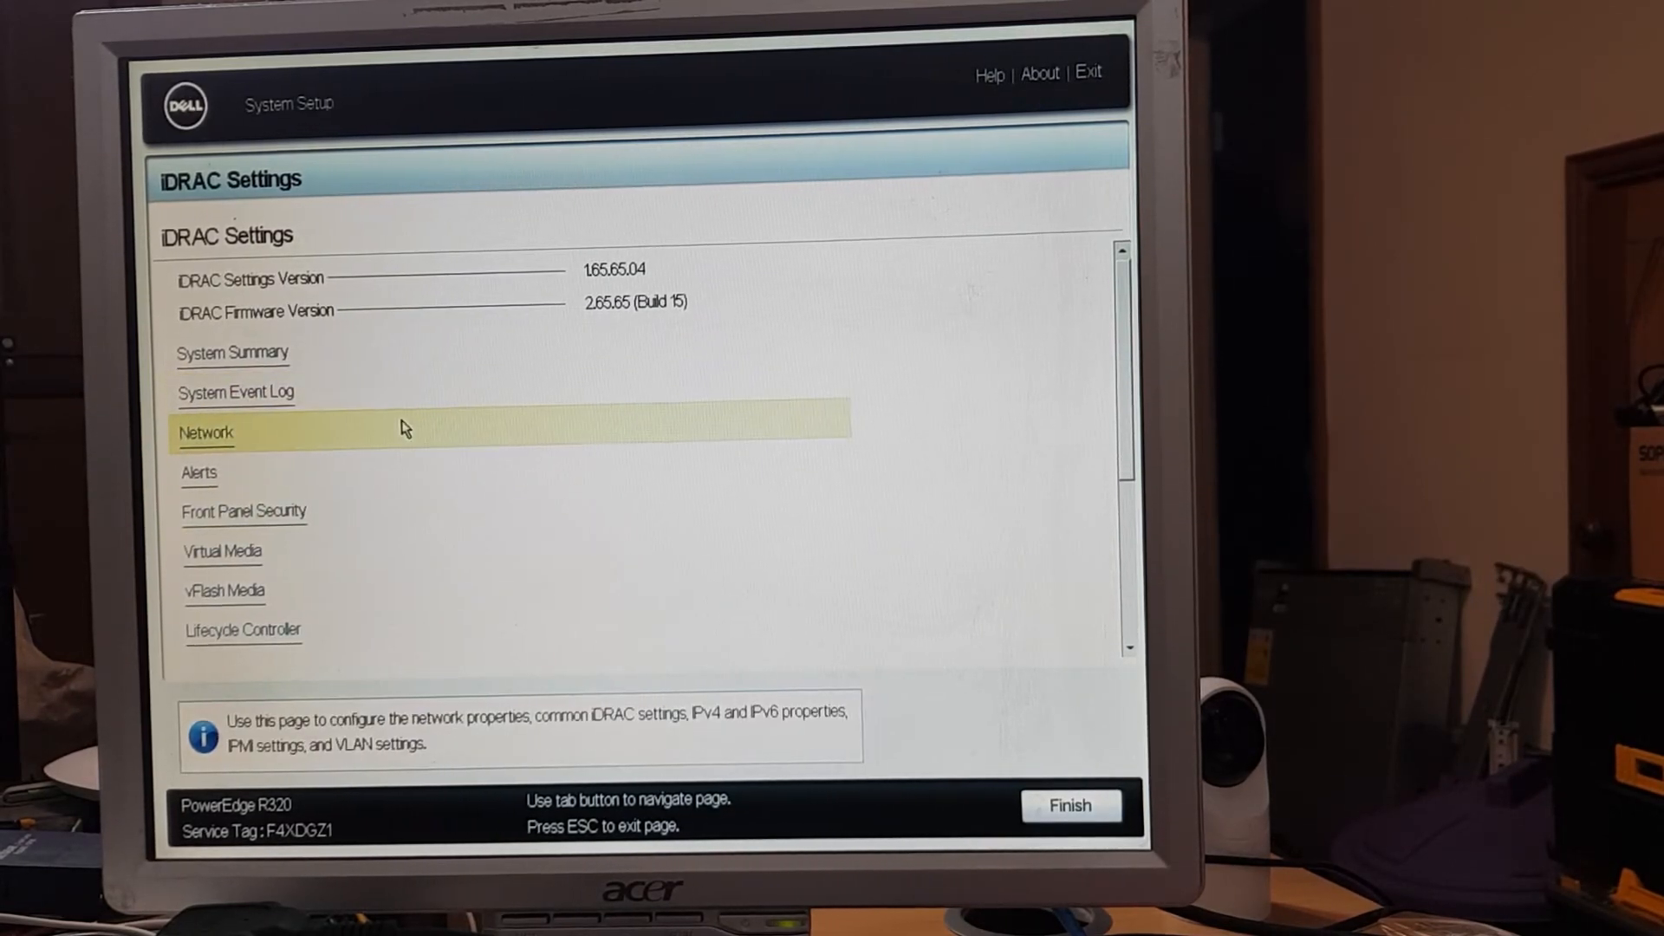
left_click(233, 353)
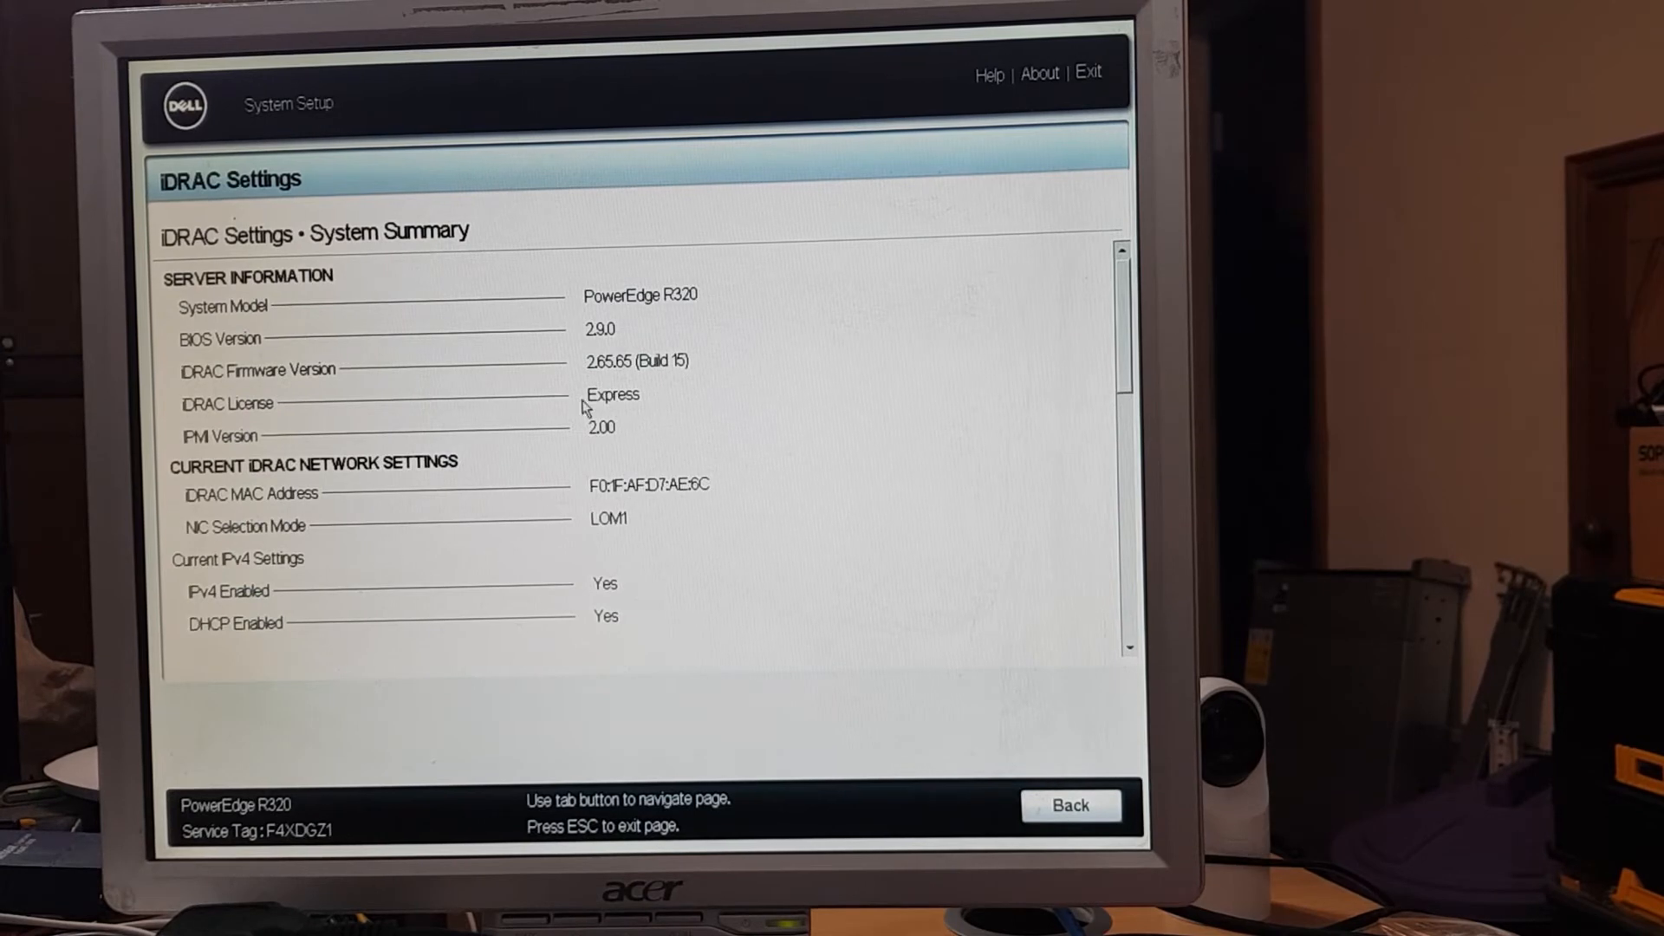
mouse_move(642, 421)
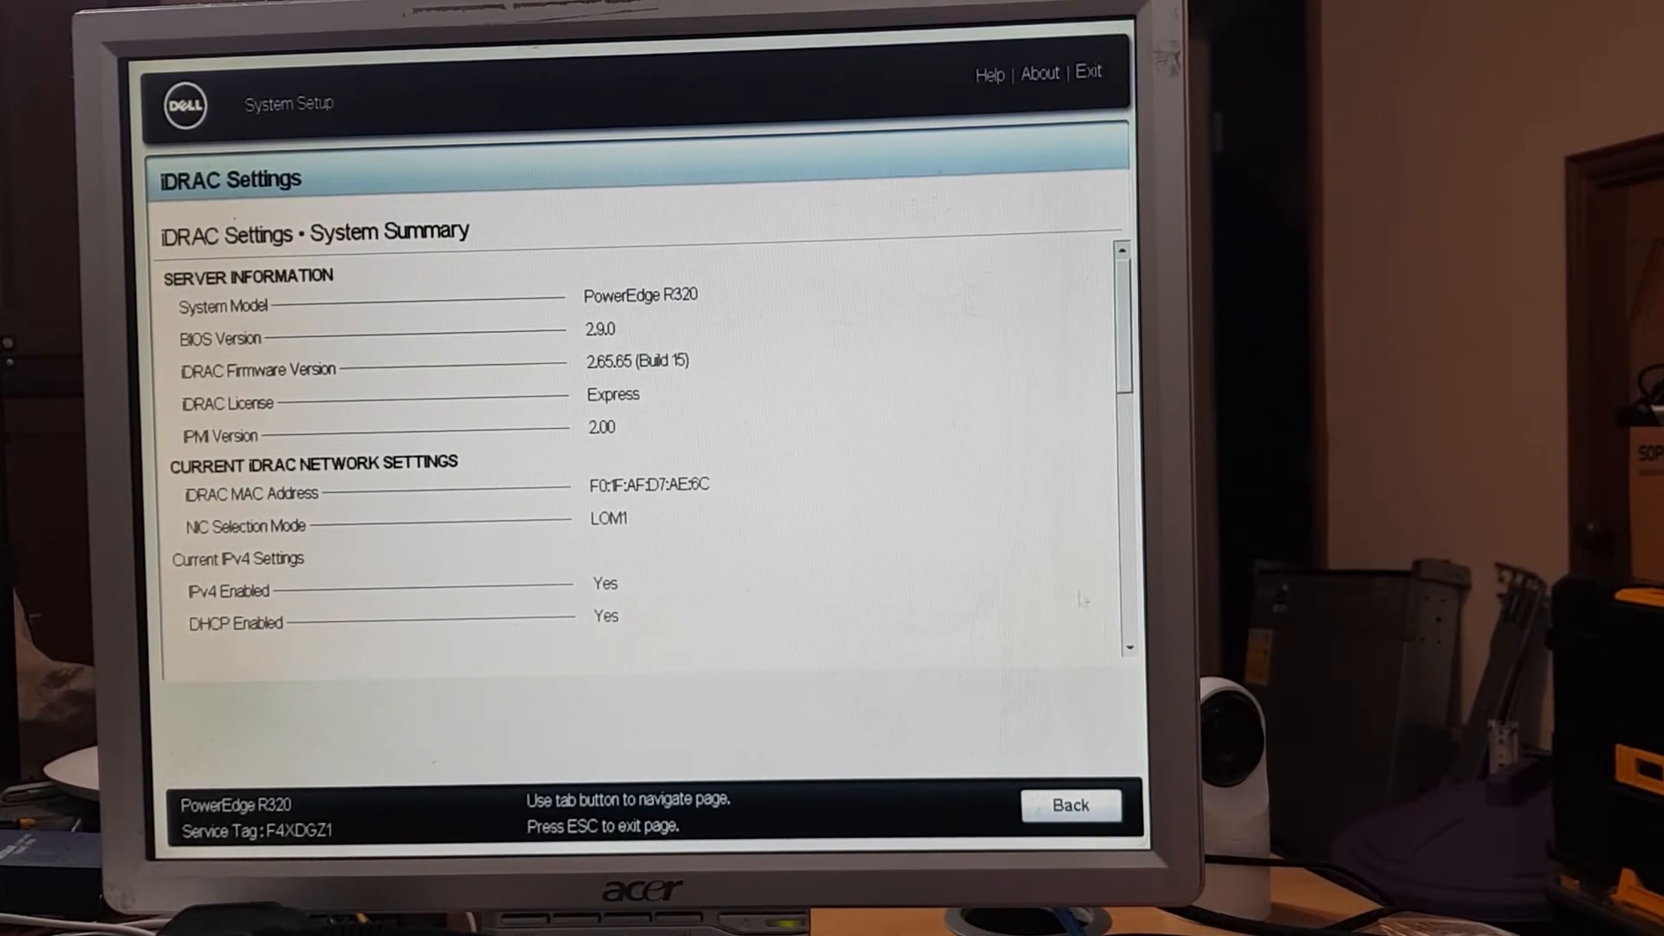
left_click(1071, 806)
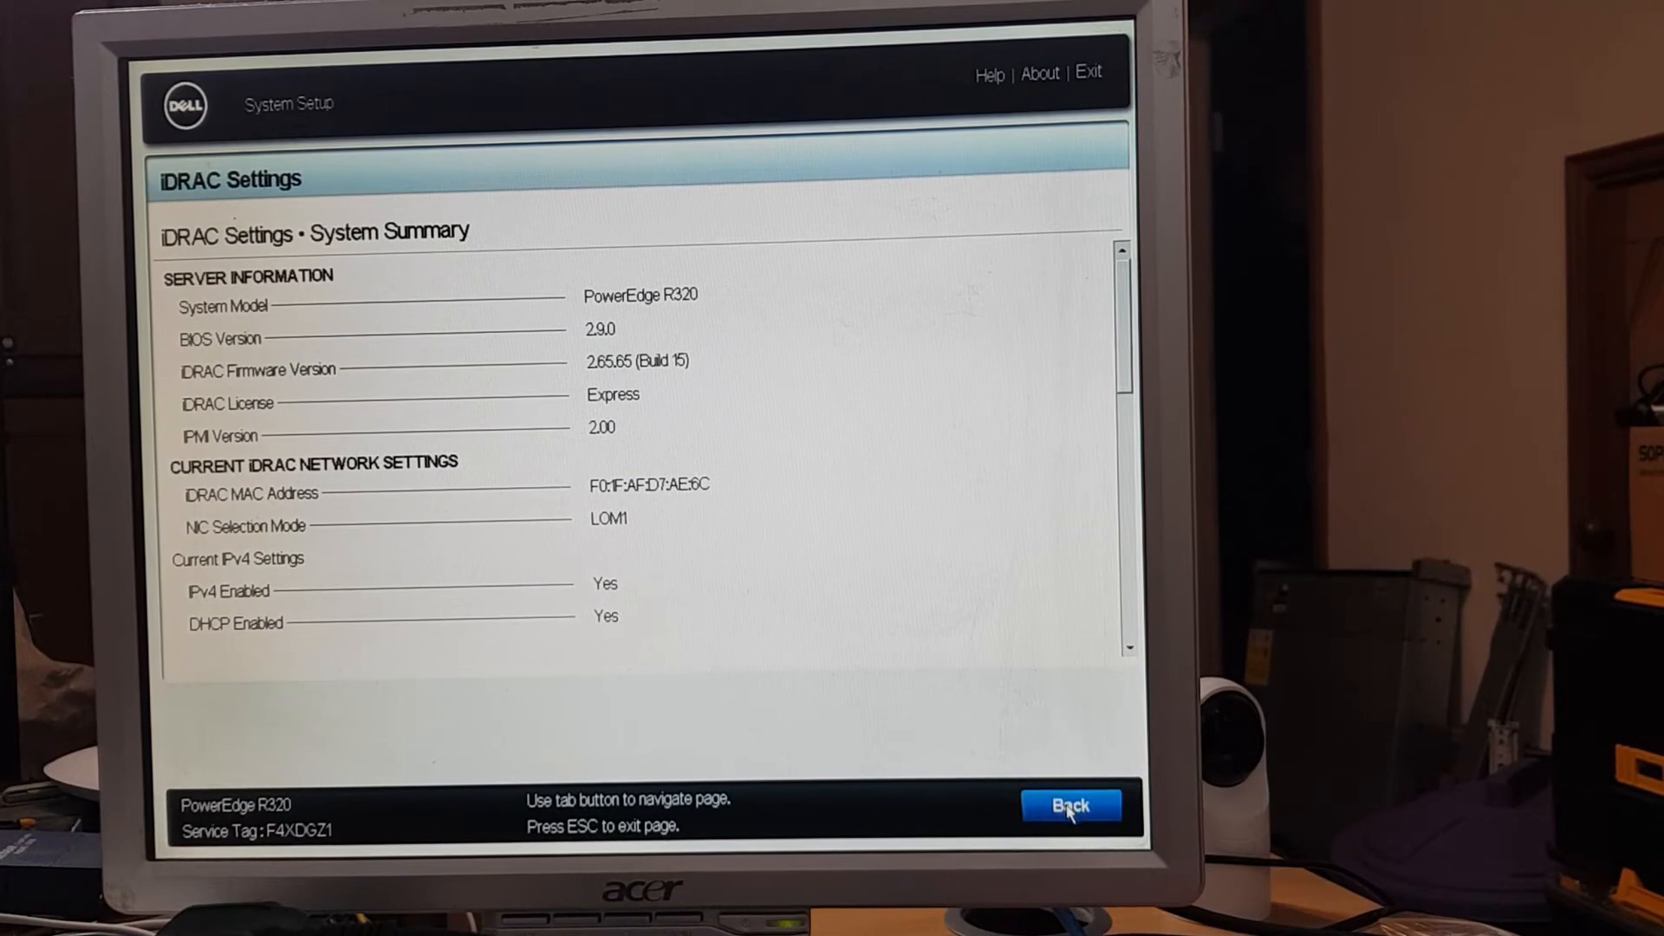
mouse_move(1092, 310)
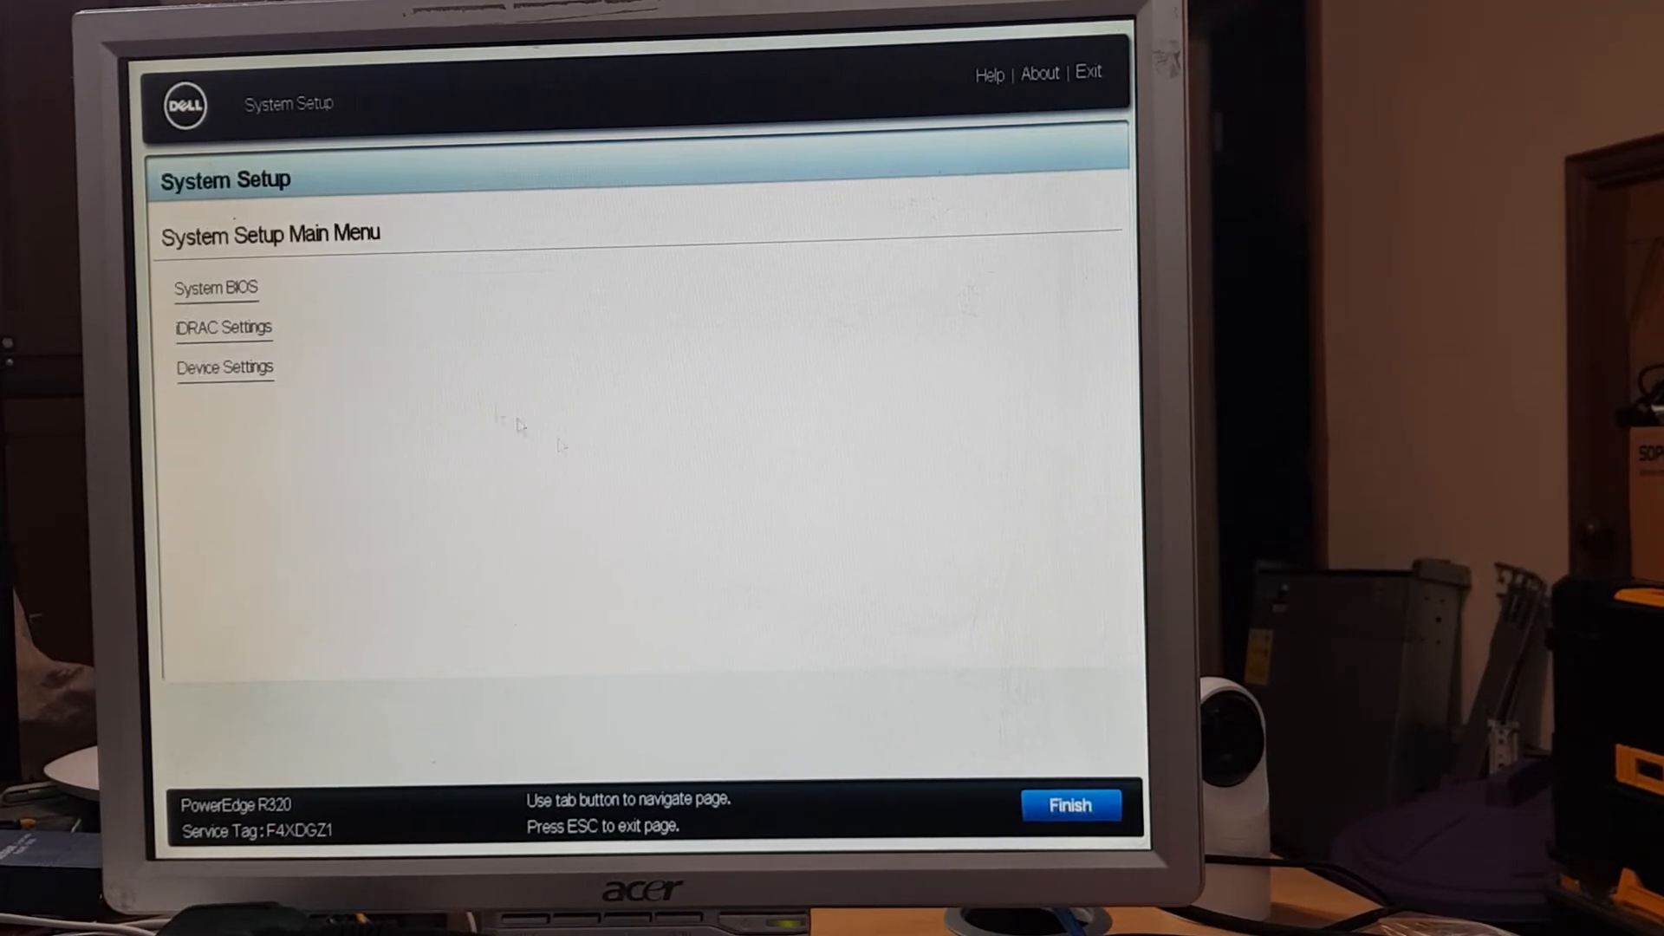
- Review the Processor 1 details under System BIOS Processor Settings, then exit the page
left_click(214, 288)
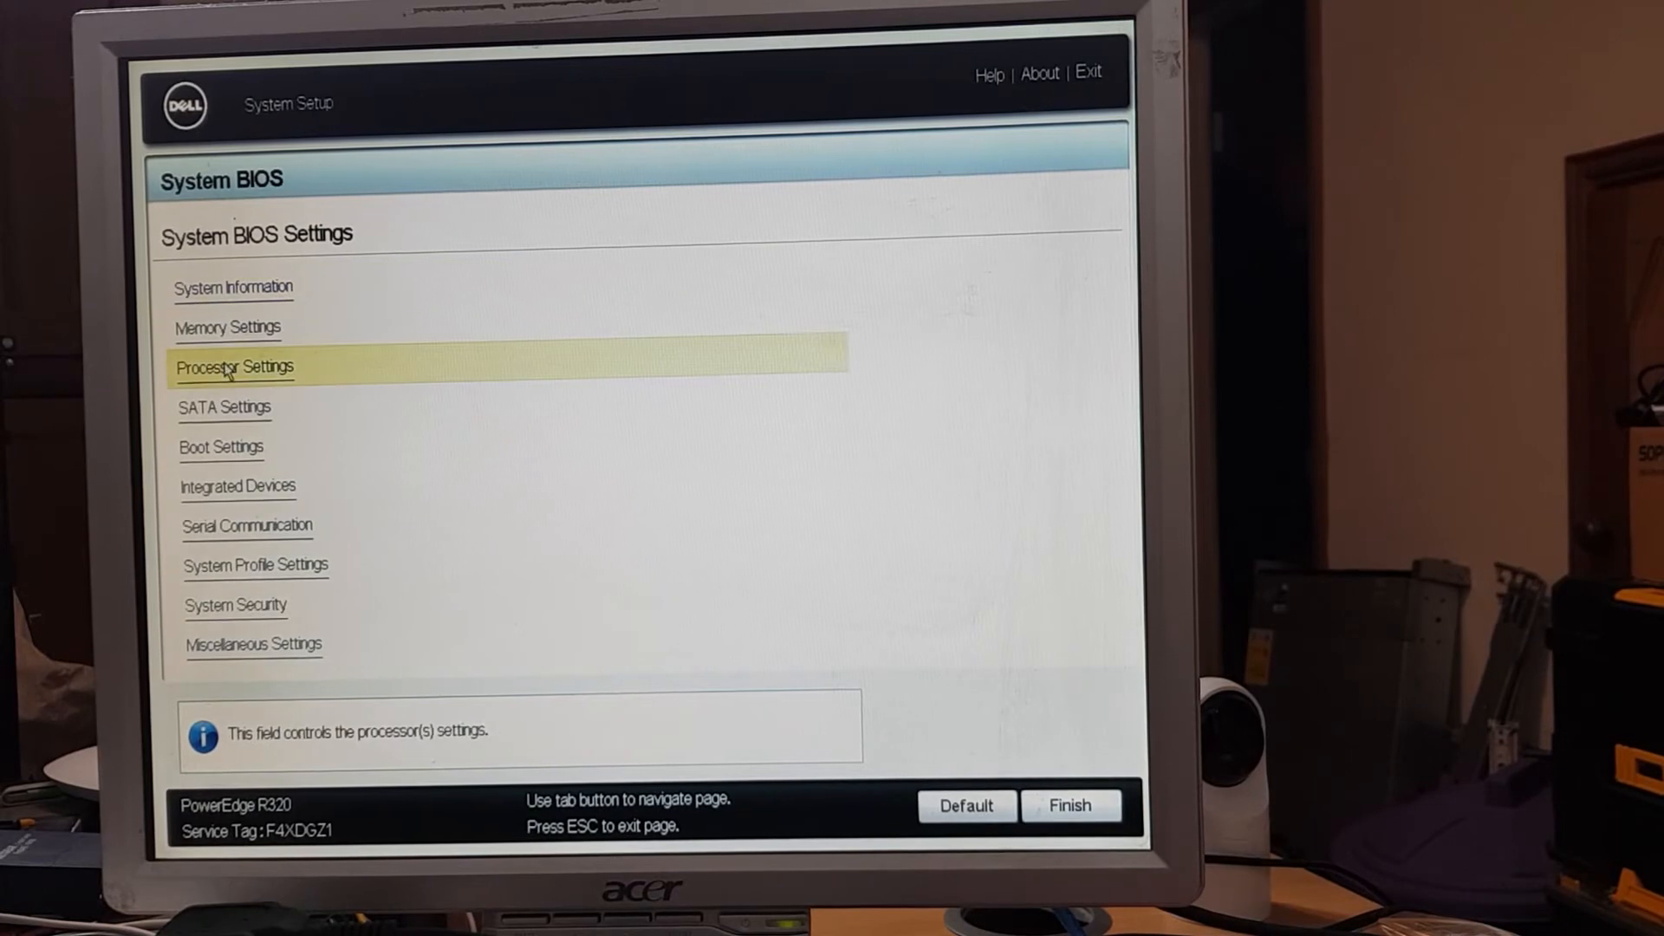
left_click(233, 366)
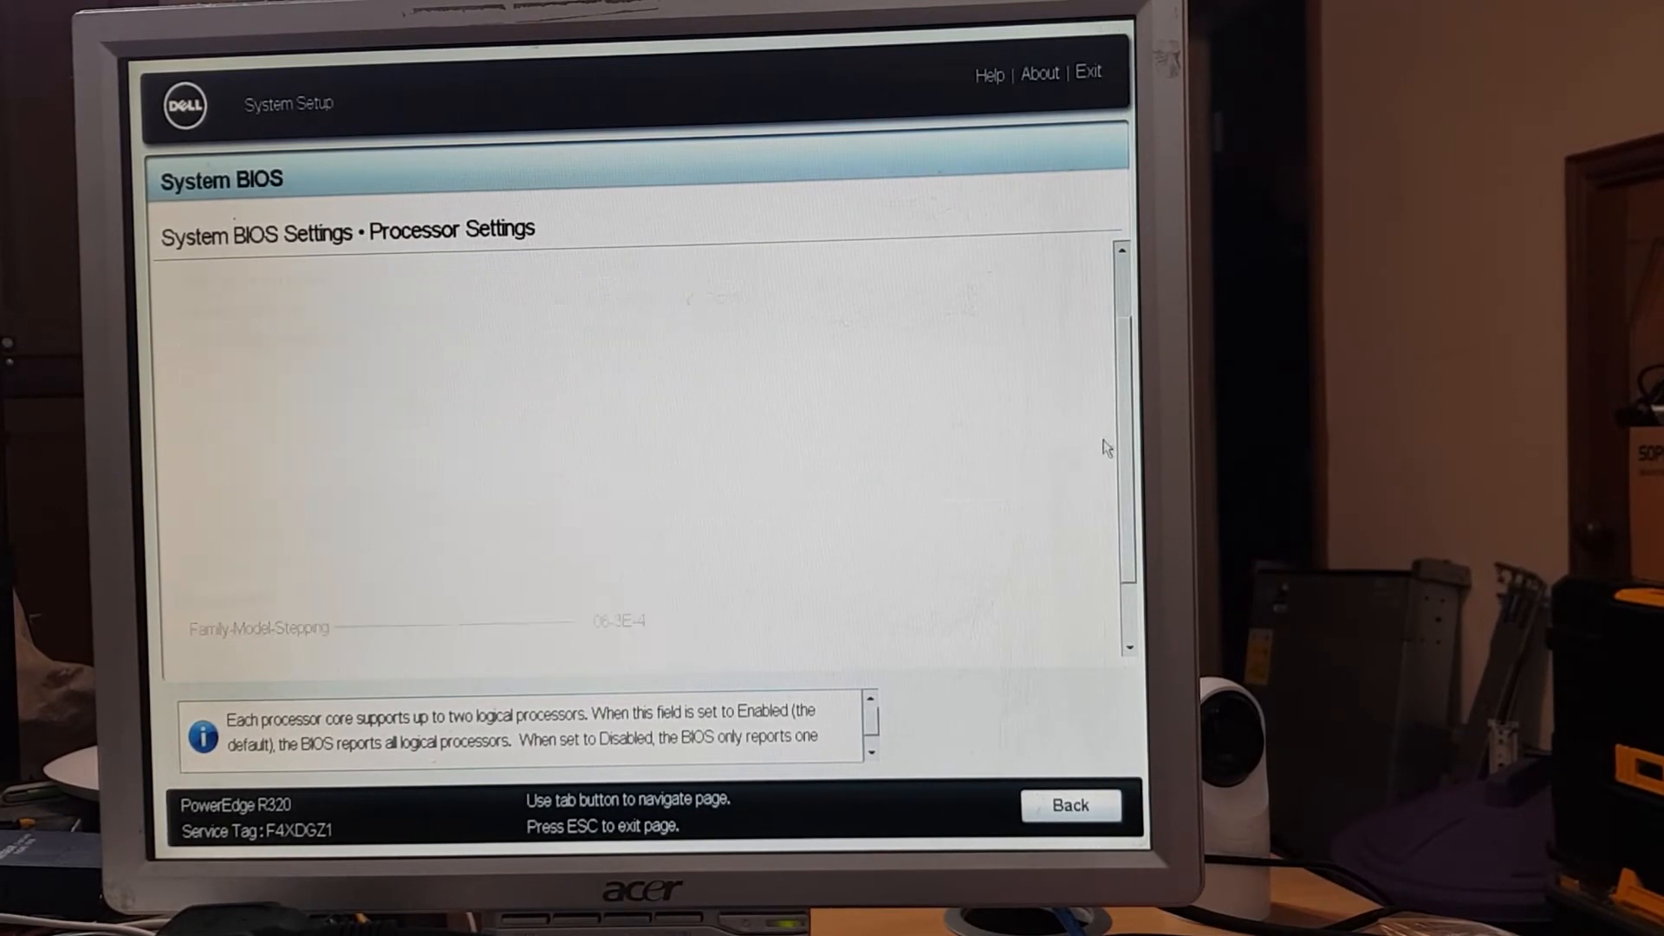
scroll("down", 3)
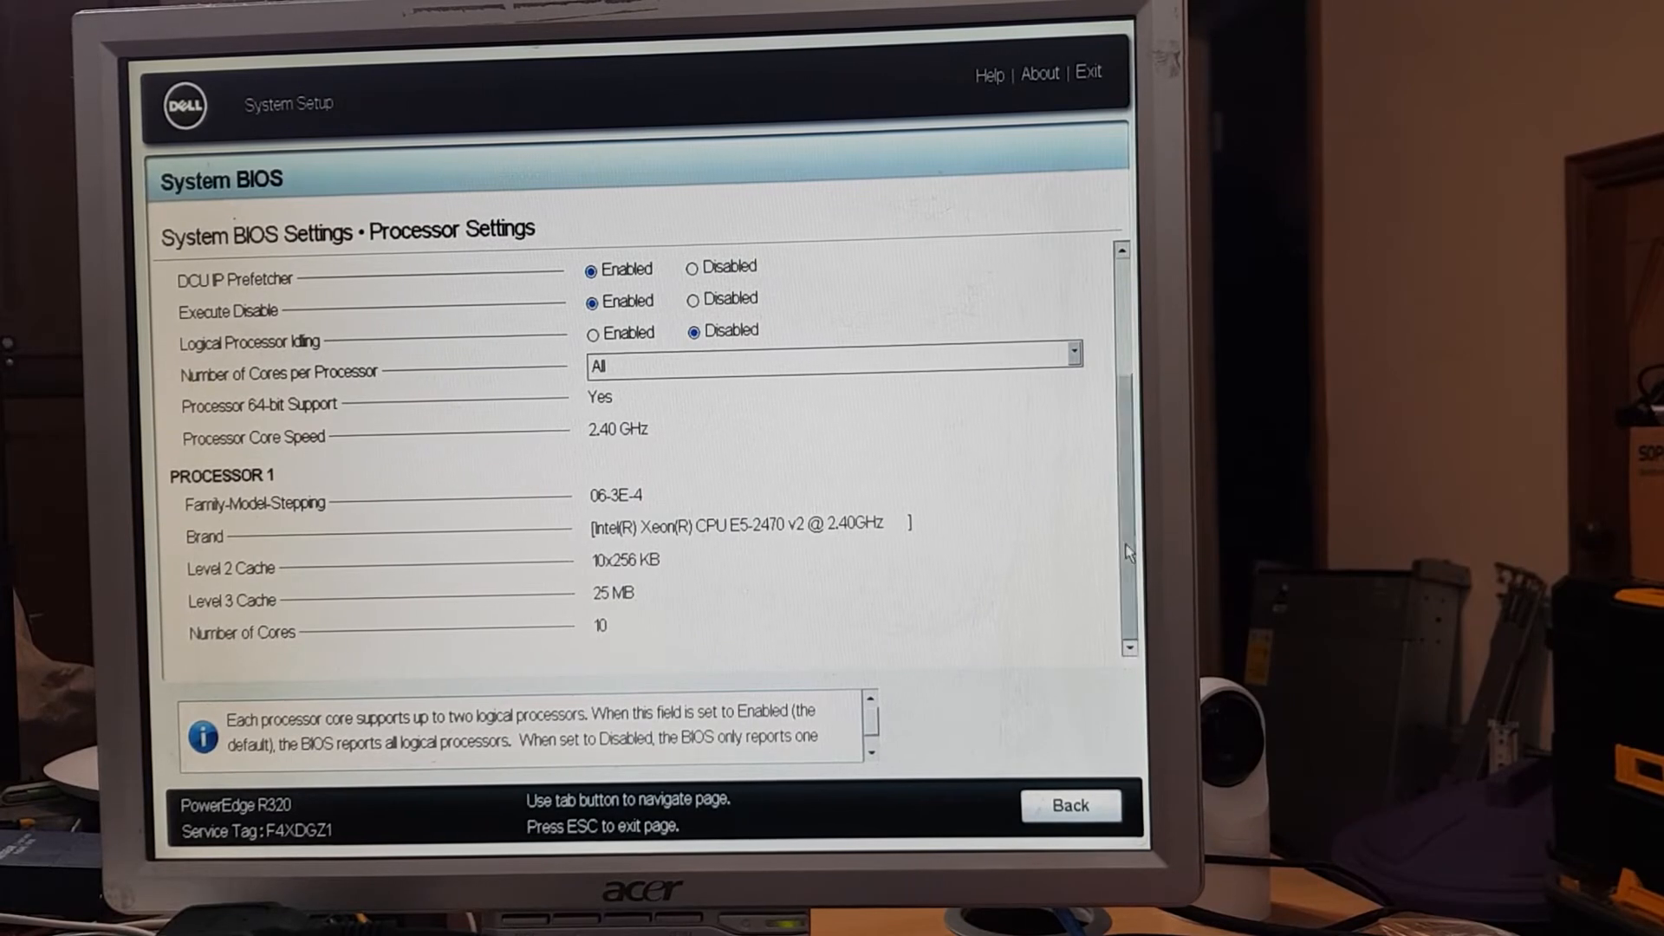
left_click(1071, 805)
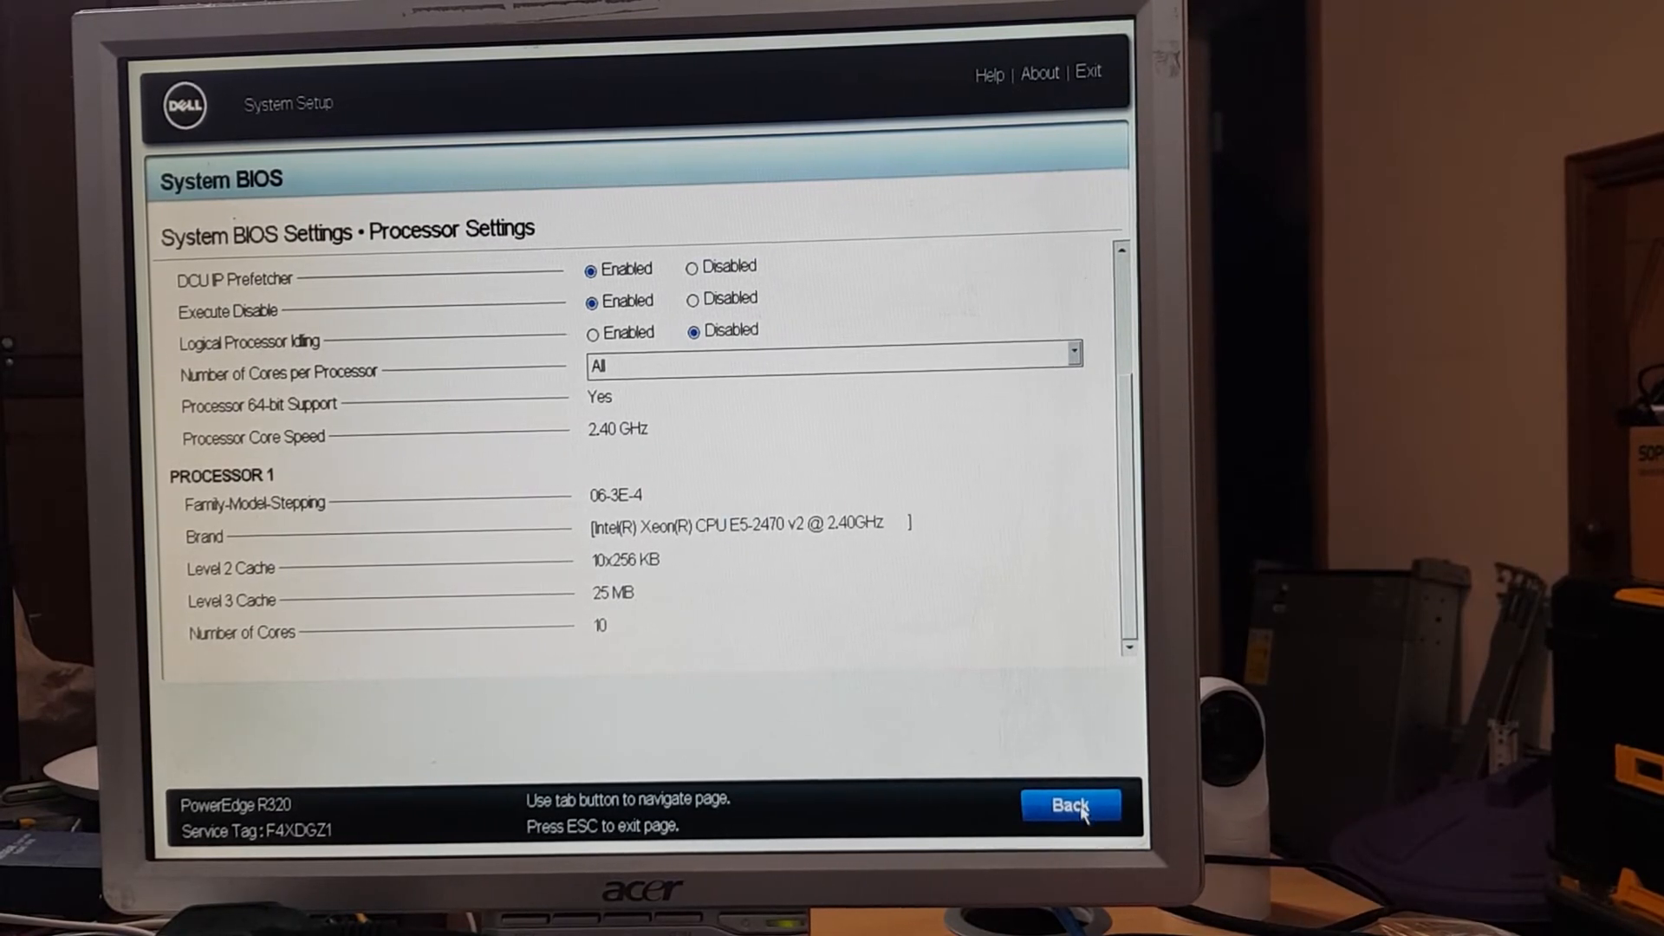
left_click(1068, 805)
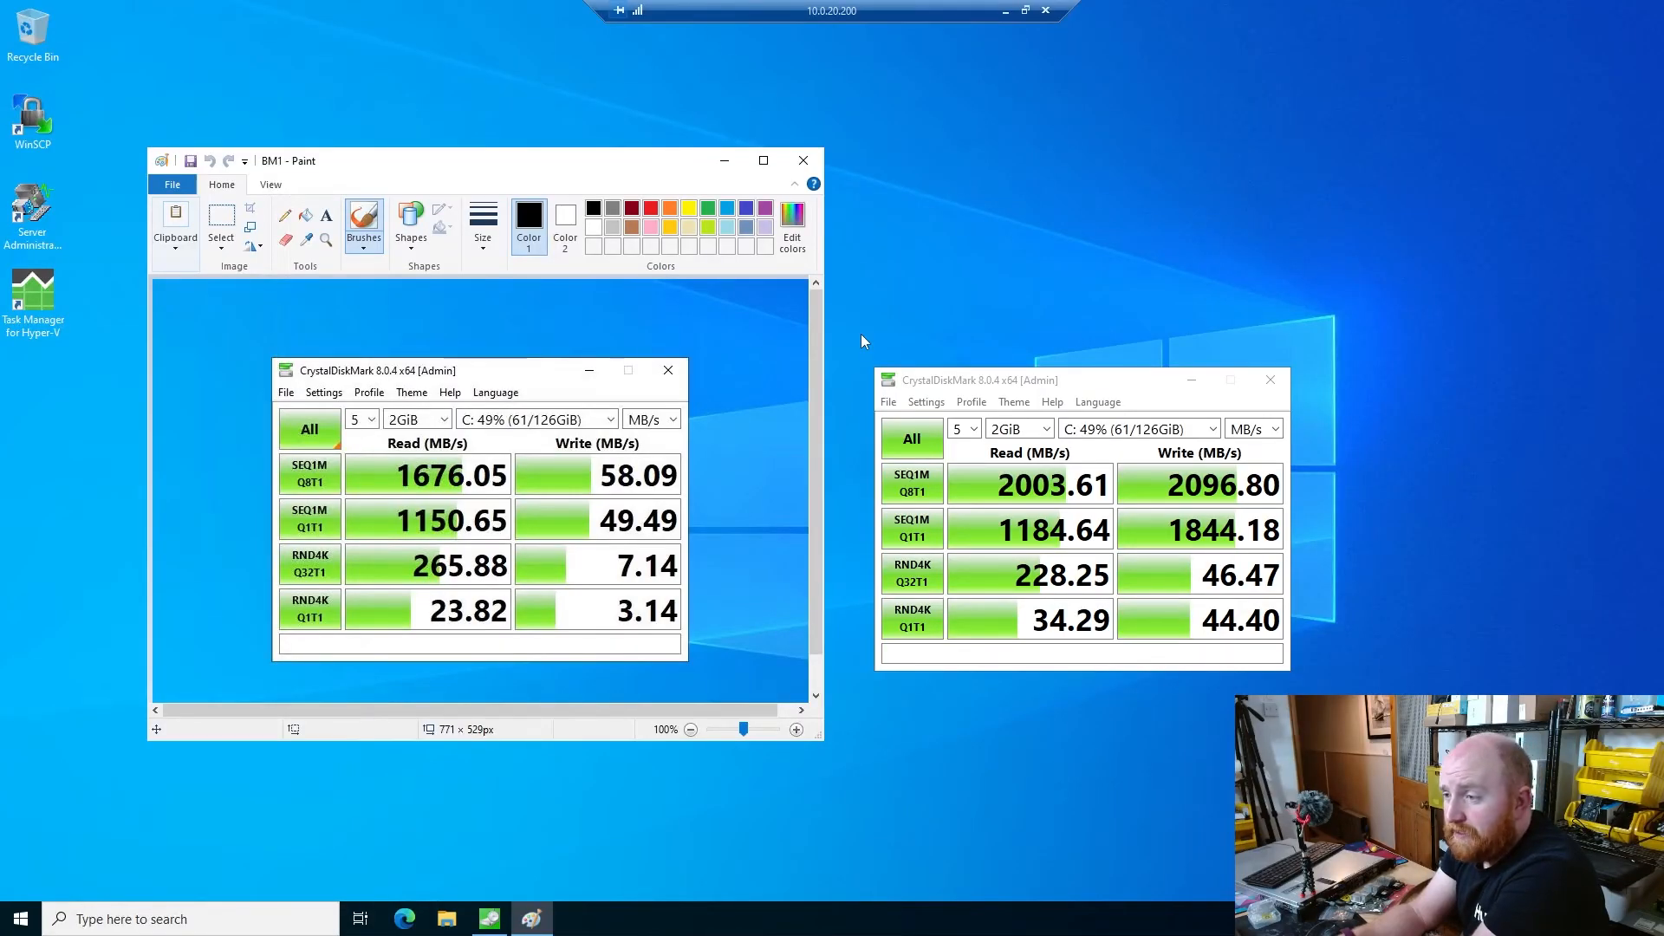
mouse_move(582, 506)
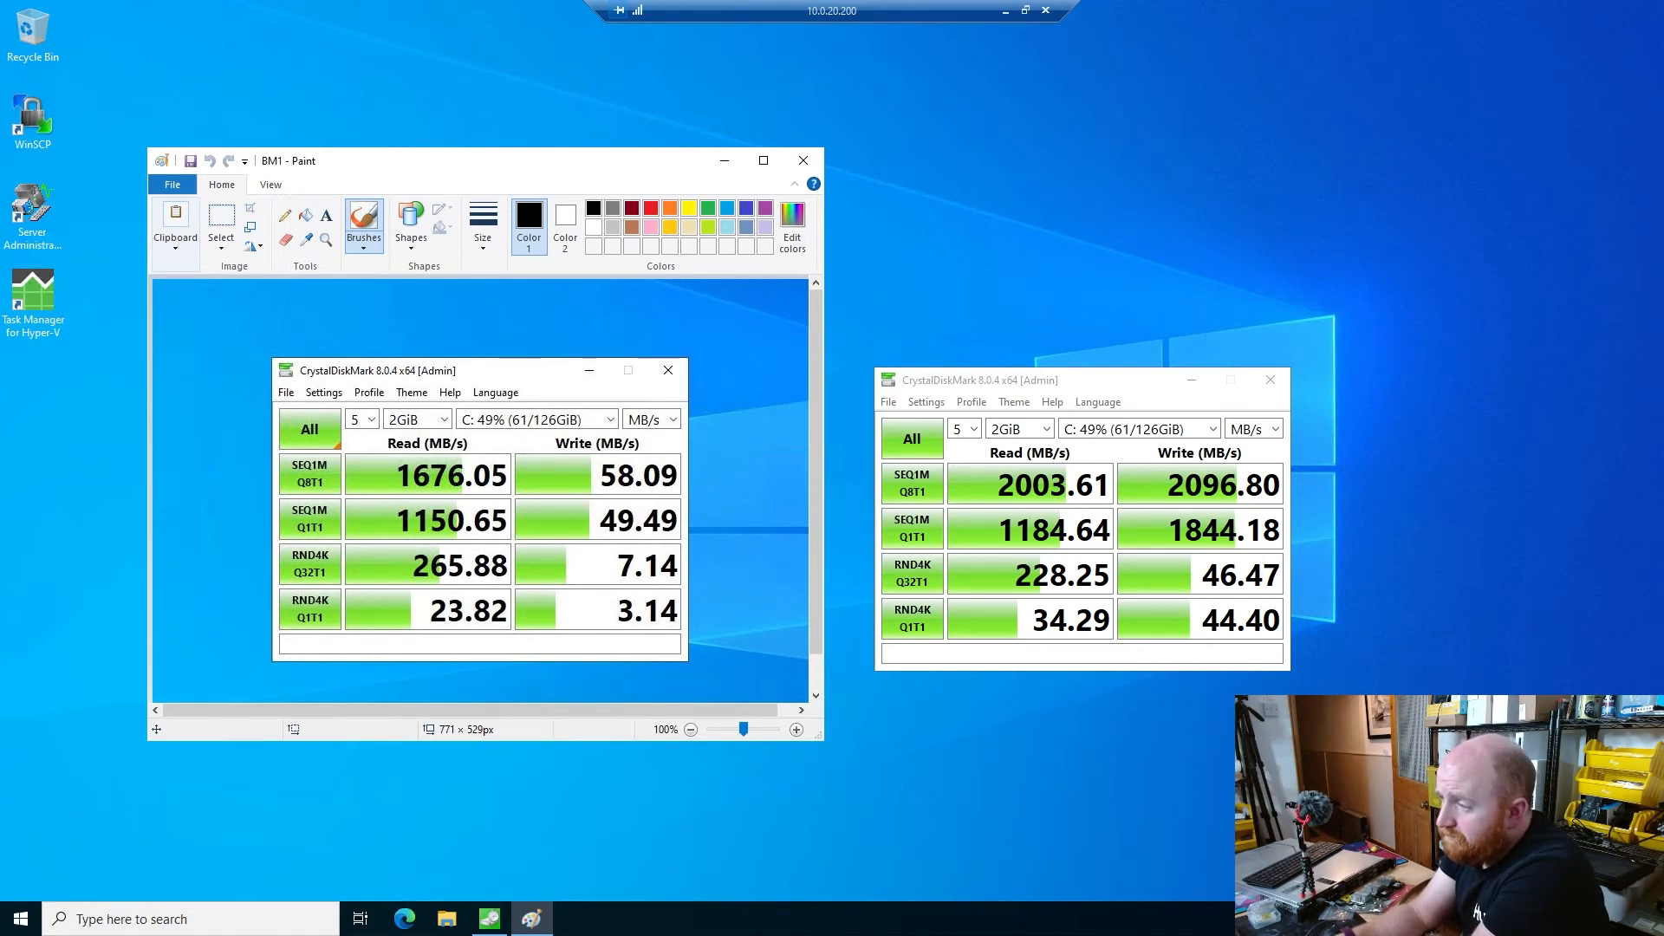
mouse_move(998, 742)
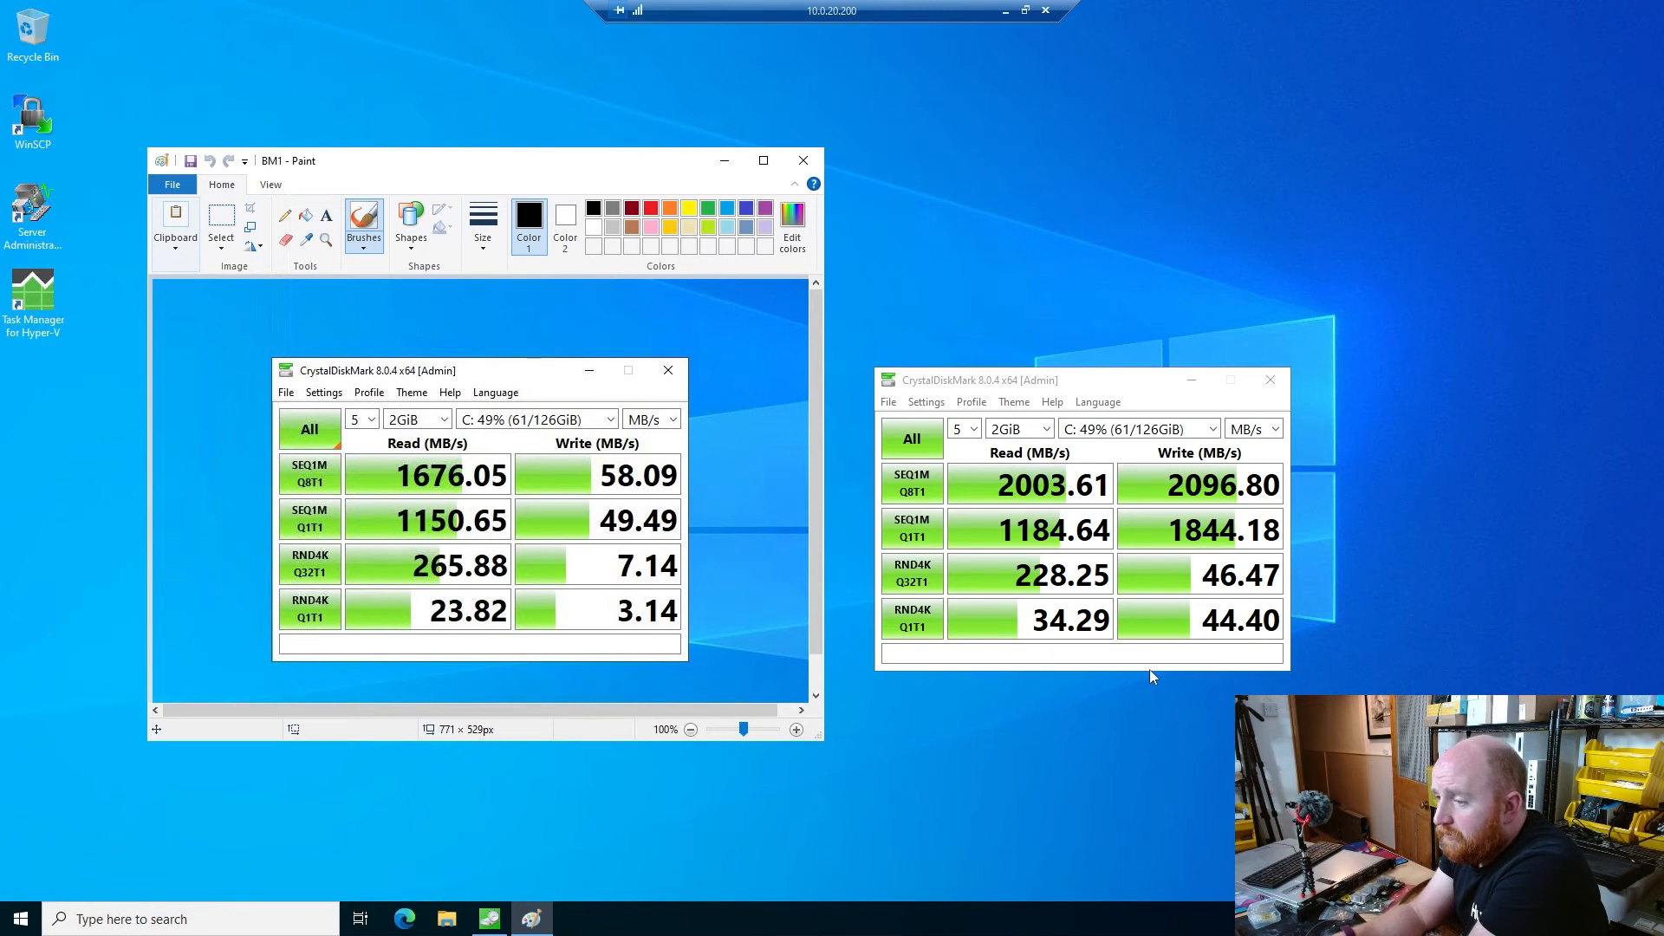
mouse_move(1035, 603)
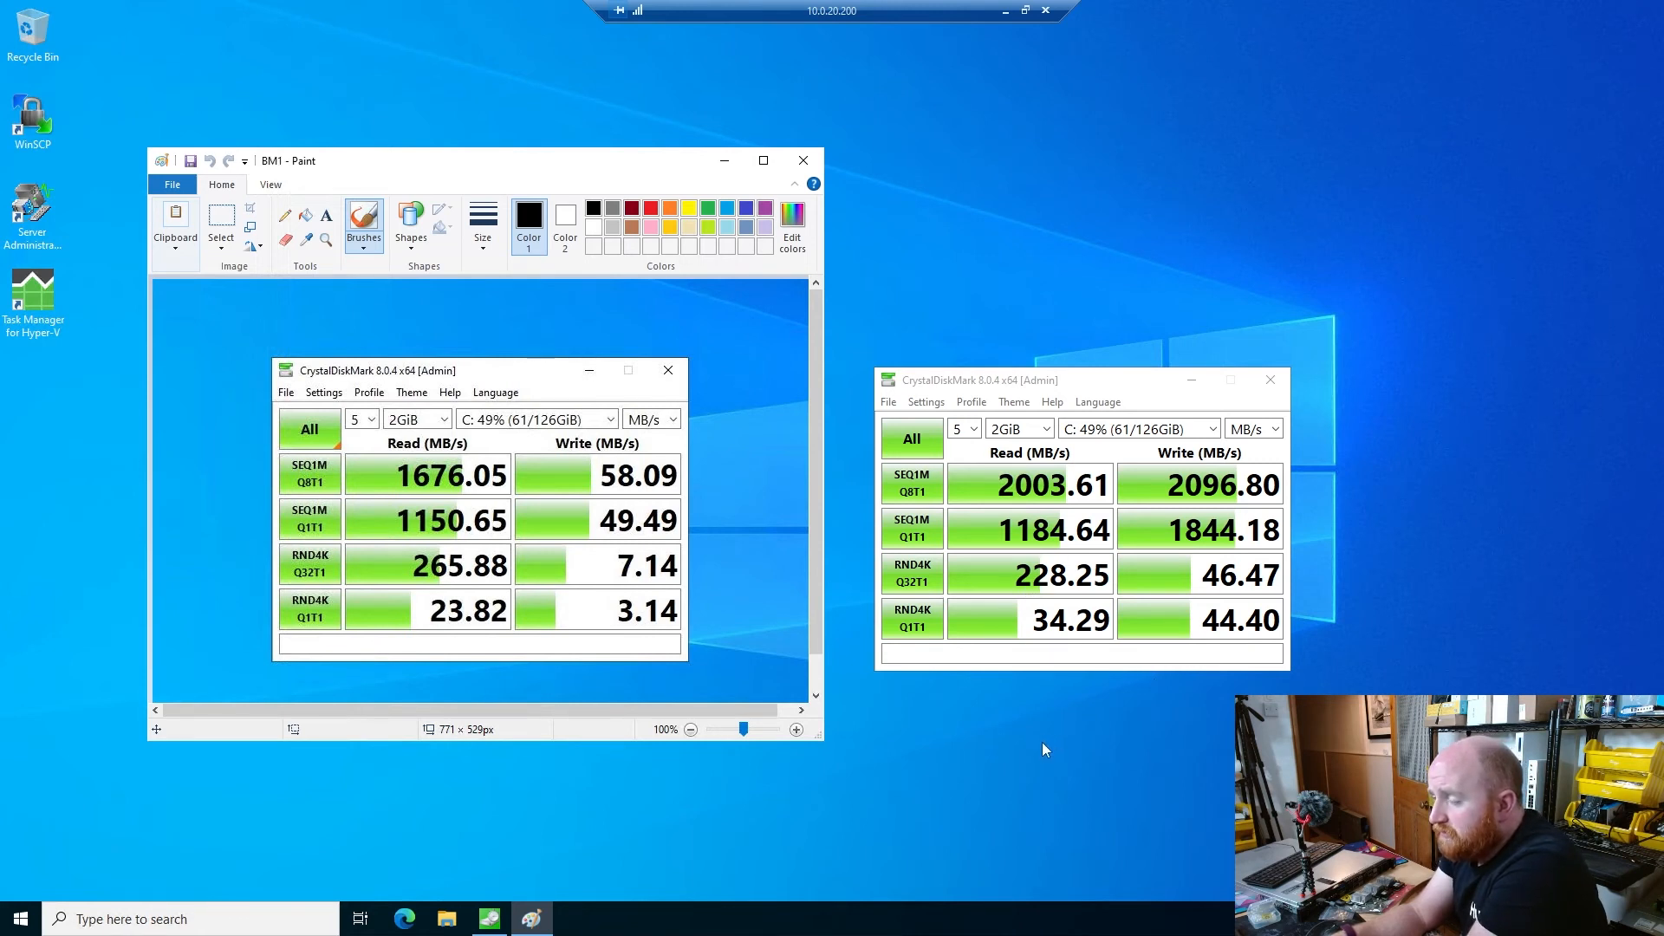
mouse_move(1036, 737)
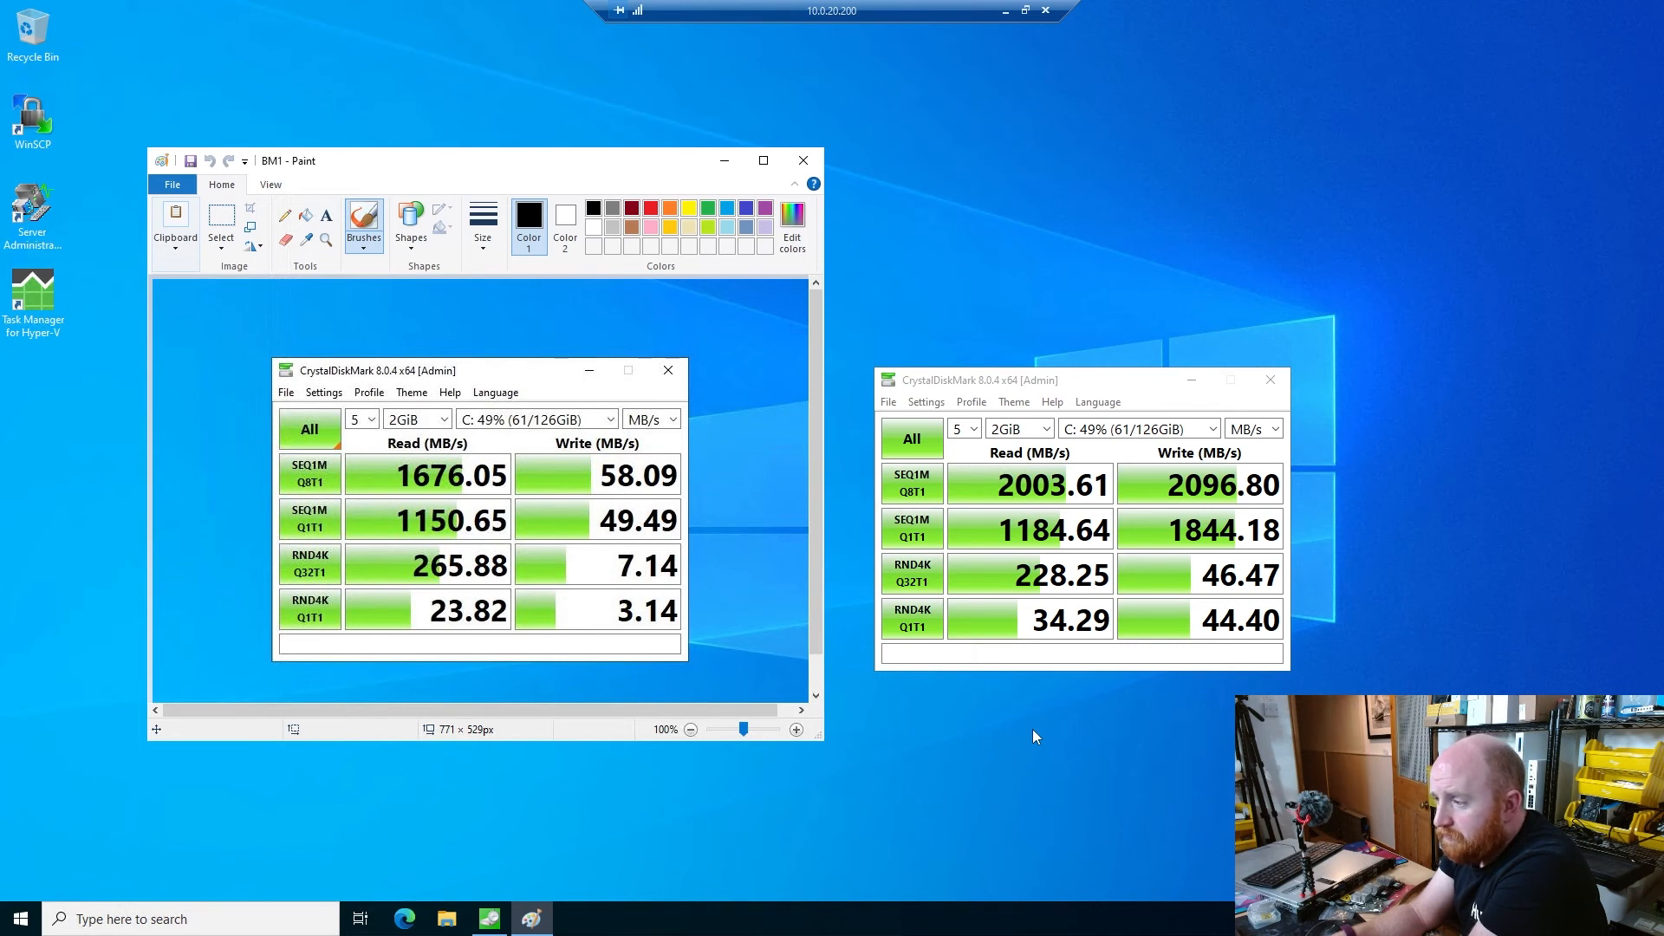
mouse_move(1226, 502)
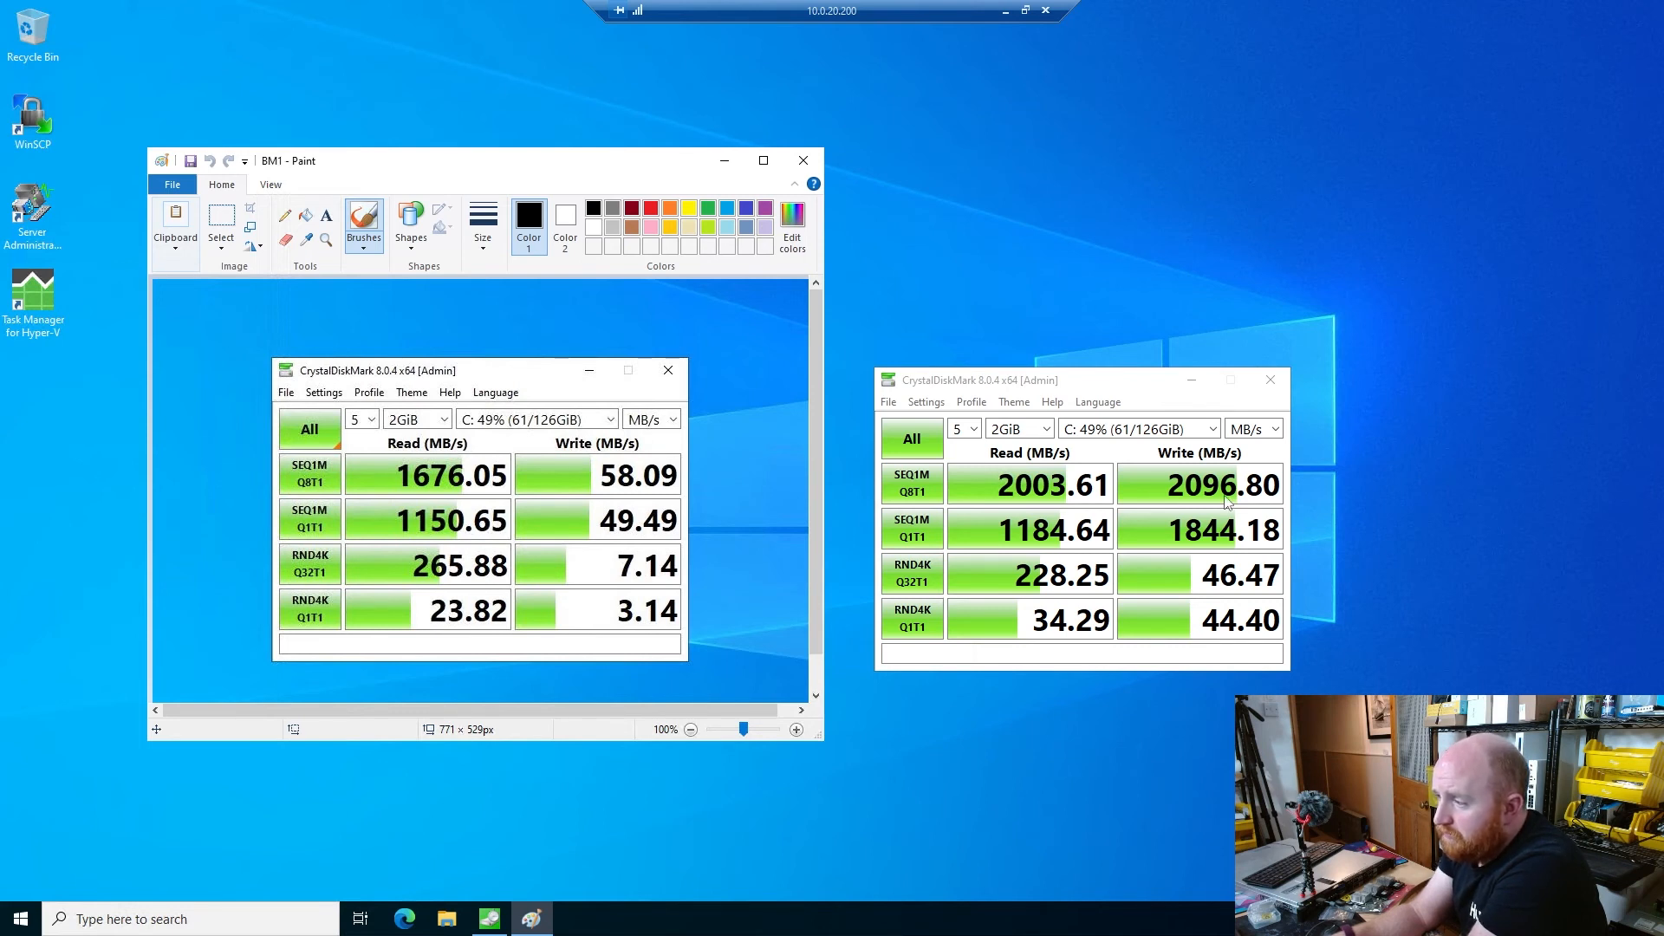
mouse_move(1191, 727)
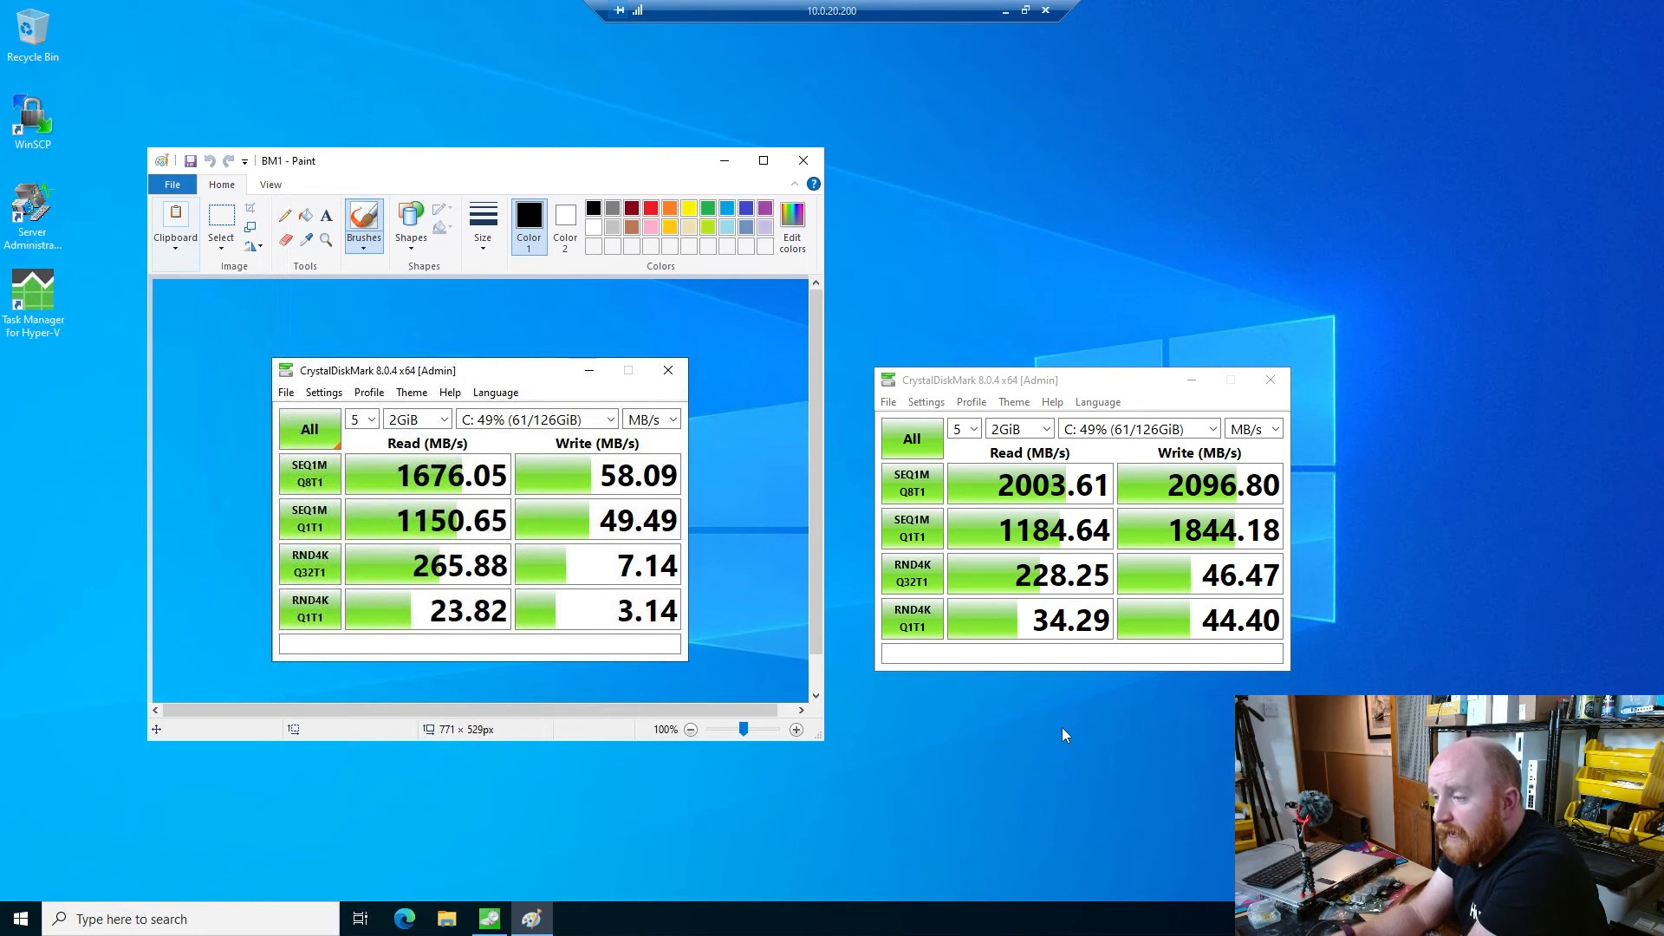
mouse_move(1059, 733)
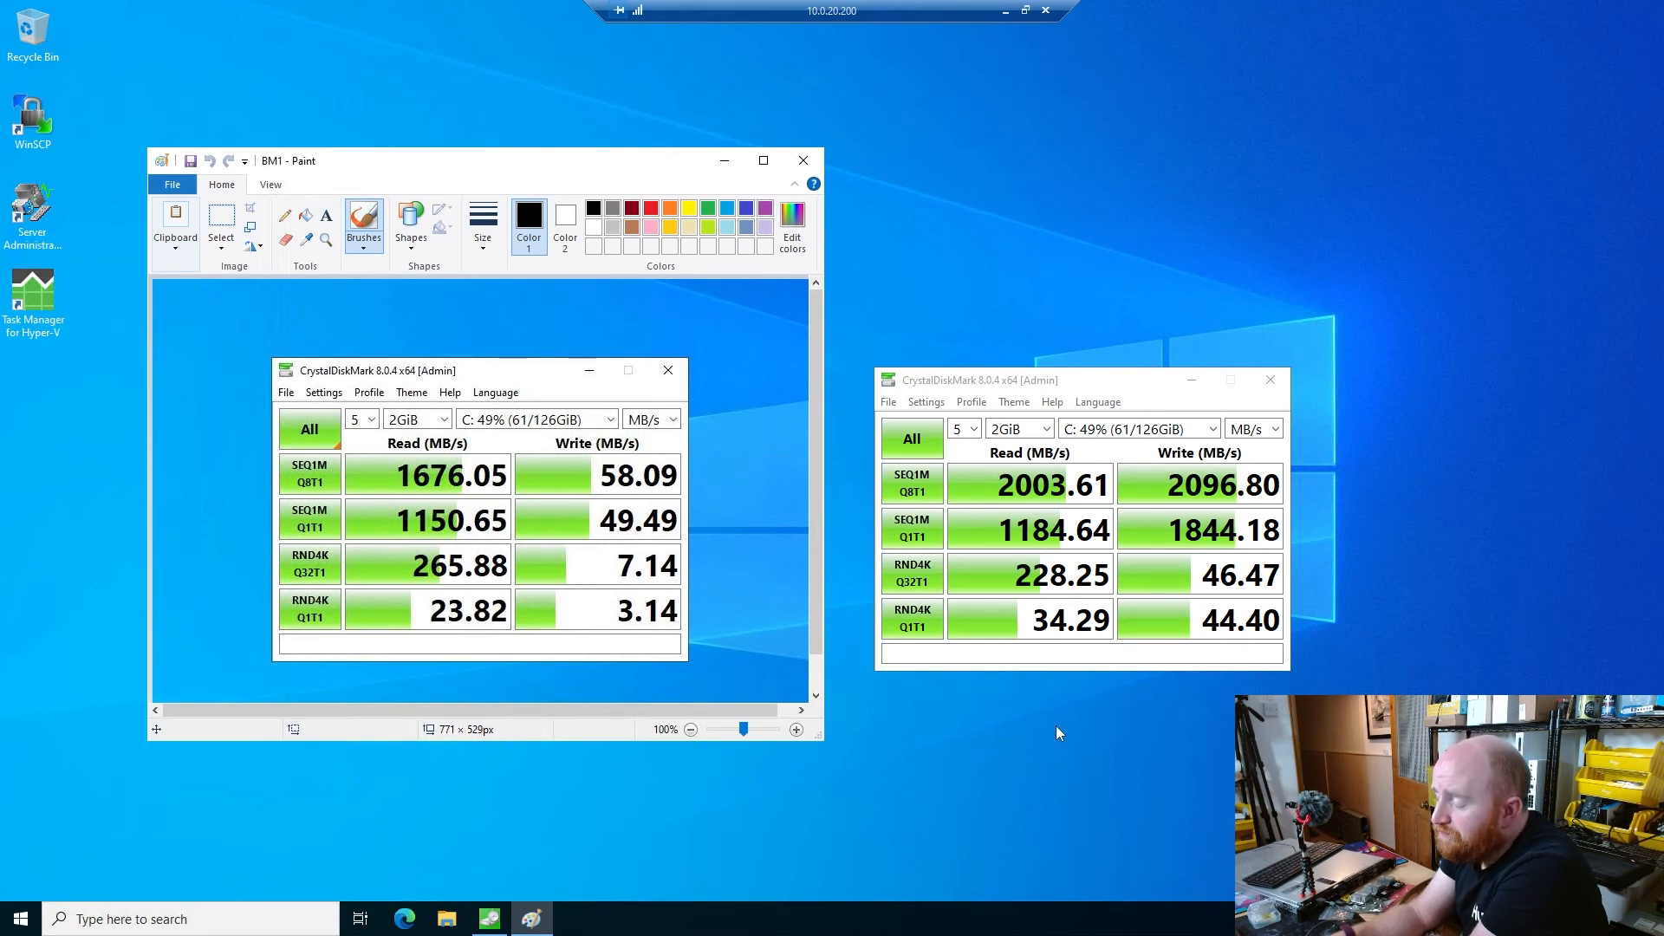